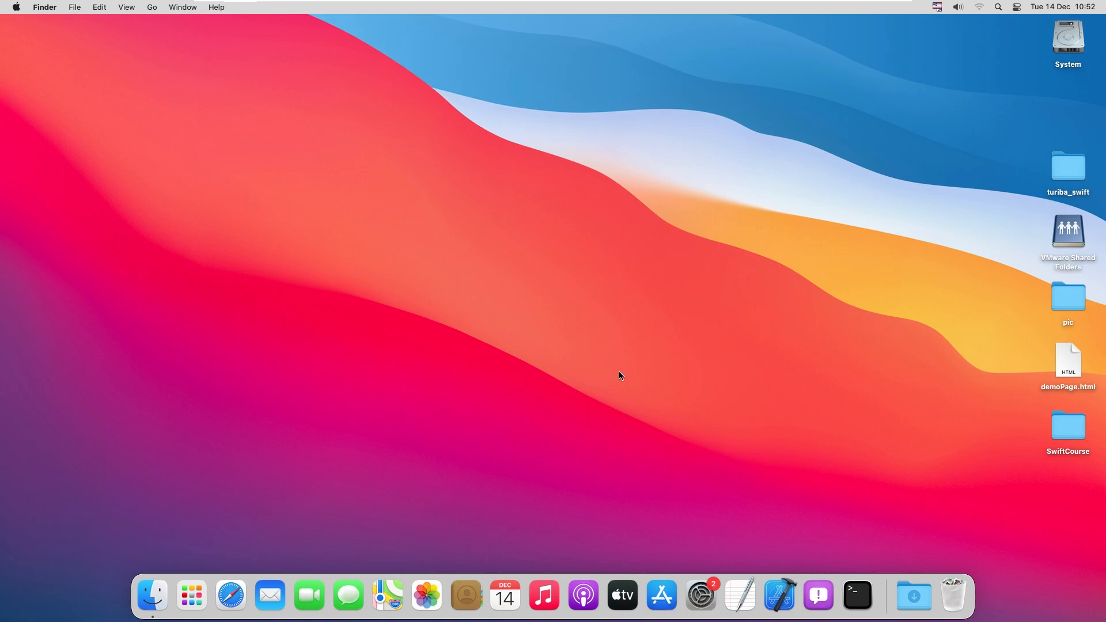
mouse_move(604, 389)
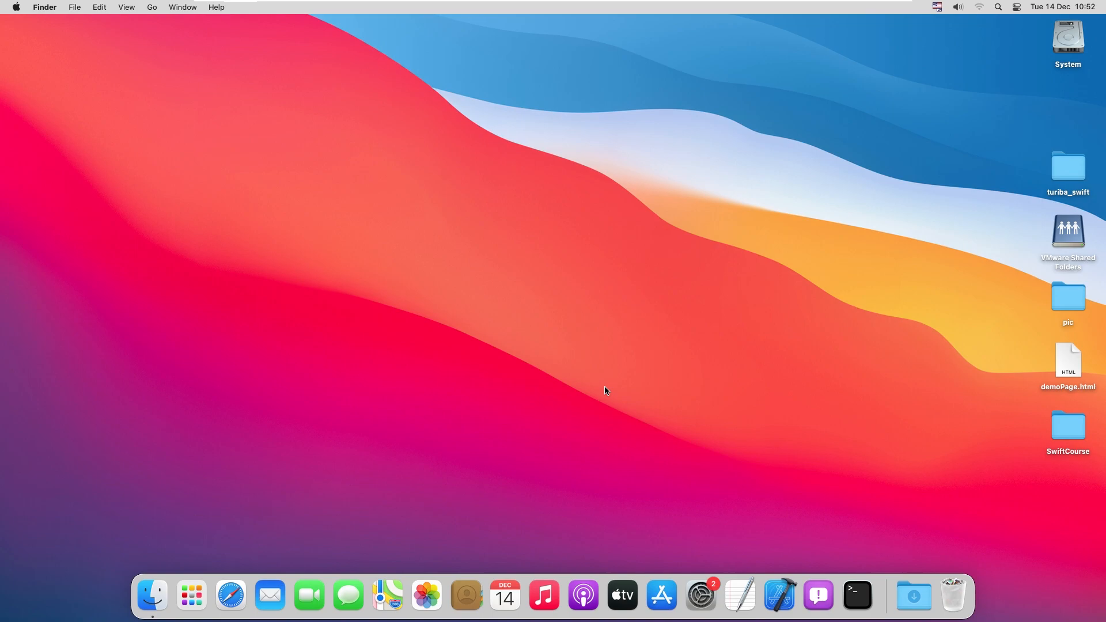
mouse_move(589, 433)
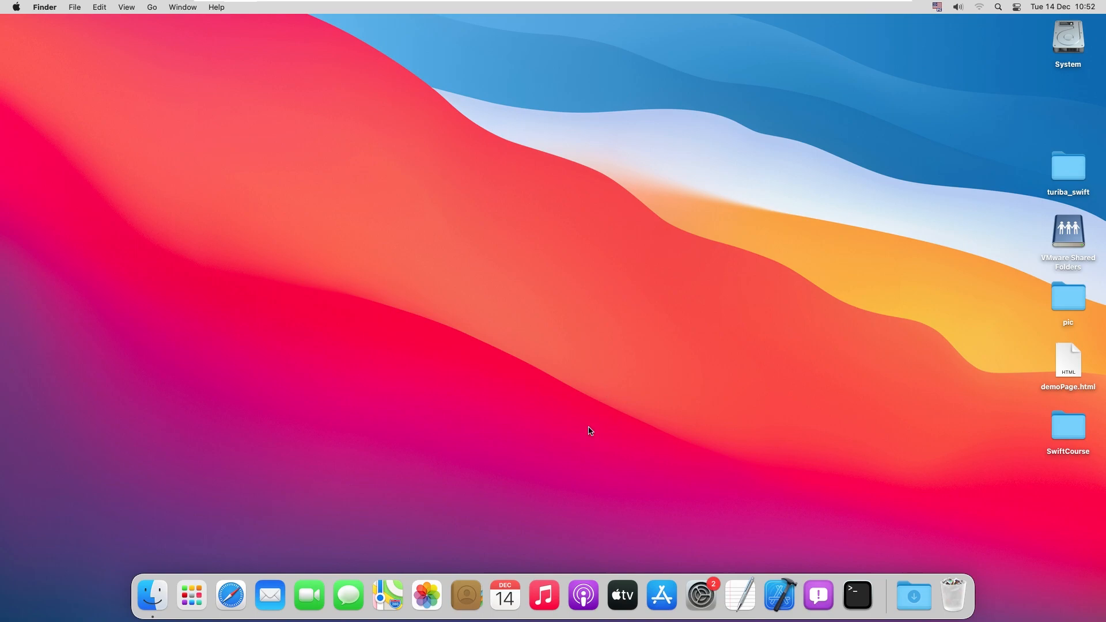
mouse_move(660, 594)
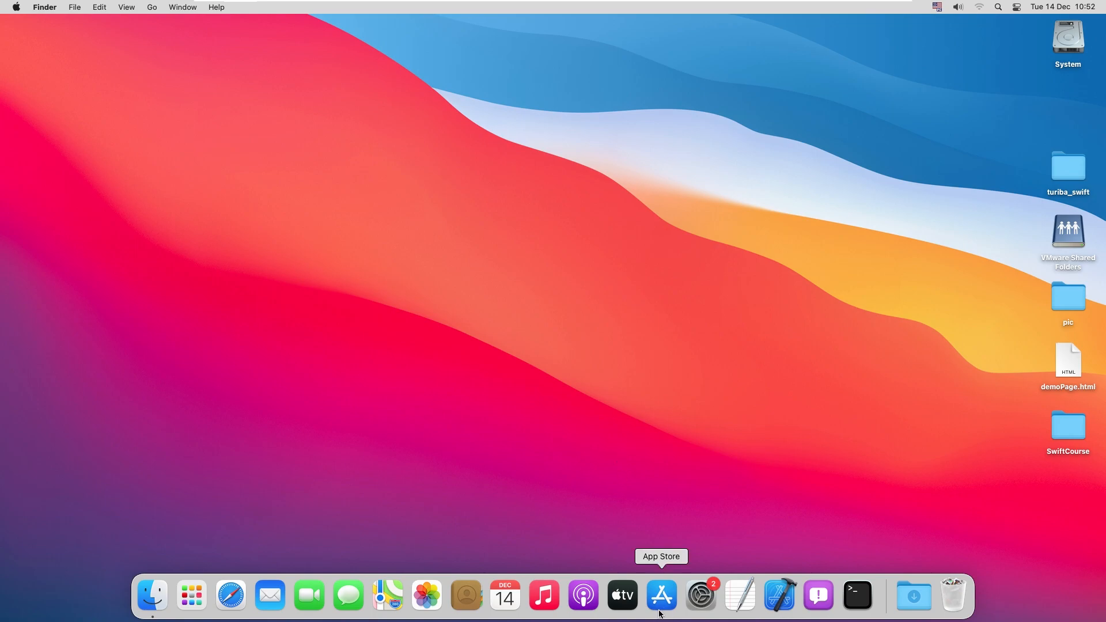
mouse_move(661, 603)
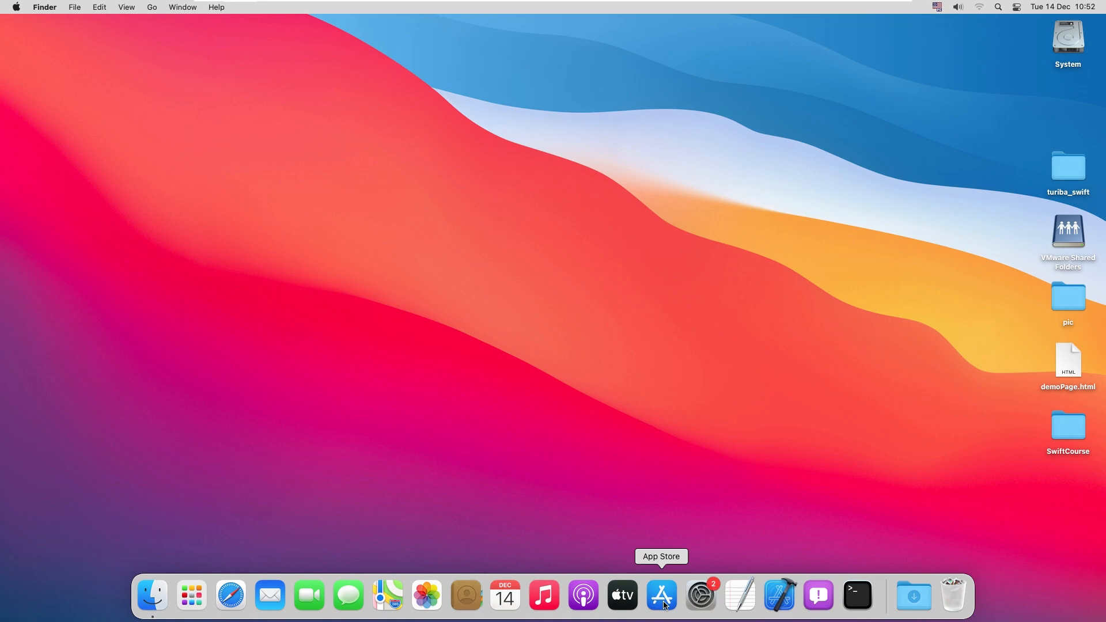
mouse_move(203, 496)
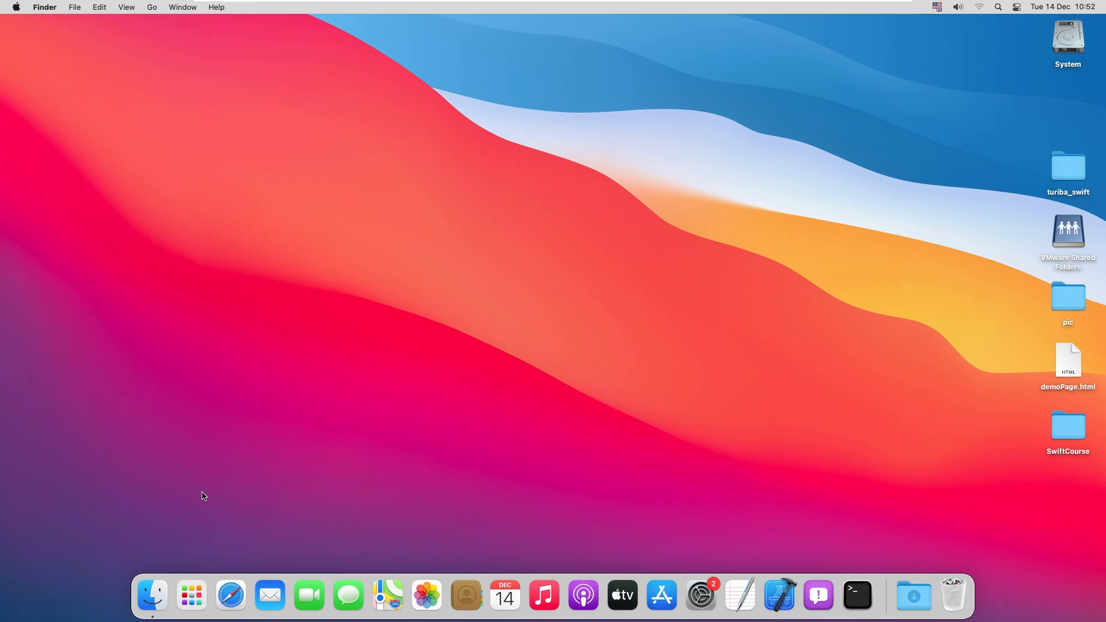
mouse_move(191, 594)
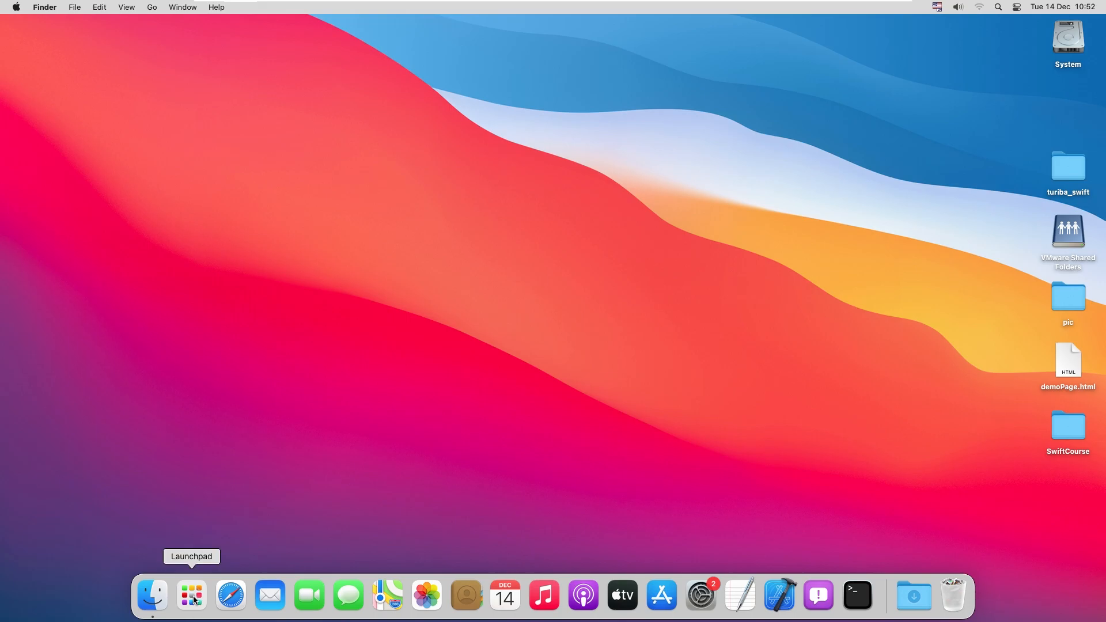
Search Launchpad's installed apps for 'app cod' to get App Store running
left_click(192, 594)
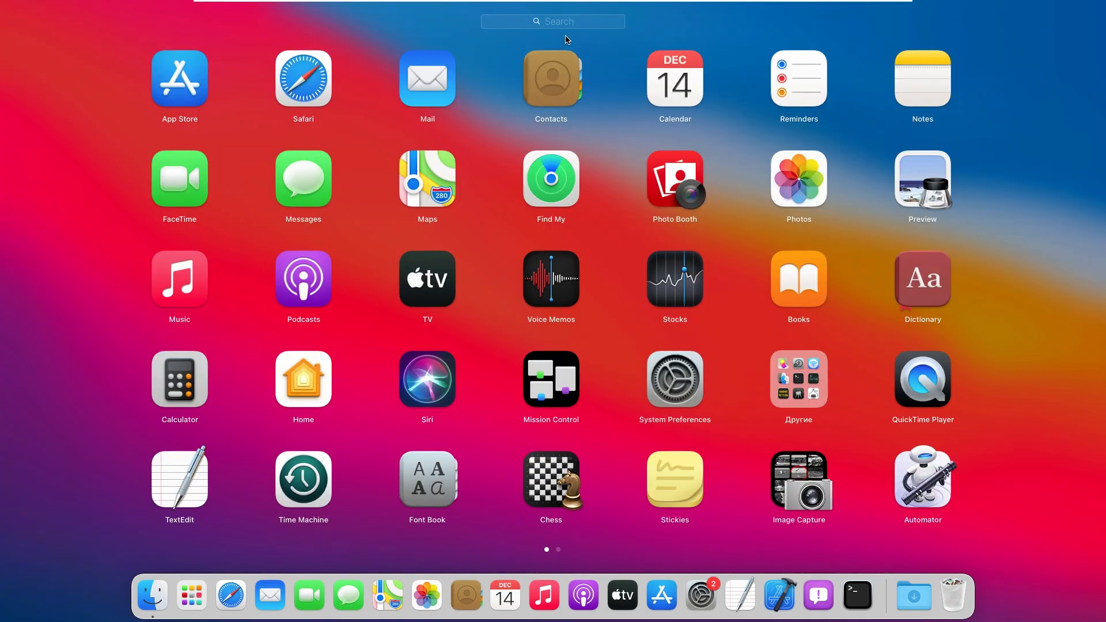
left_click(552, 21)
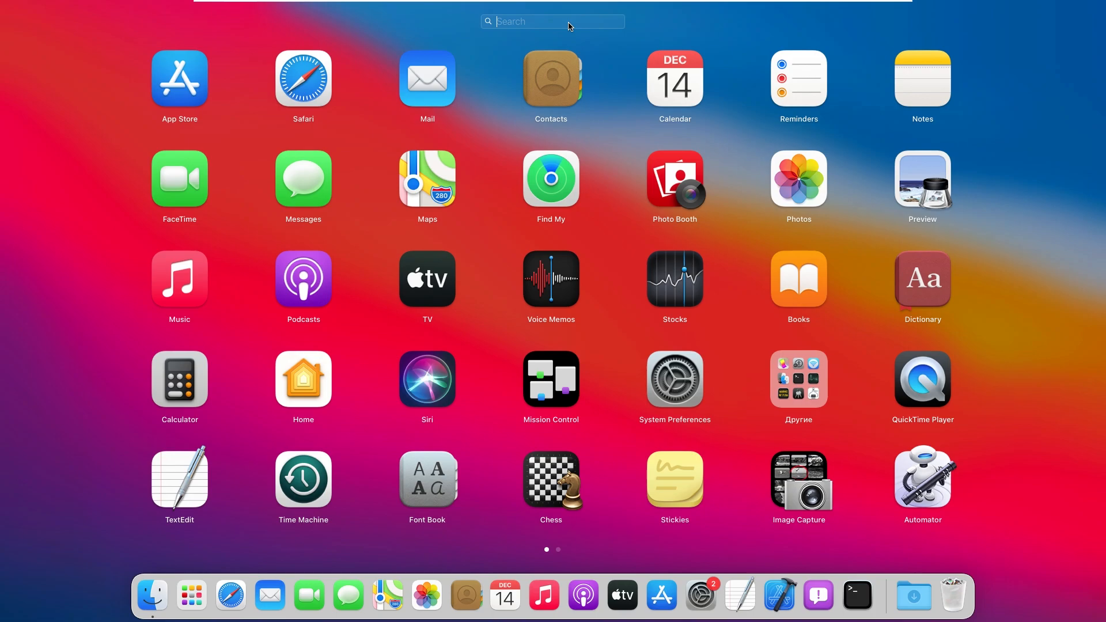
type("app cod")
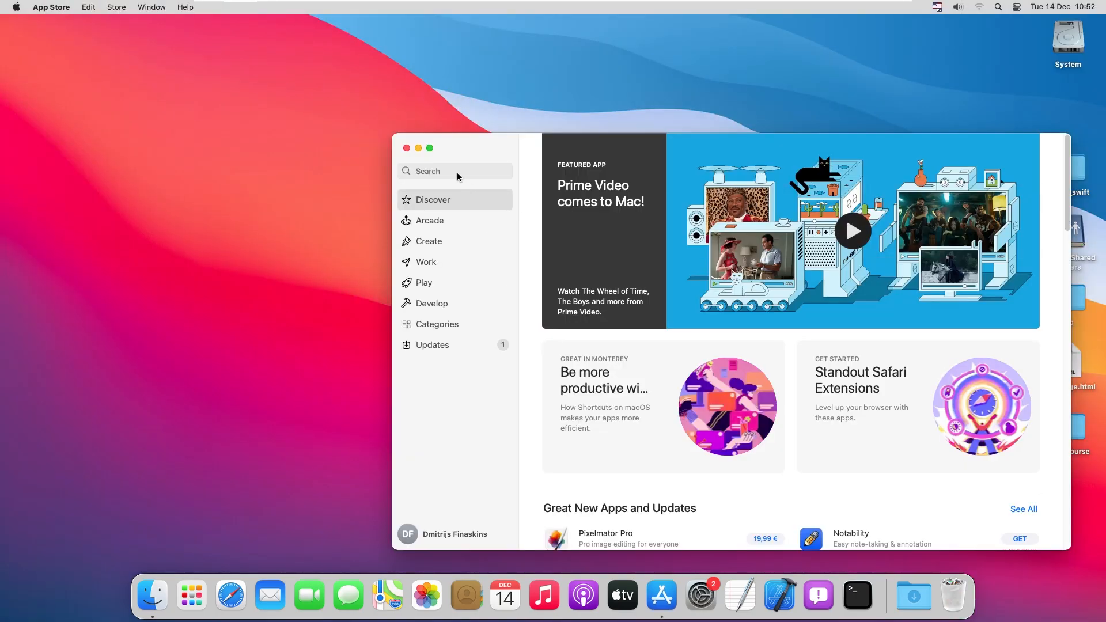
Search App Store for 'xode' and open the Xcode product page
type("x")
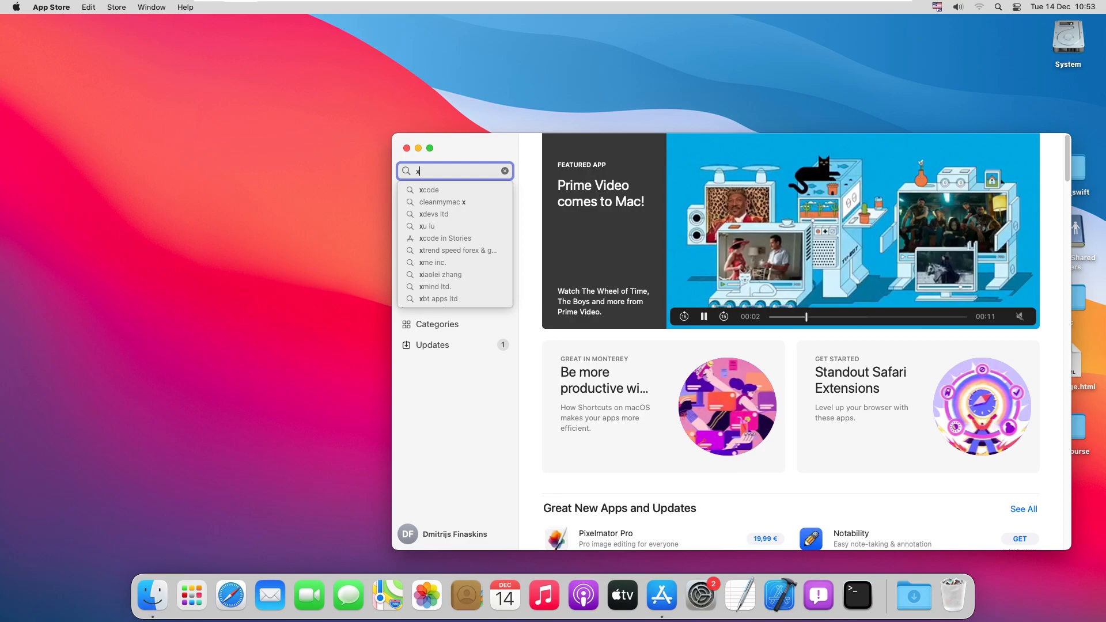
type("ode")
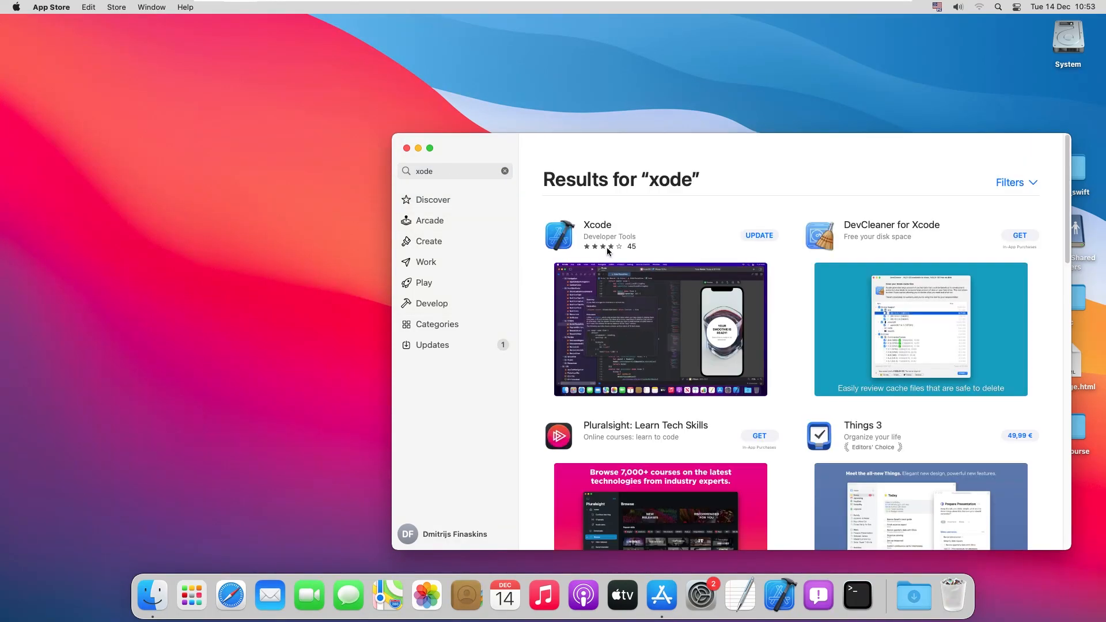
left_click(596, 224)
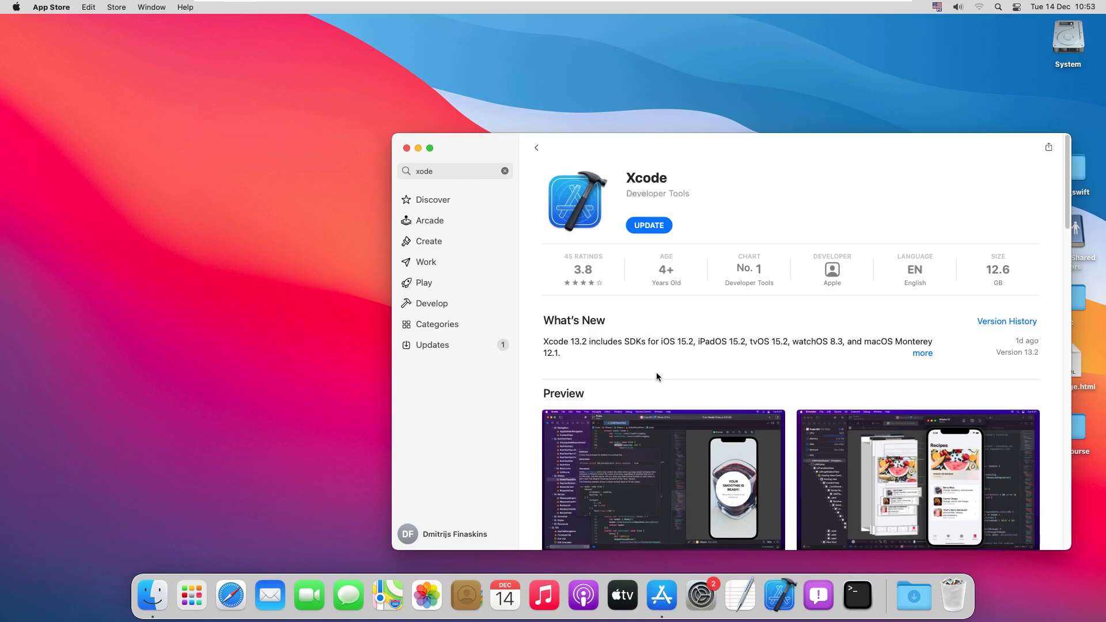
mouse_move(660, 356)
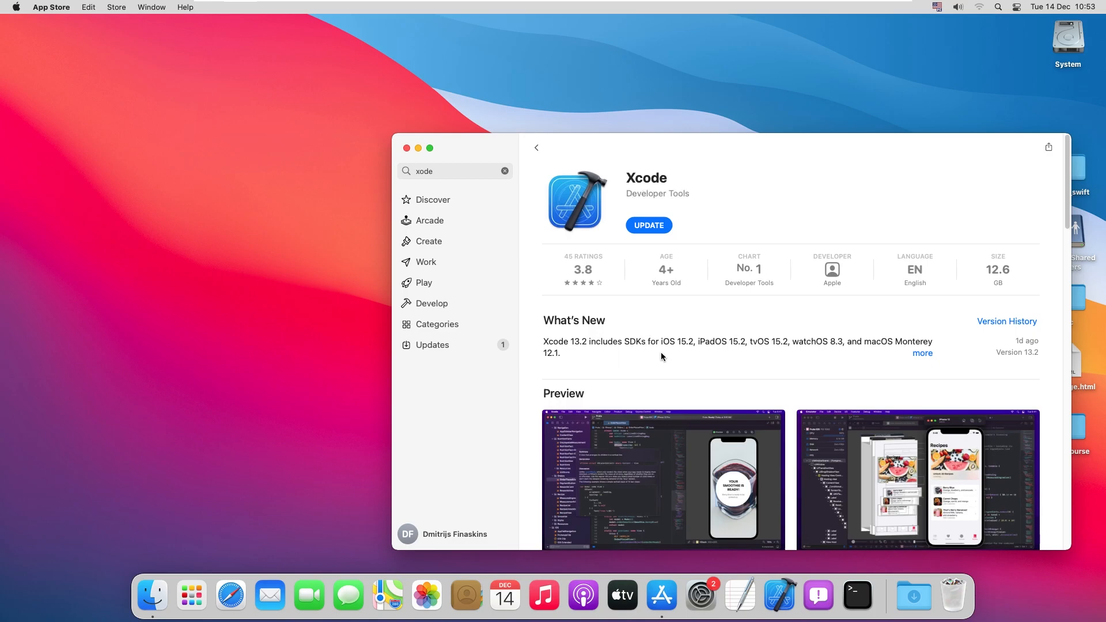
mouse_move(658, 359)
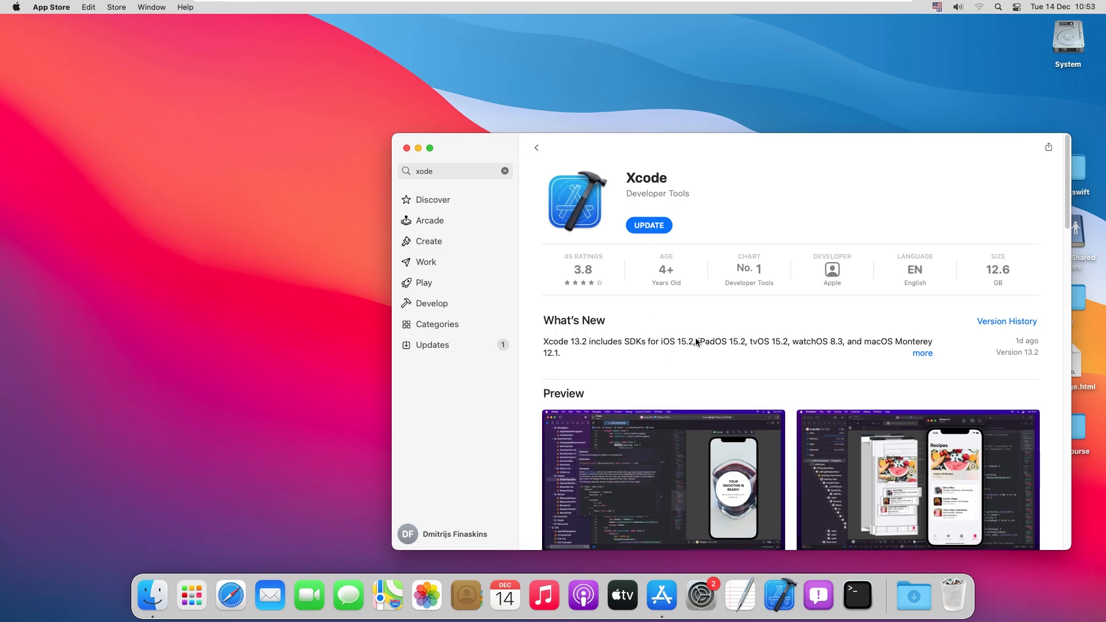
mouse_move(648, 225)
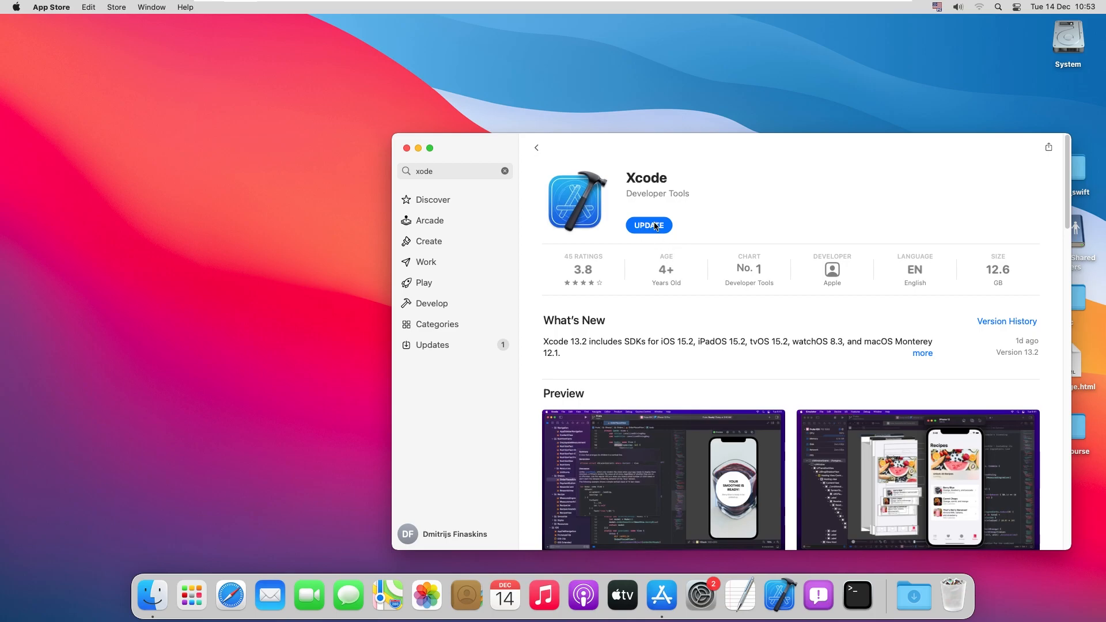
mouse_move(815, 327)
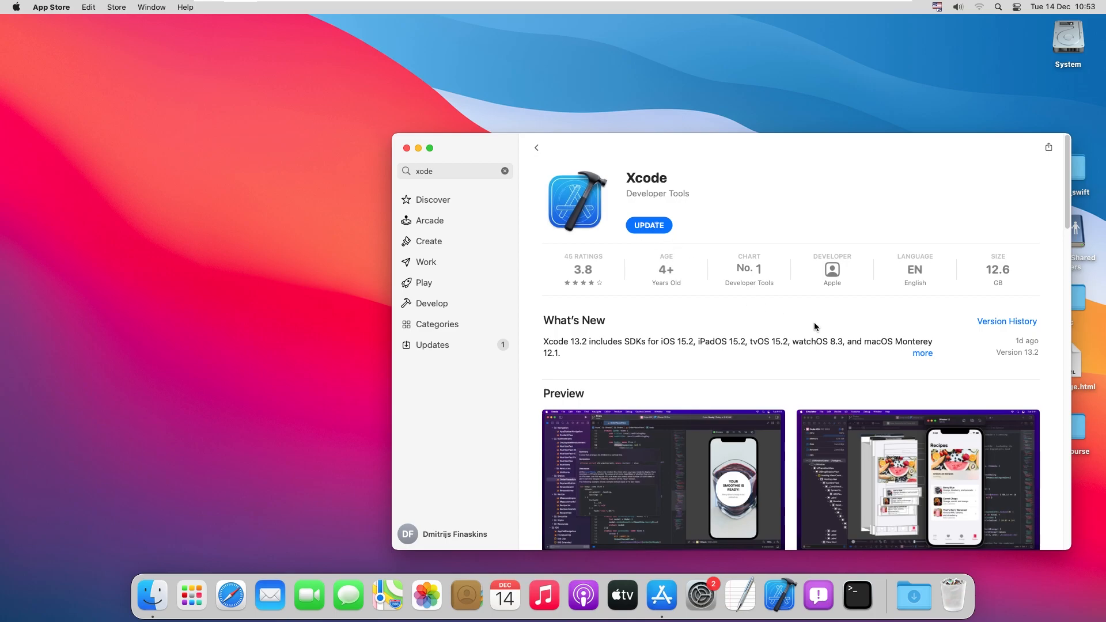
mouse_move(1075, 318)
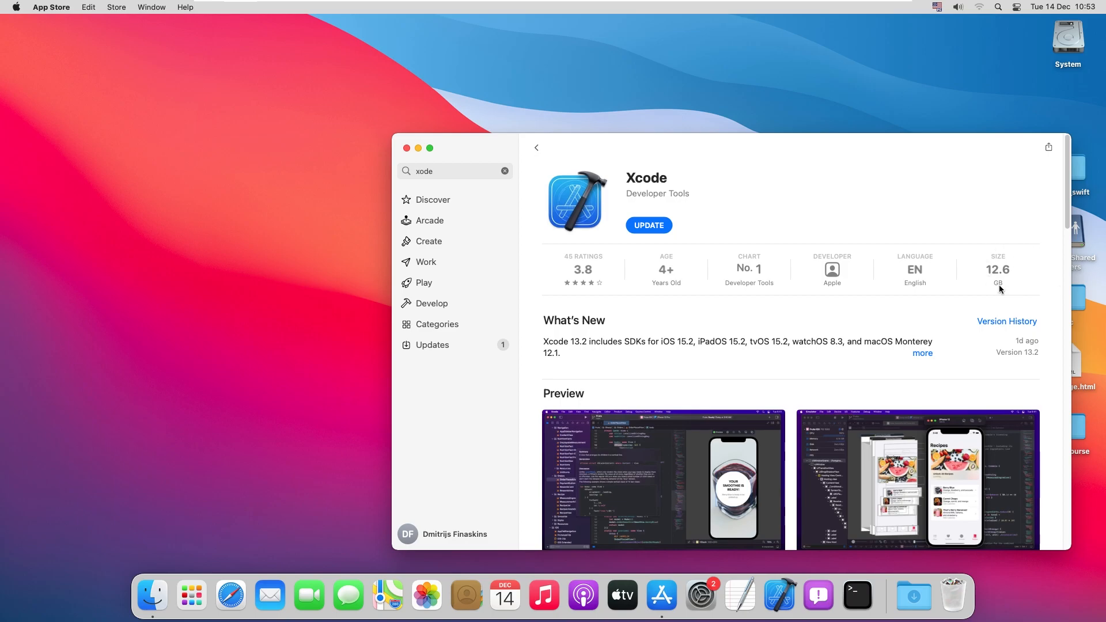
mouse_move(1000, 291)
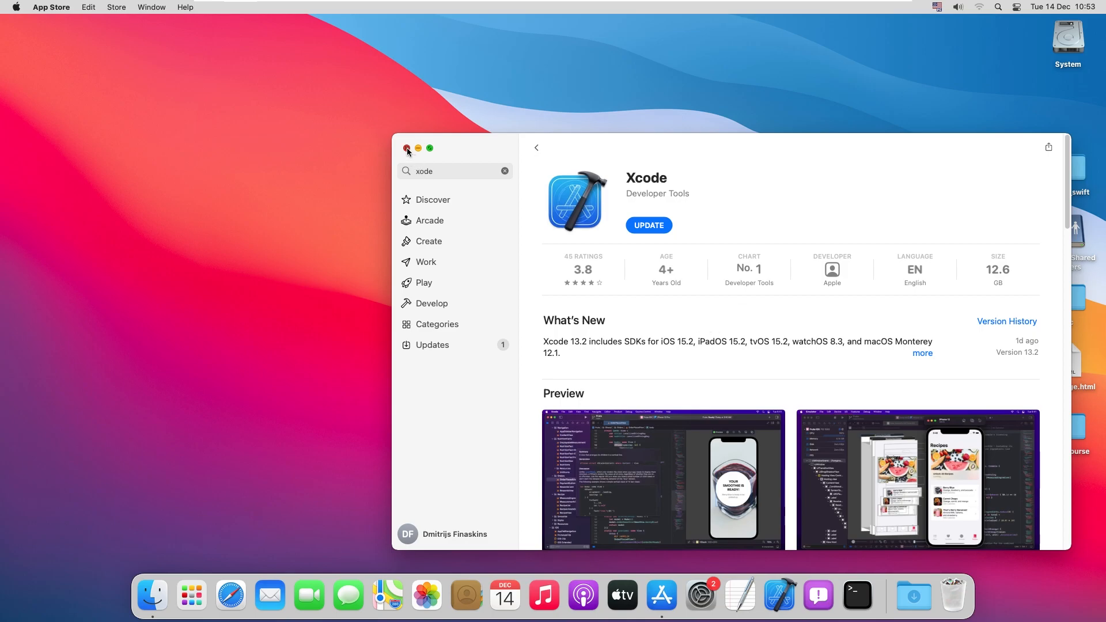
Close App Store, then search Launchpad for 'xcode' and launch Xcode
left_click(406, 148)
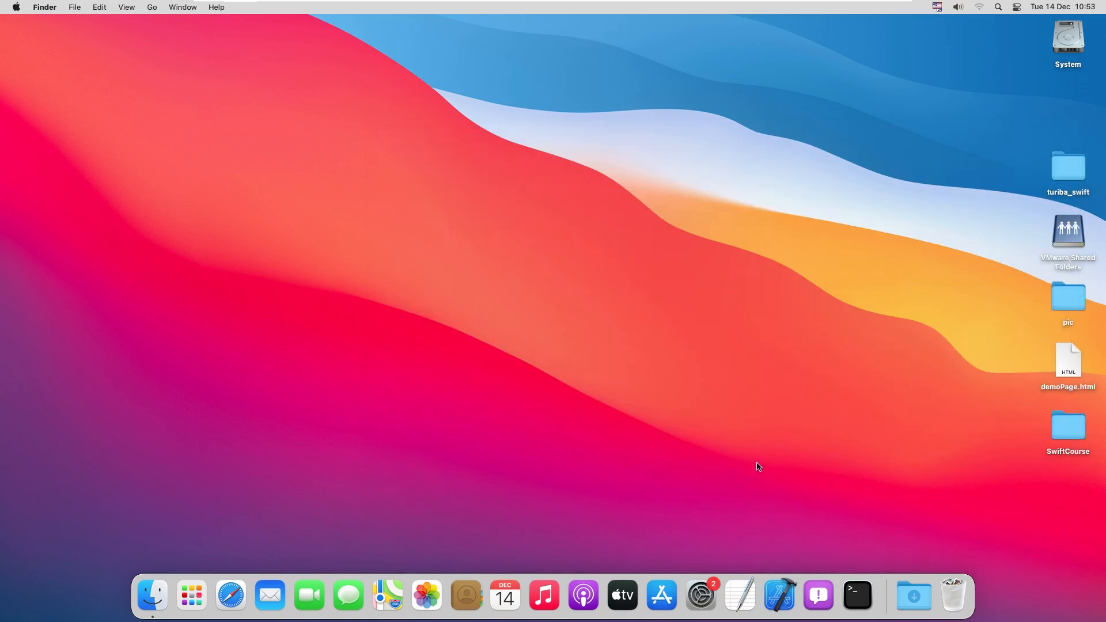
mouse_move(778, 595)
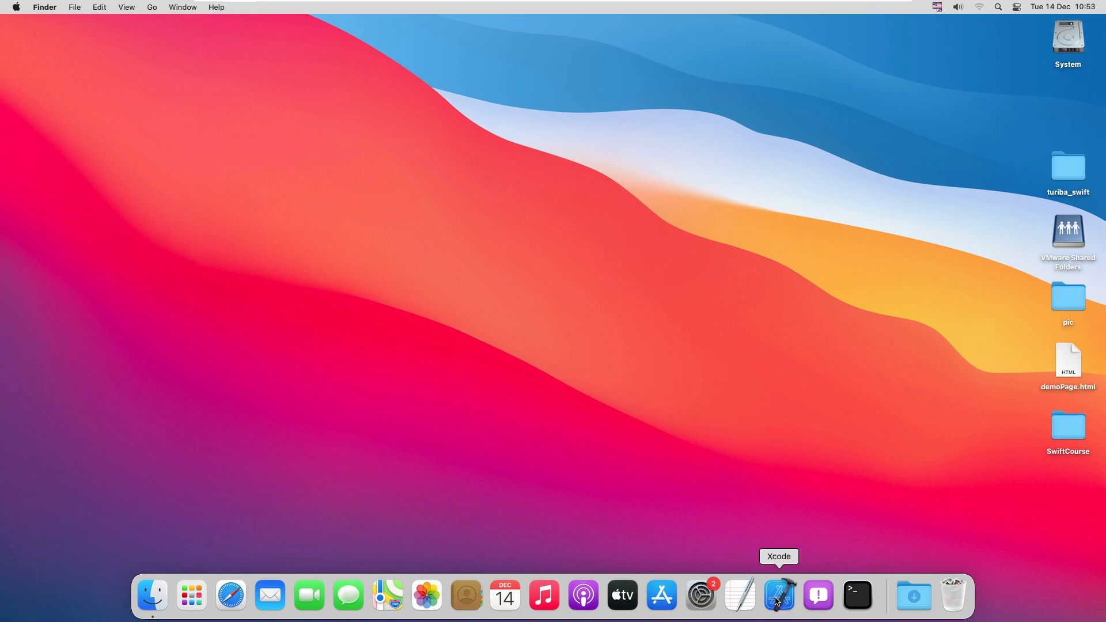
mouse_move(191, 594)
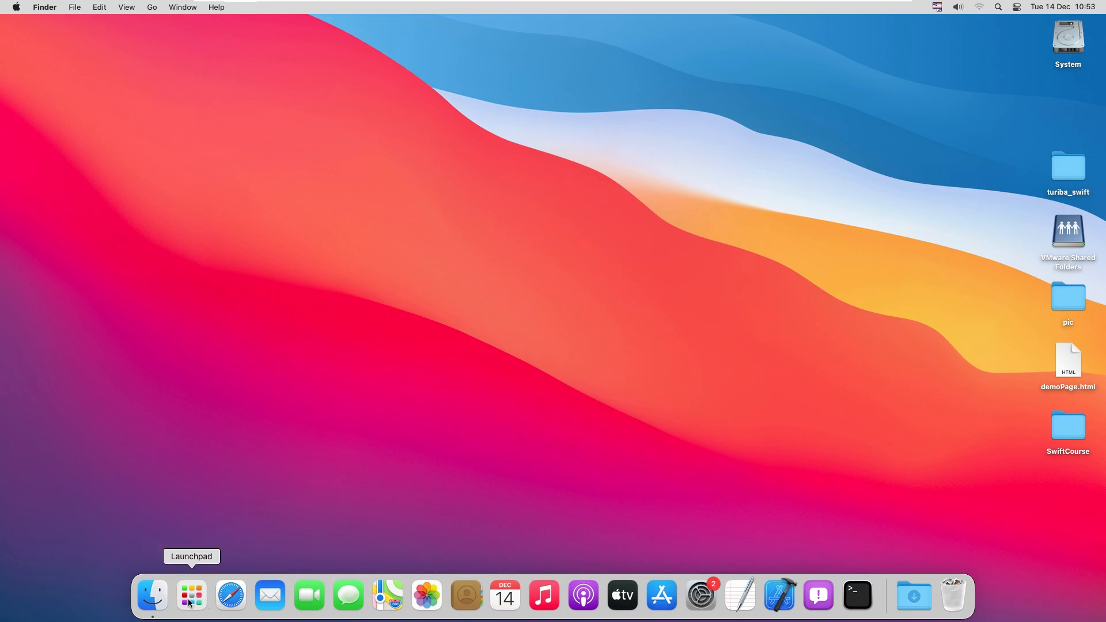
left_click(190, 594)
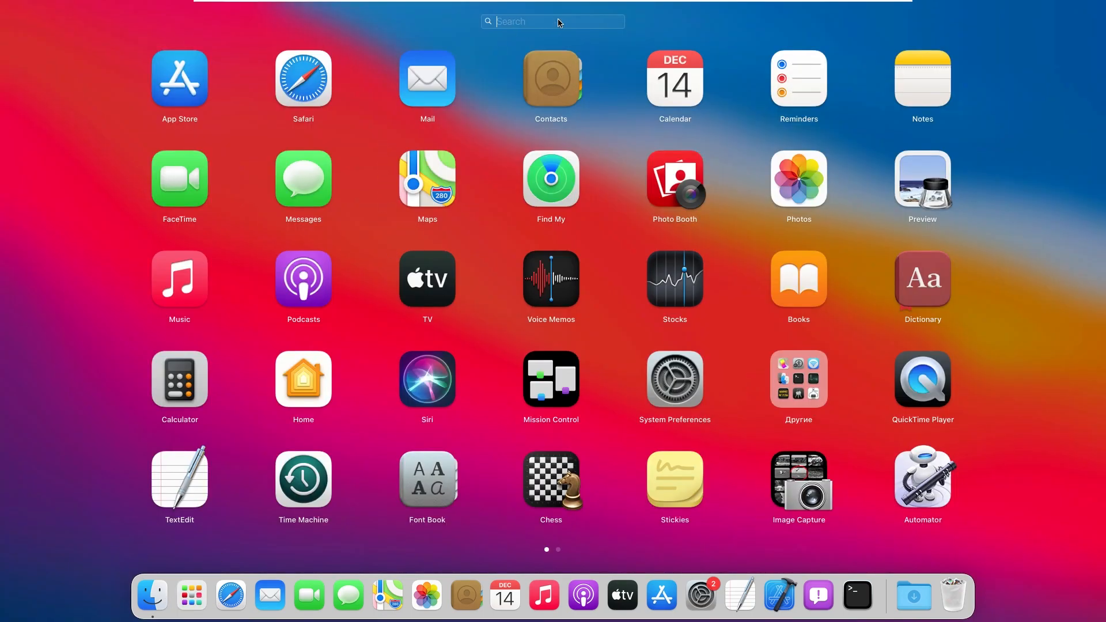
type("xcode")
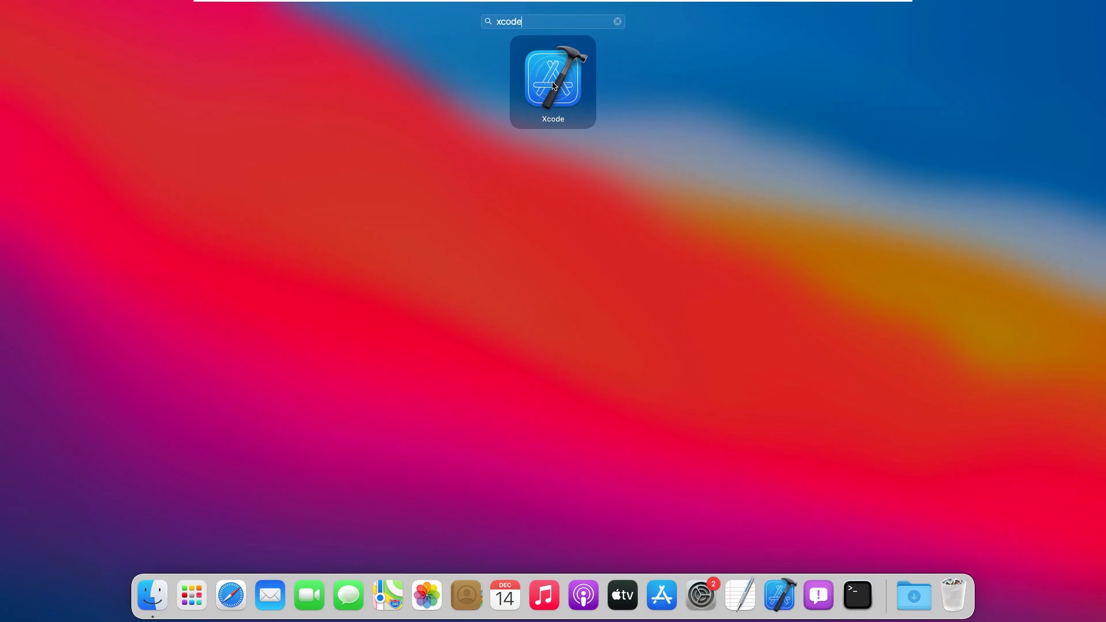
double_click(553, 81)
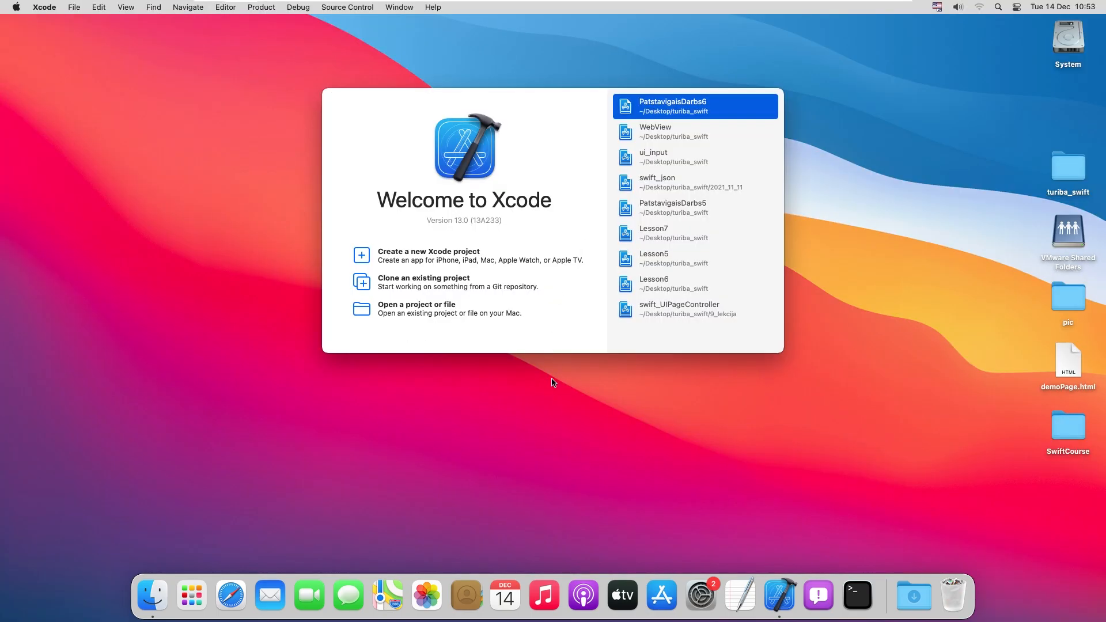
mouse_move(593, 393)
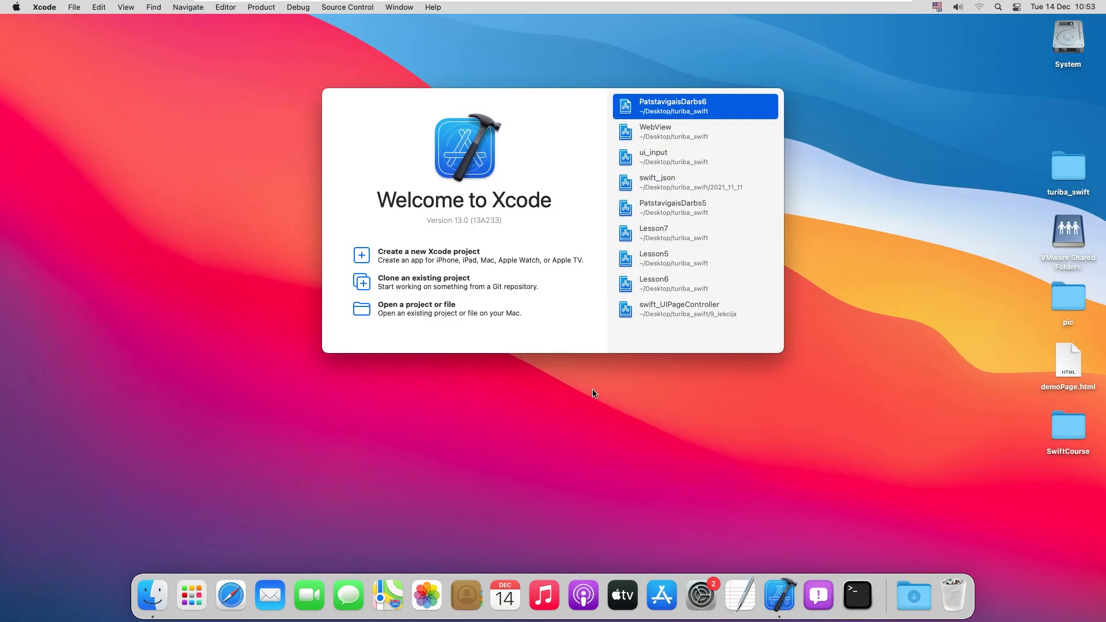
mouse_move(675, 103)
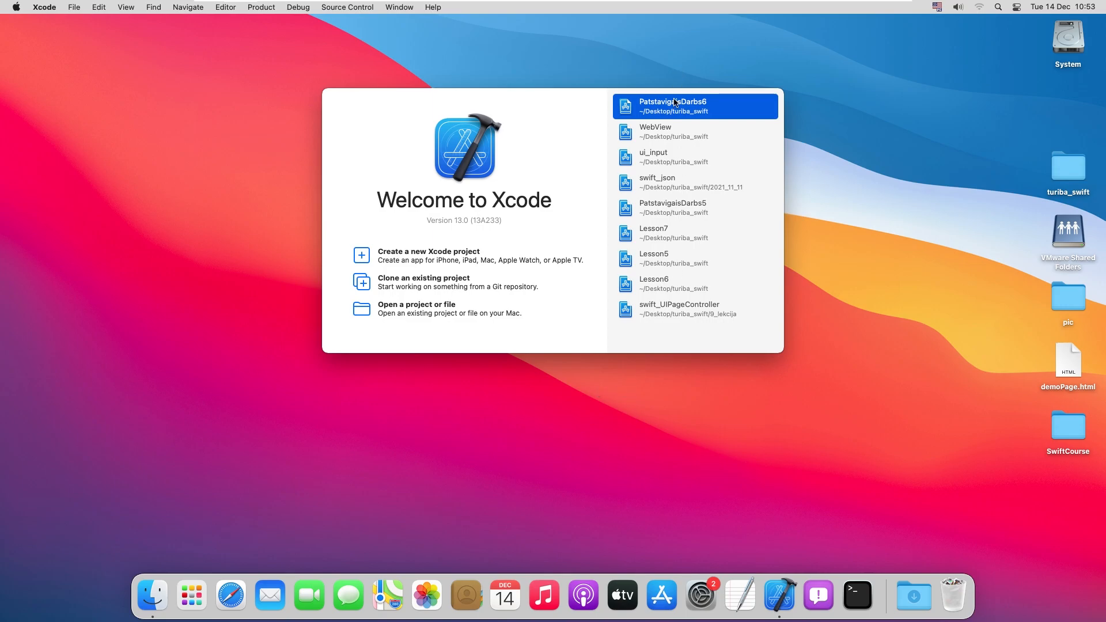
mouse_move(683, 349)
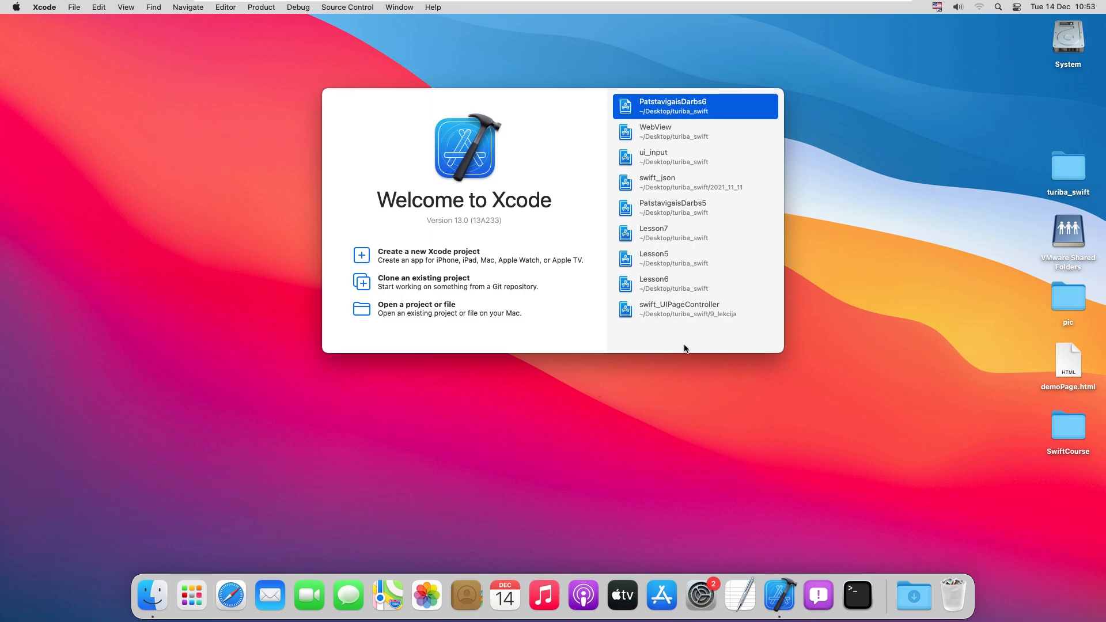
mouse_move(626, 78)
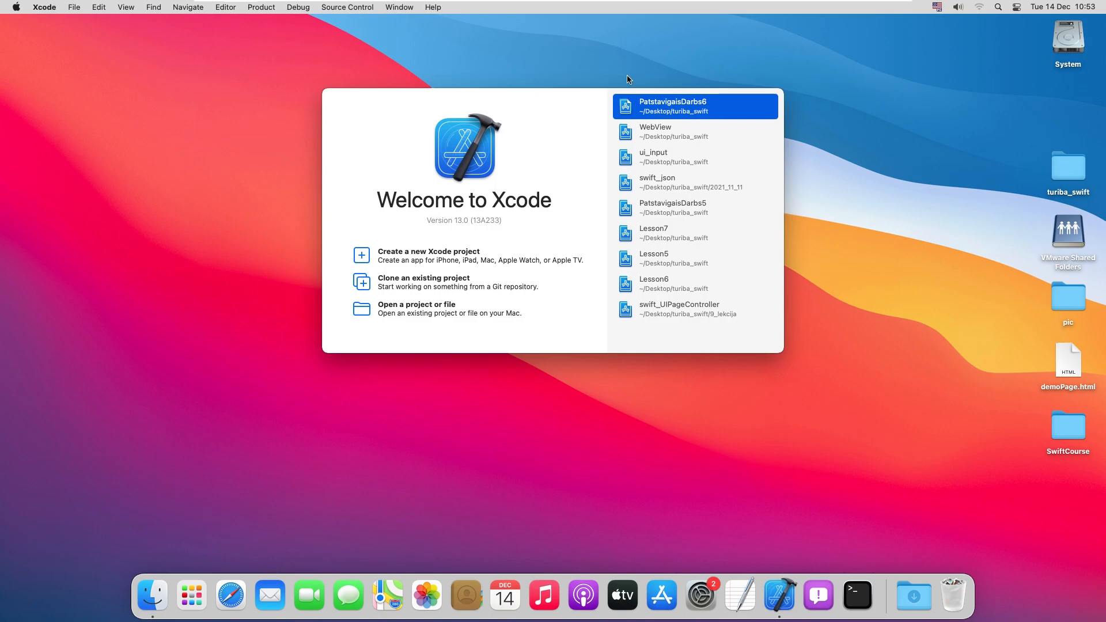
mouse_move(686, 340)
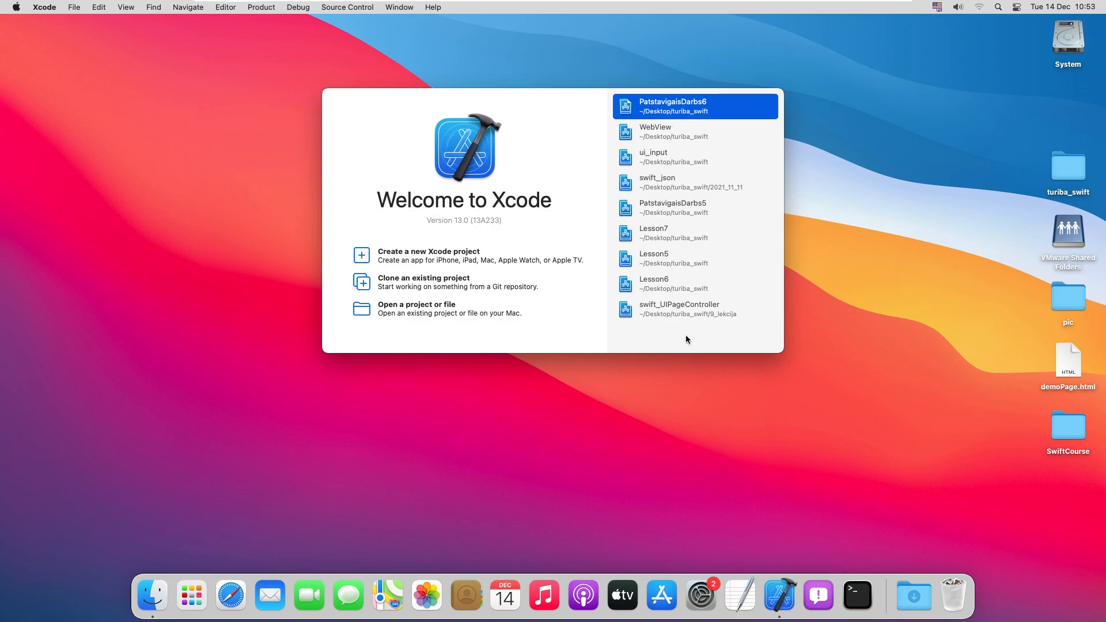
mouse_move(655, 352)
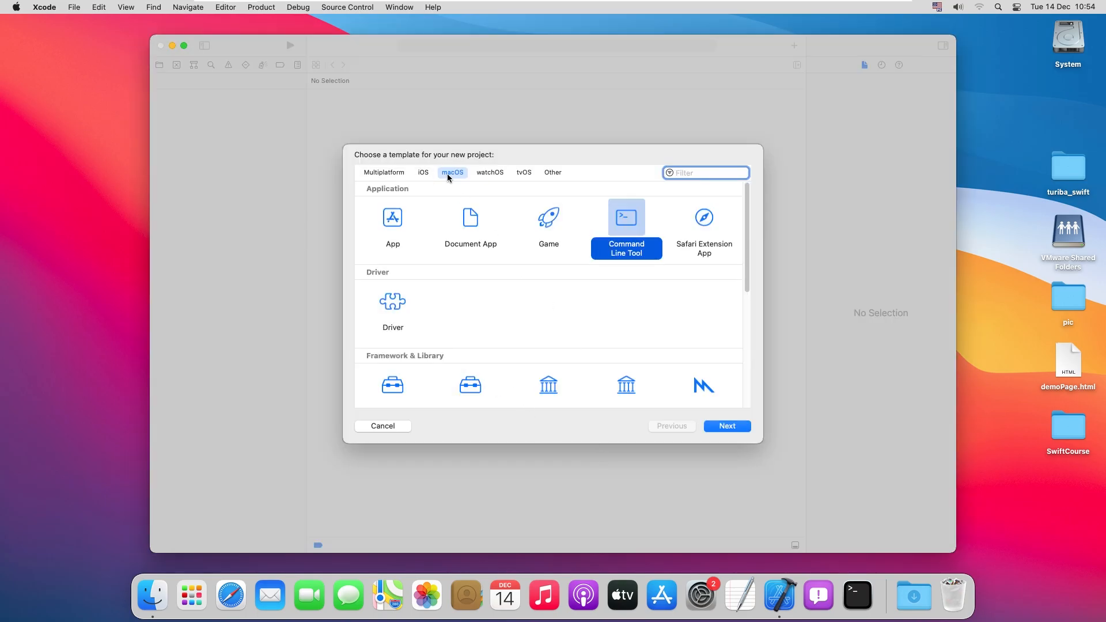
Browse the tvOS and watchOS templates, then choose macOS Command Line Tool and continue
left_click(523, 173)
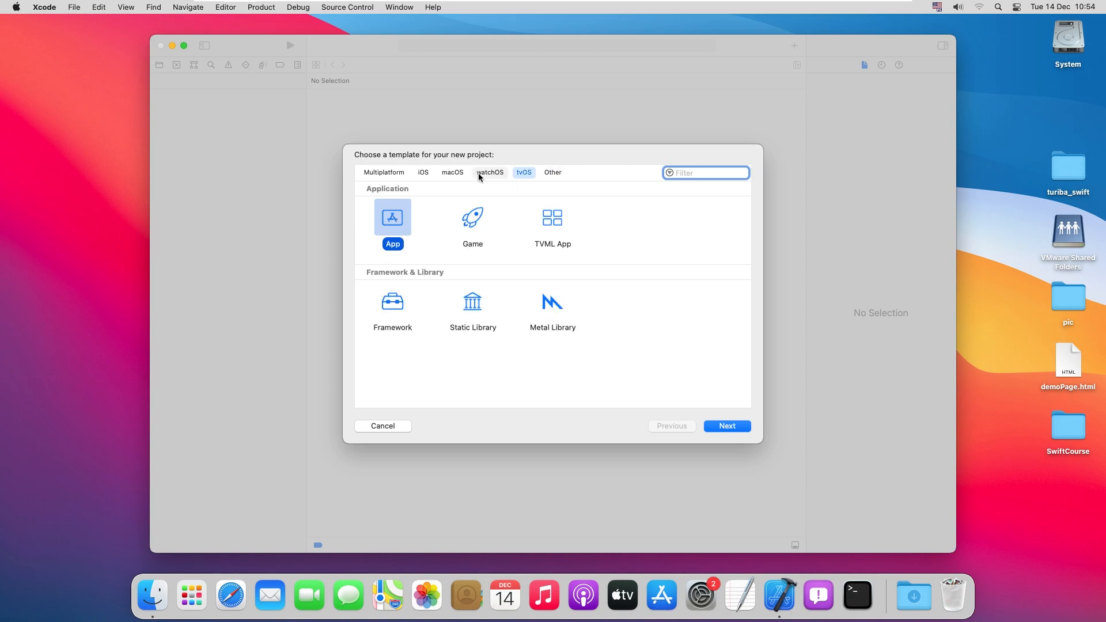
left_click(489, 172)
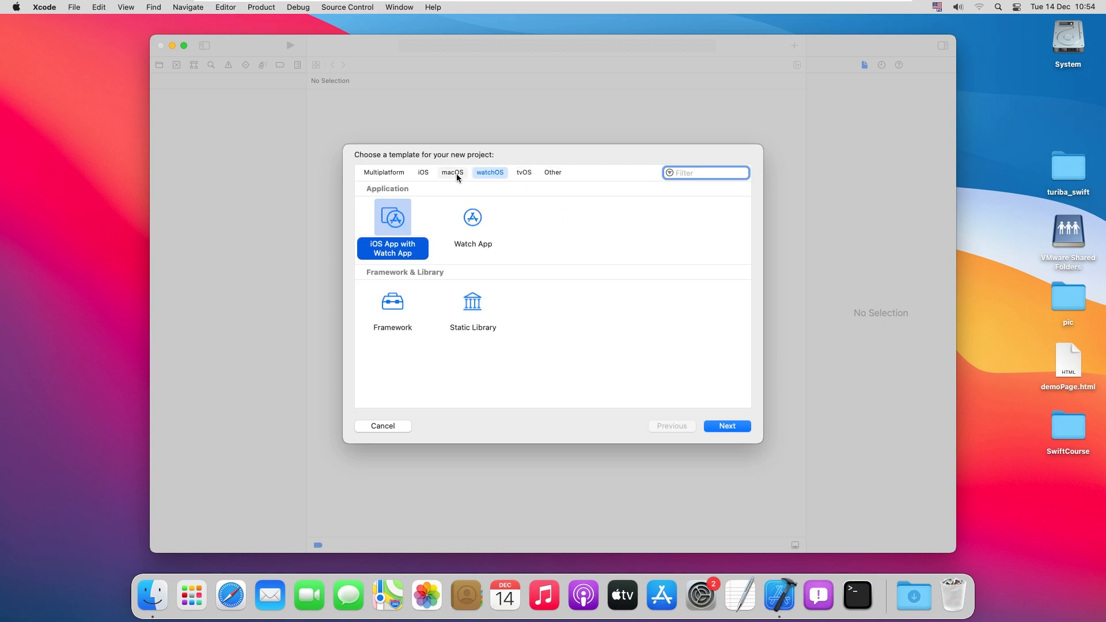
mouse_move(530, 247)
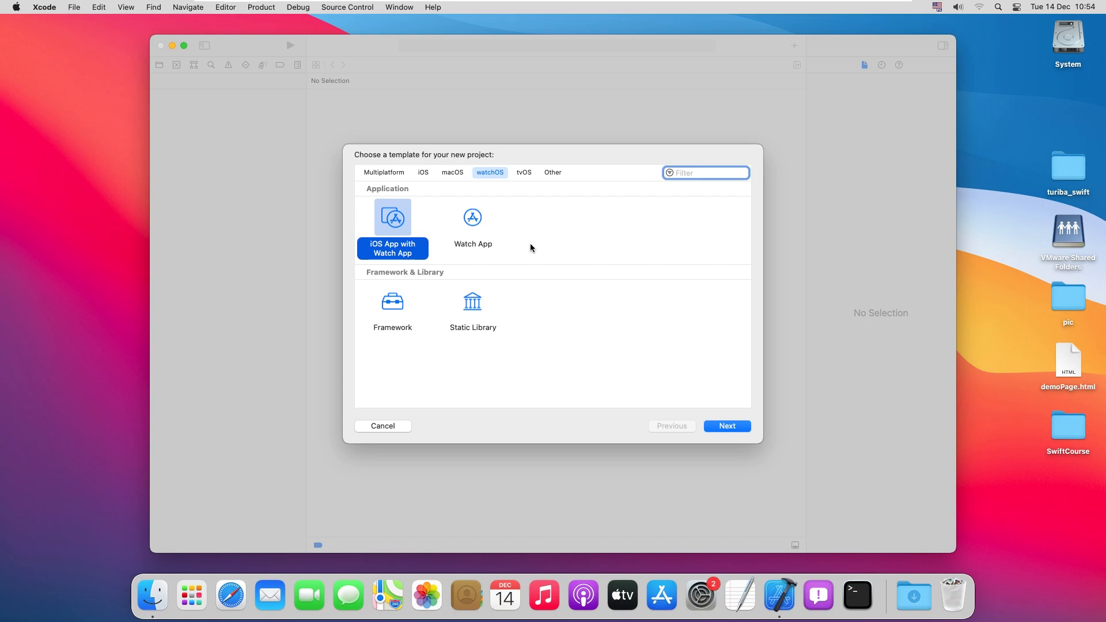
mouse_move(491, 182)
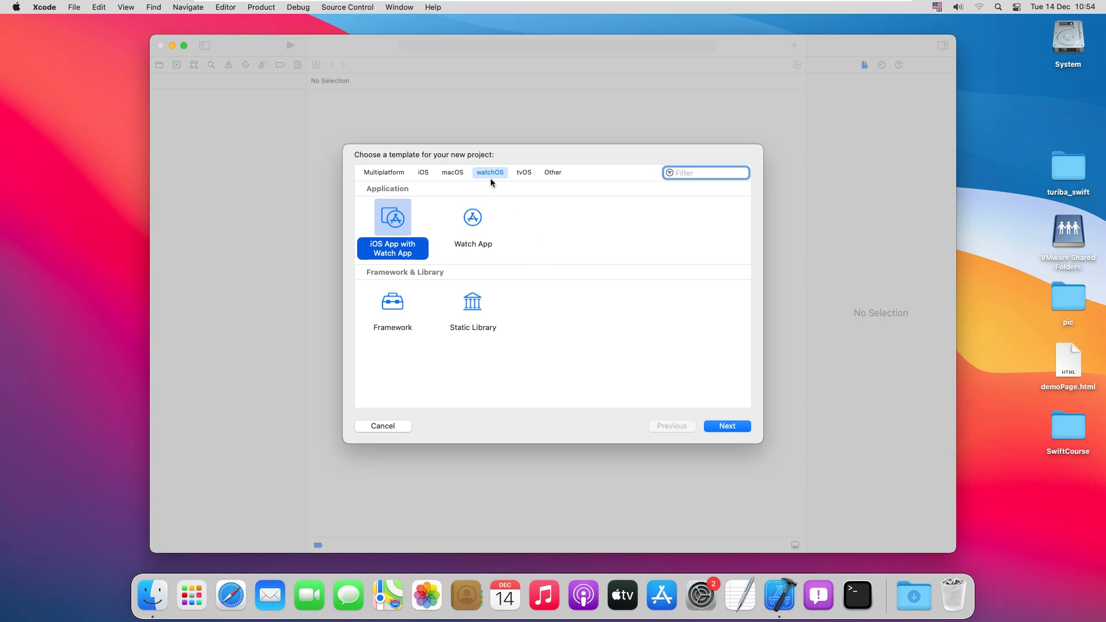
left_click(452, 172)
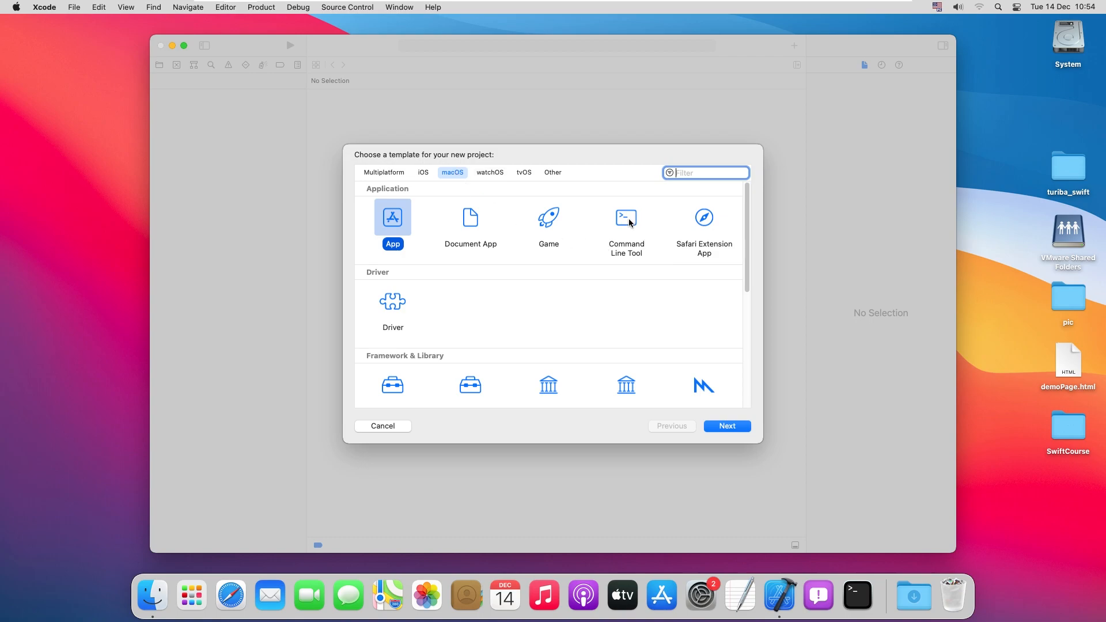
left_click(625, 226)
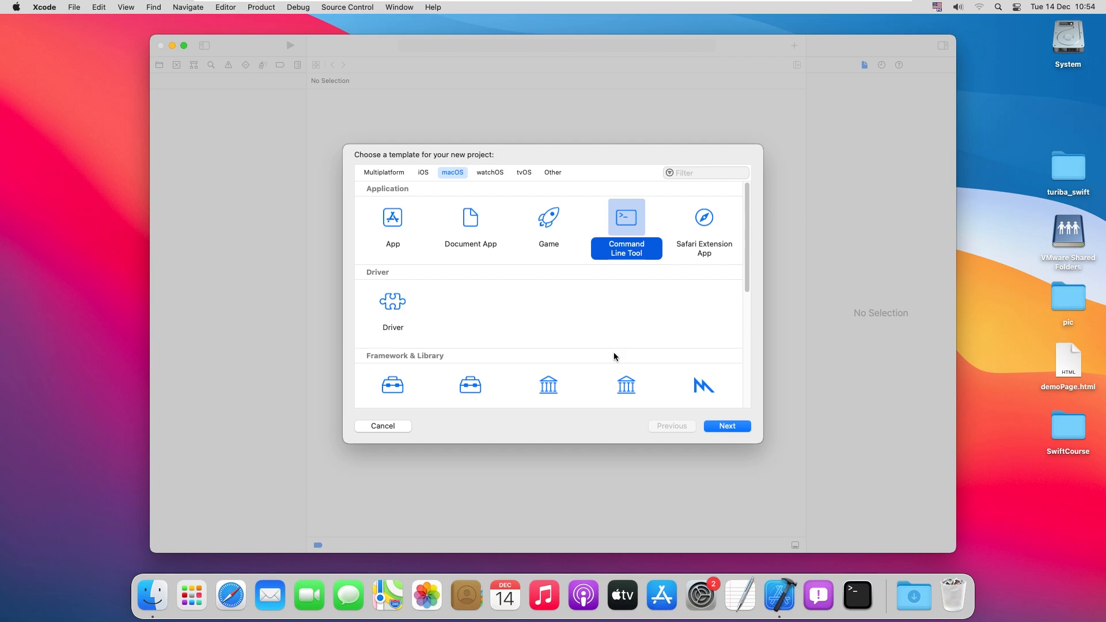
mouse_move(478, 258)
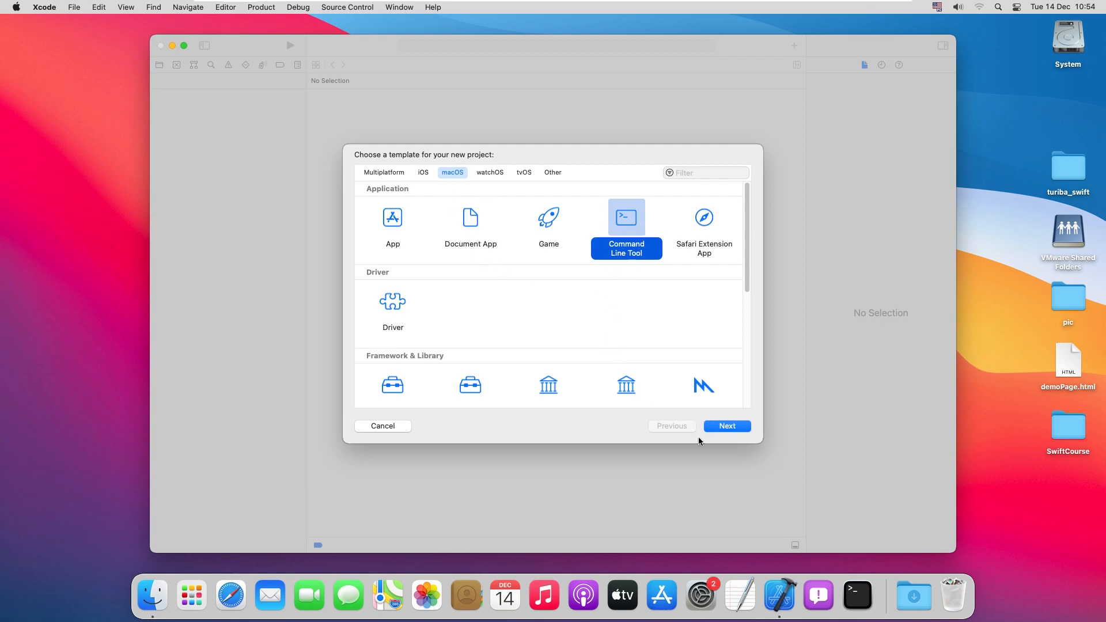
left_click(726, 425)
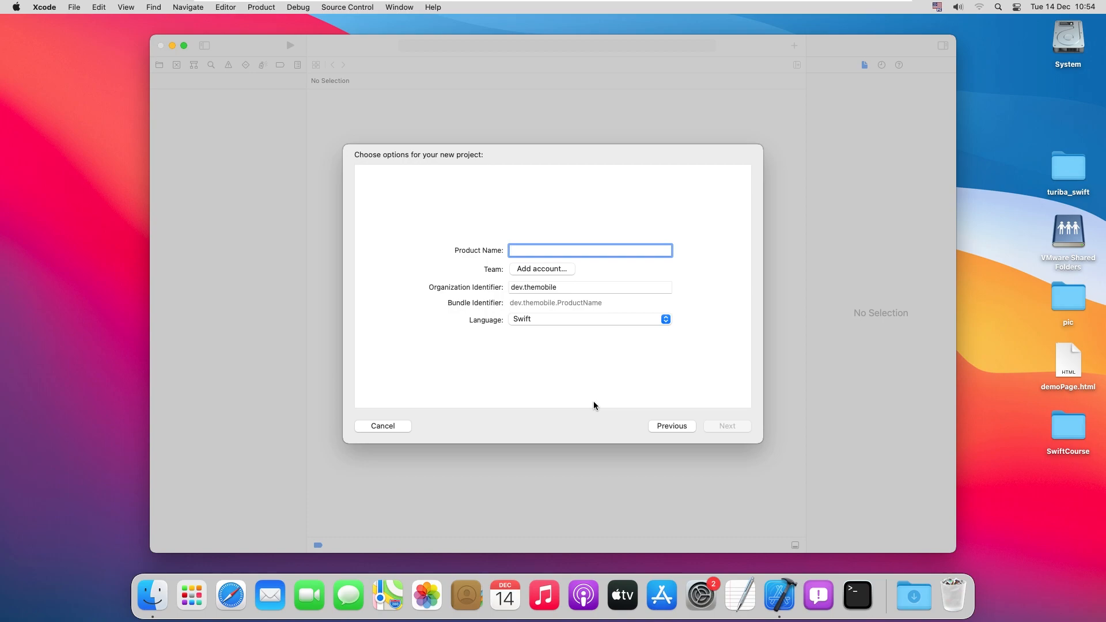
Name the product SwiftLesson1 and check the organization identifier dev.themobile
type("Swift")
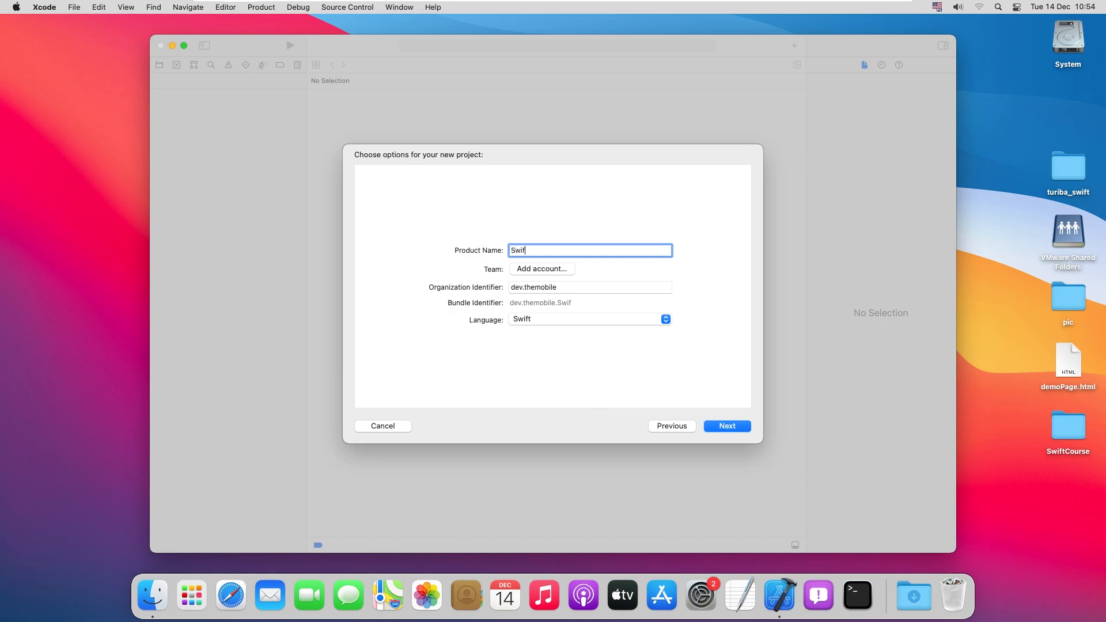
type("tLesson1")
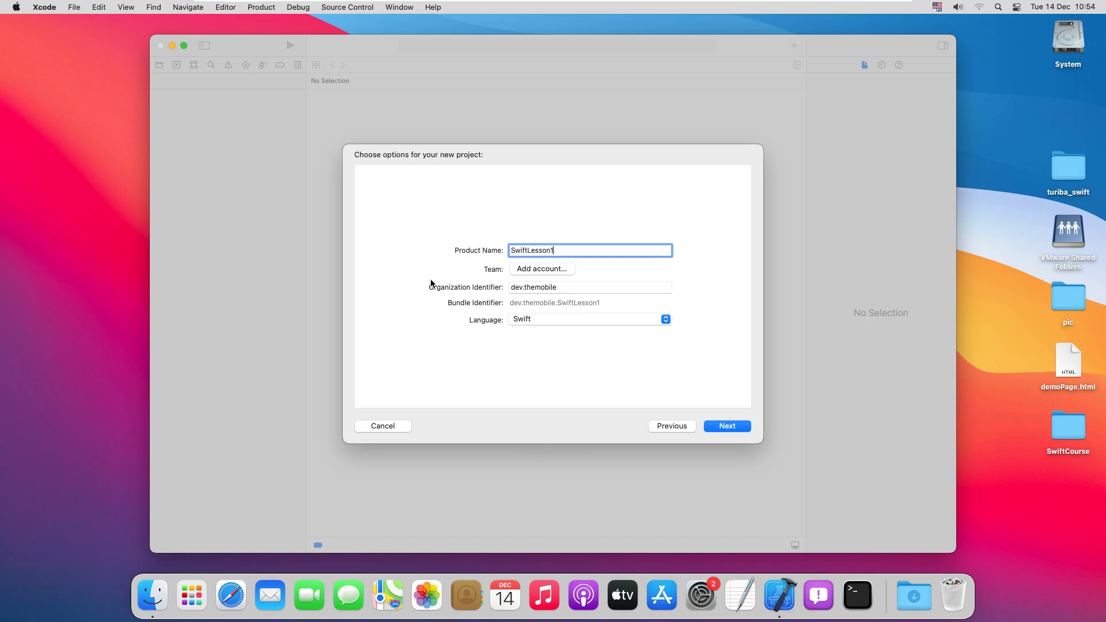
left_click(589, 287)
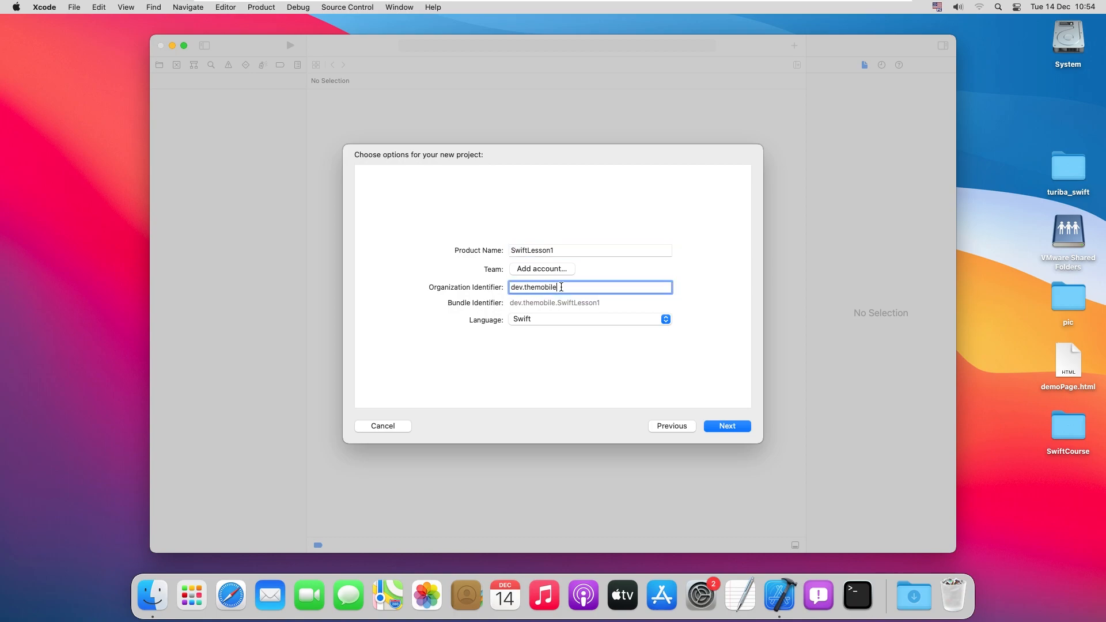
double_click(534, 287)
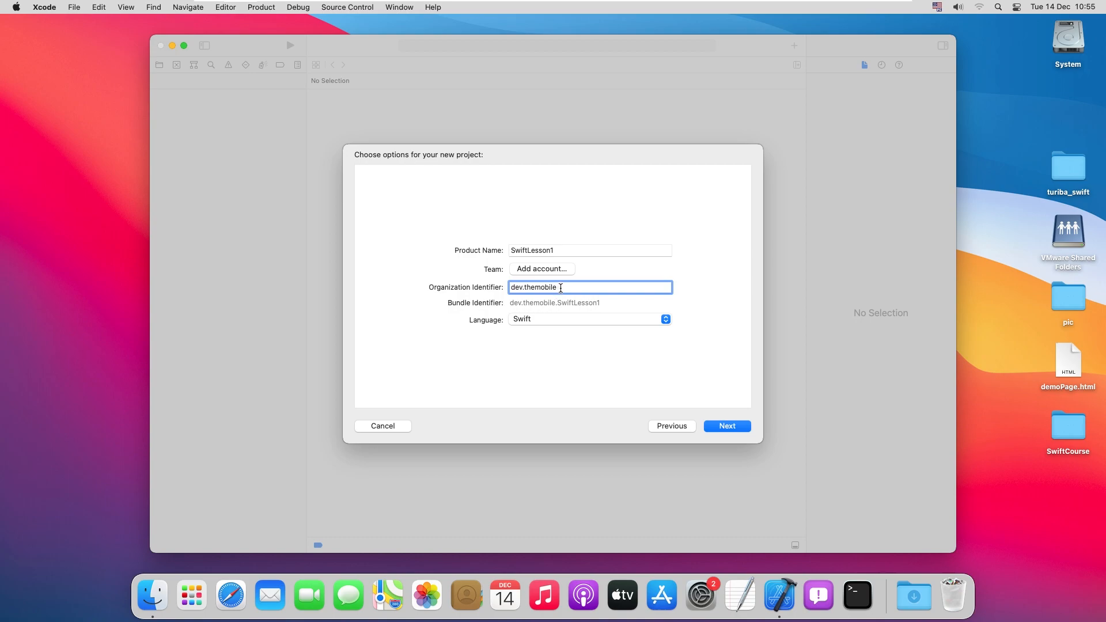
double_click(533, 286)
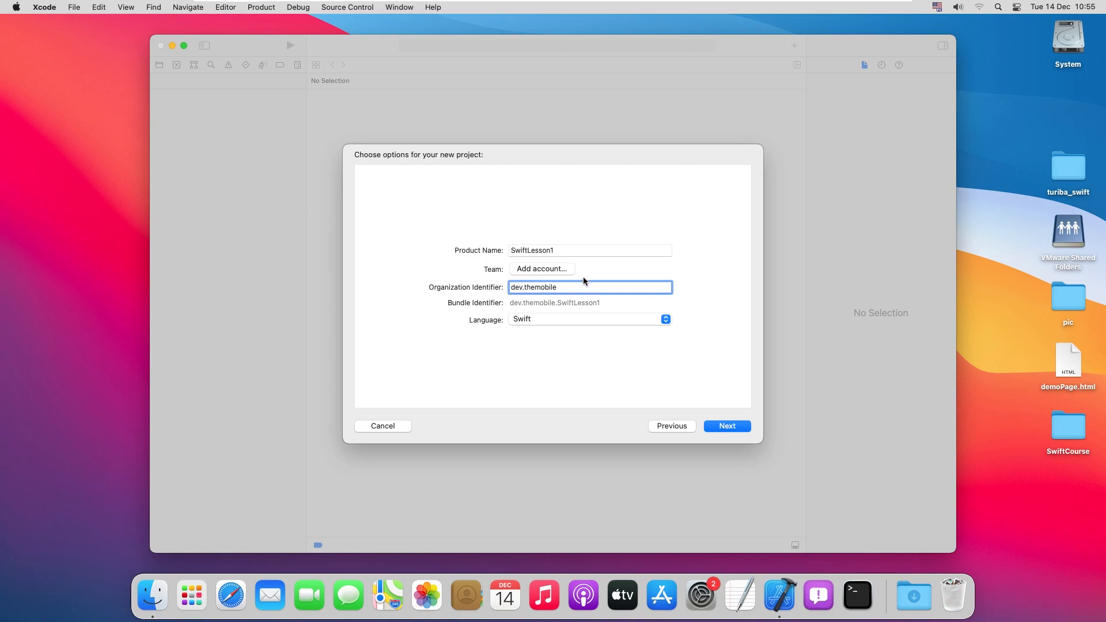
mouse_move(508, 309)
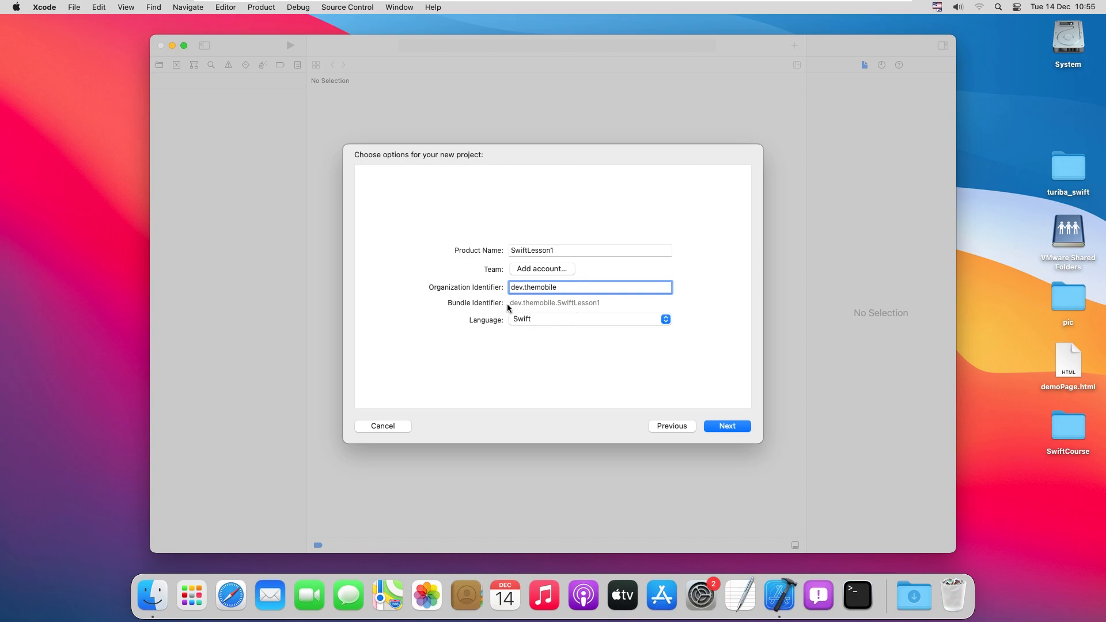
left_click(588, 287)
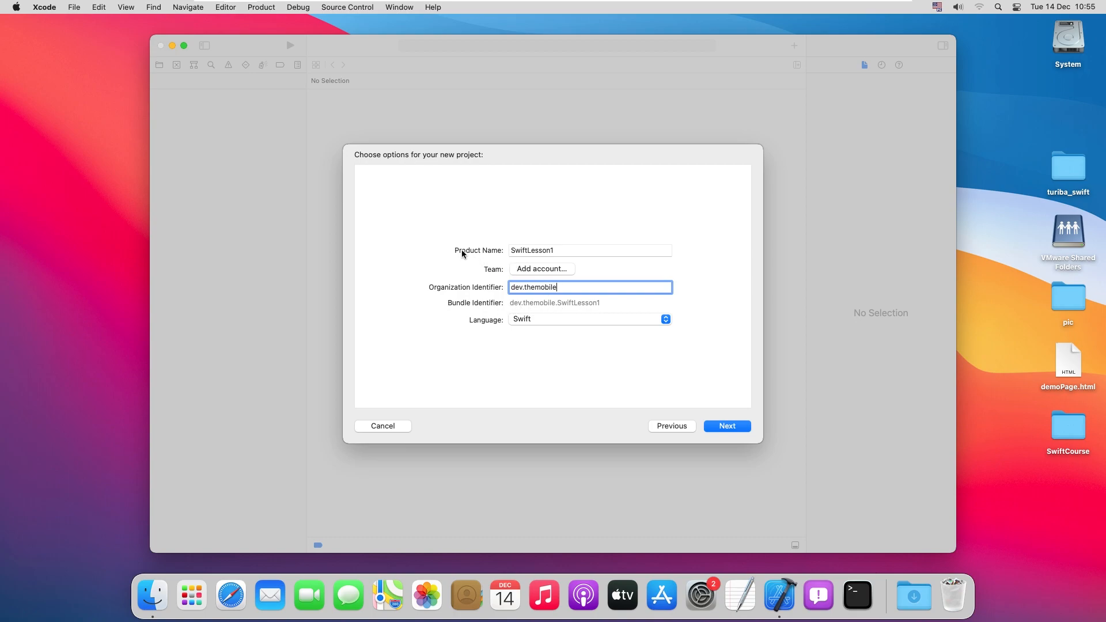
mouse_move(572, 315)
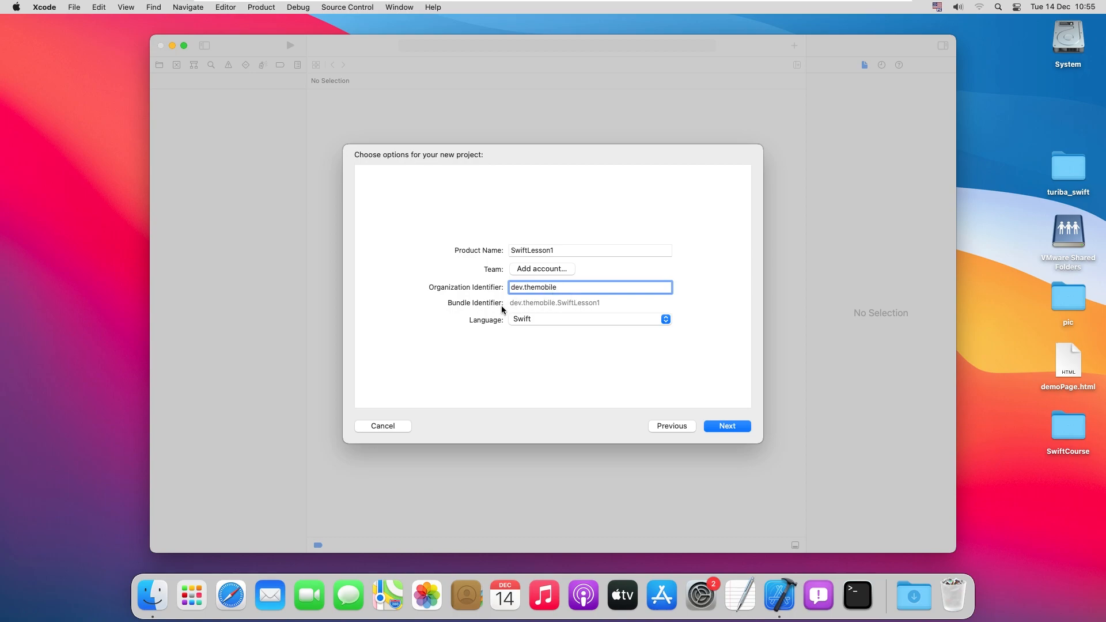
mouse_move(525, 328)
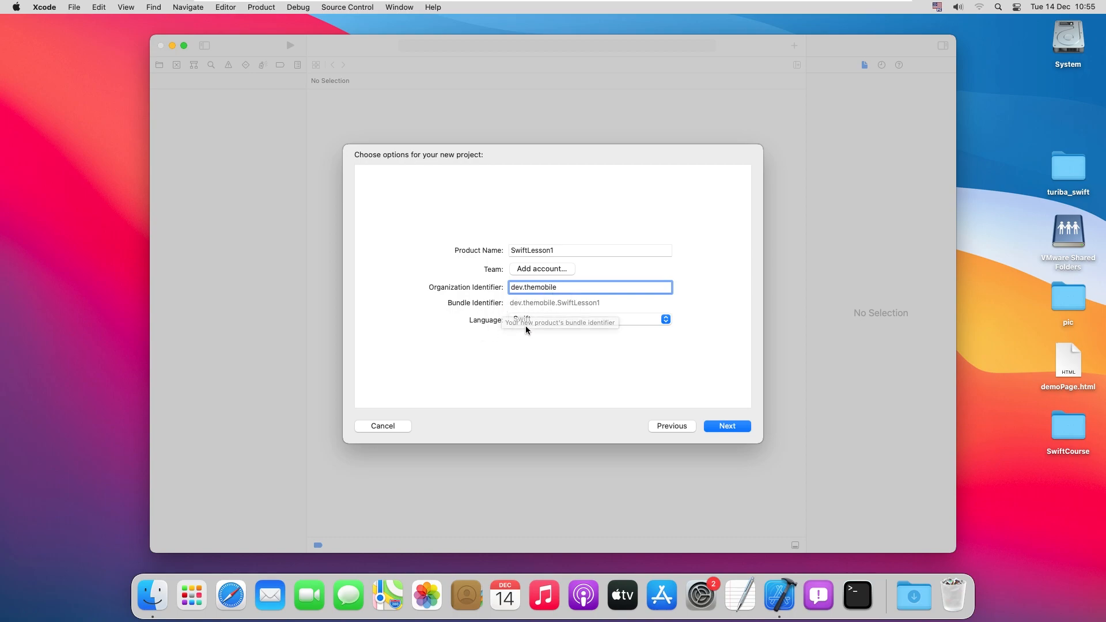
Keep Swift as the project language and continue to the save location
left_click(661, 319)
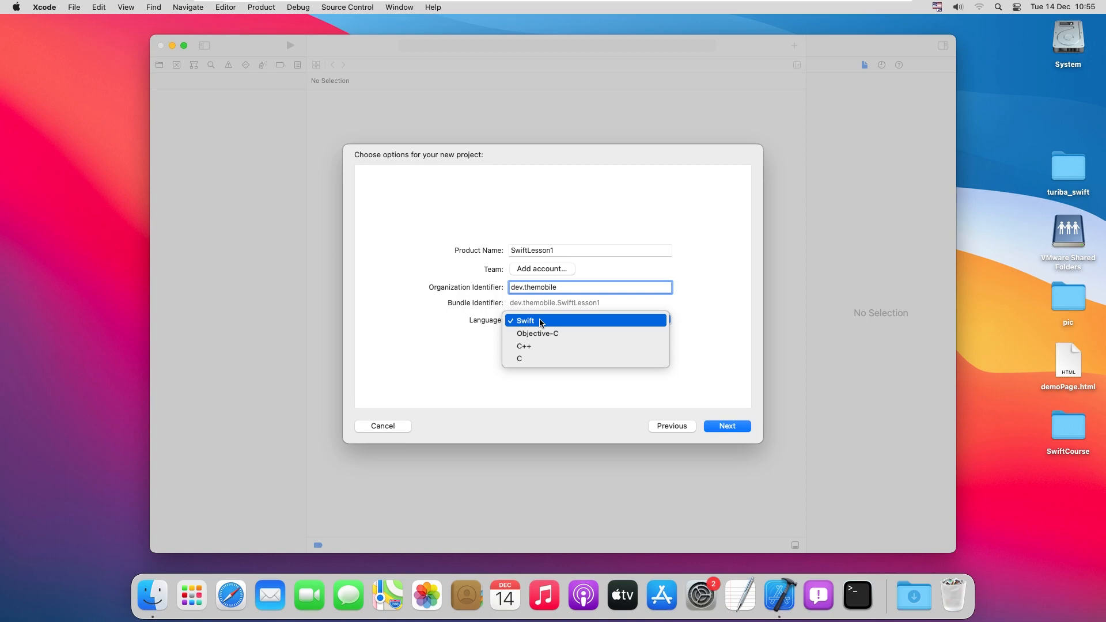
left_click(522, 320)
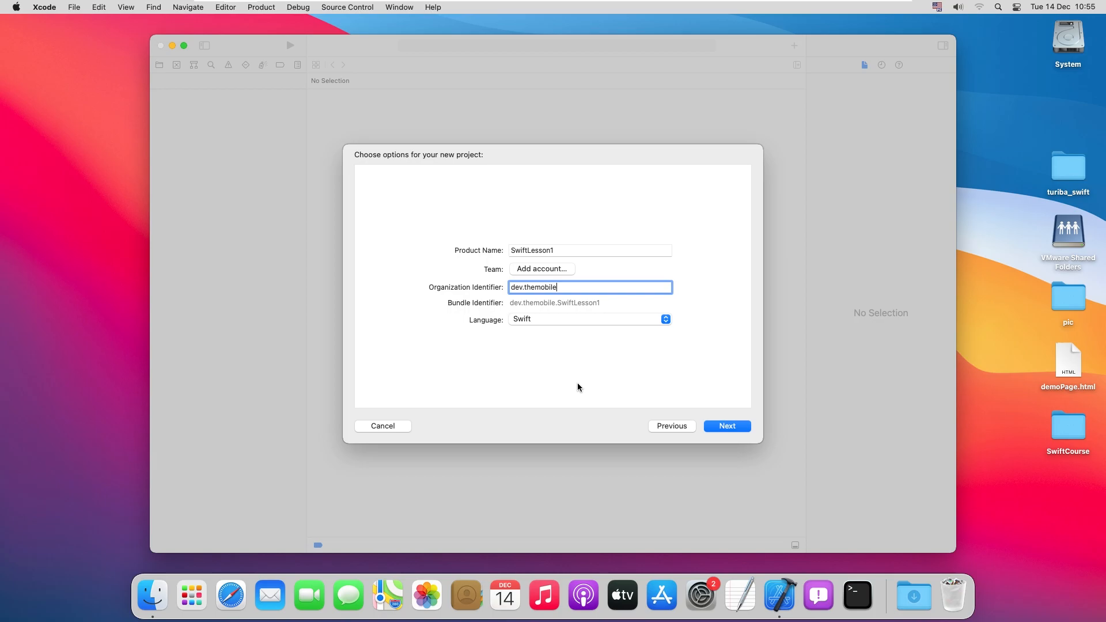
mouse_move(726, 426)
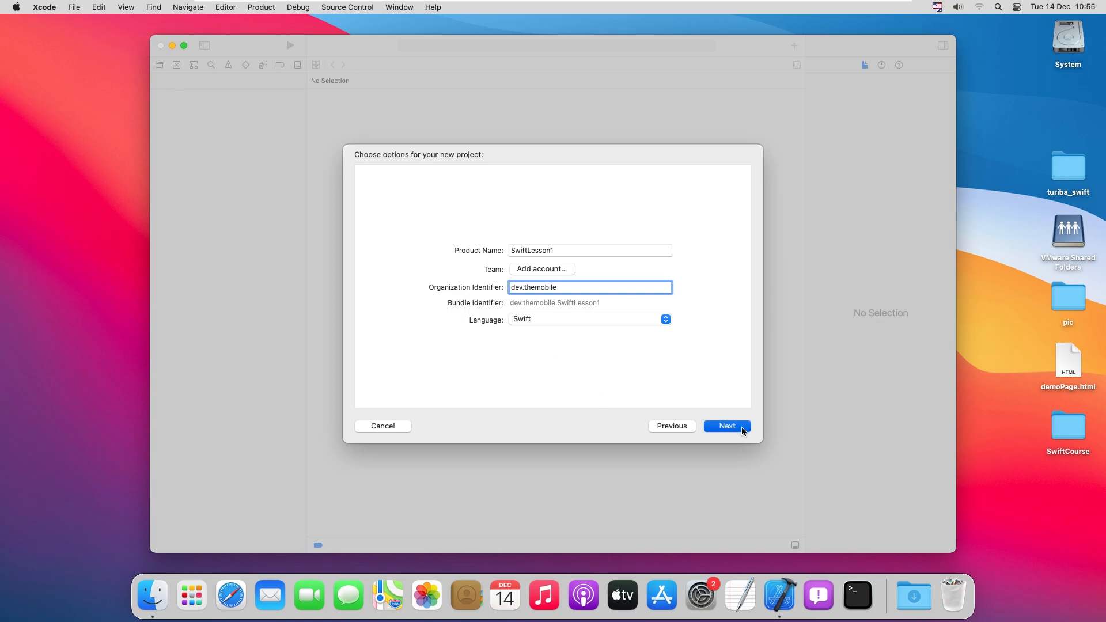
left_click(726, 425)
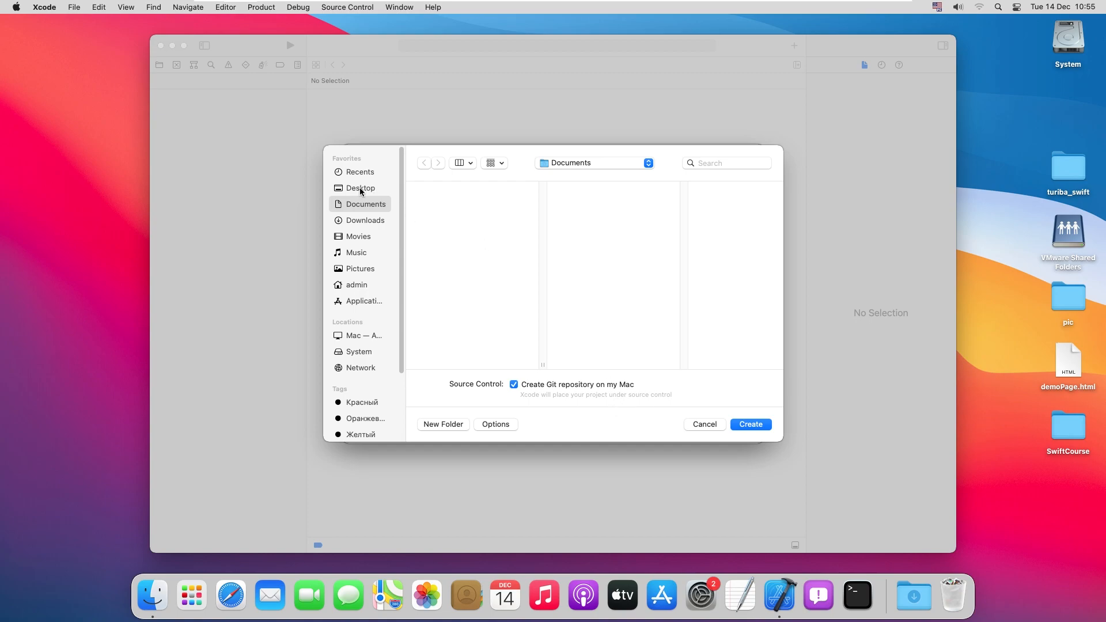
Make a Lesson1 folder in Desktop/SwiftCourse and create SwiftLesson1 there
left_click(359, 188)
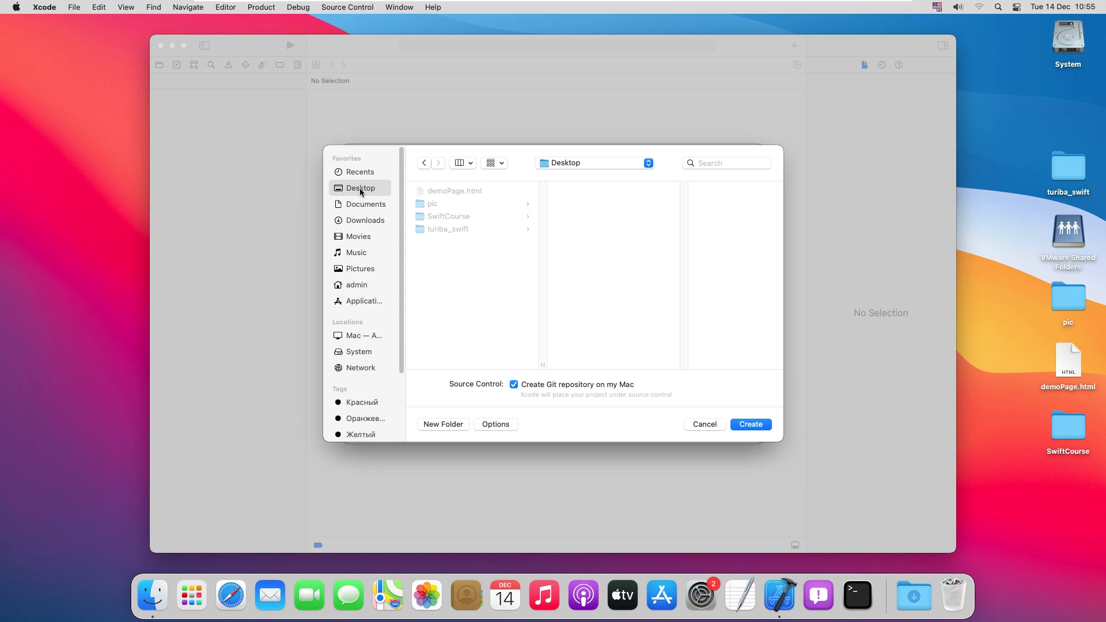
left_click(448, 216)
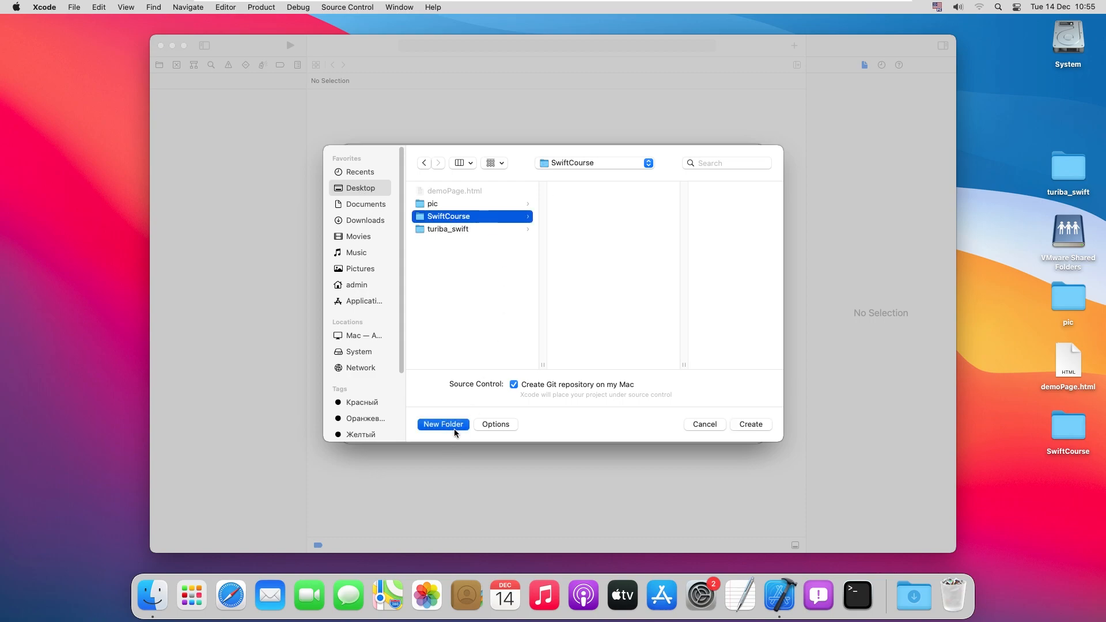
left_click(442, 424)
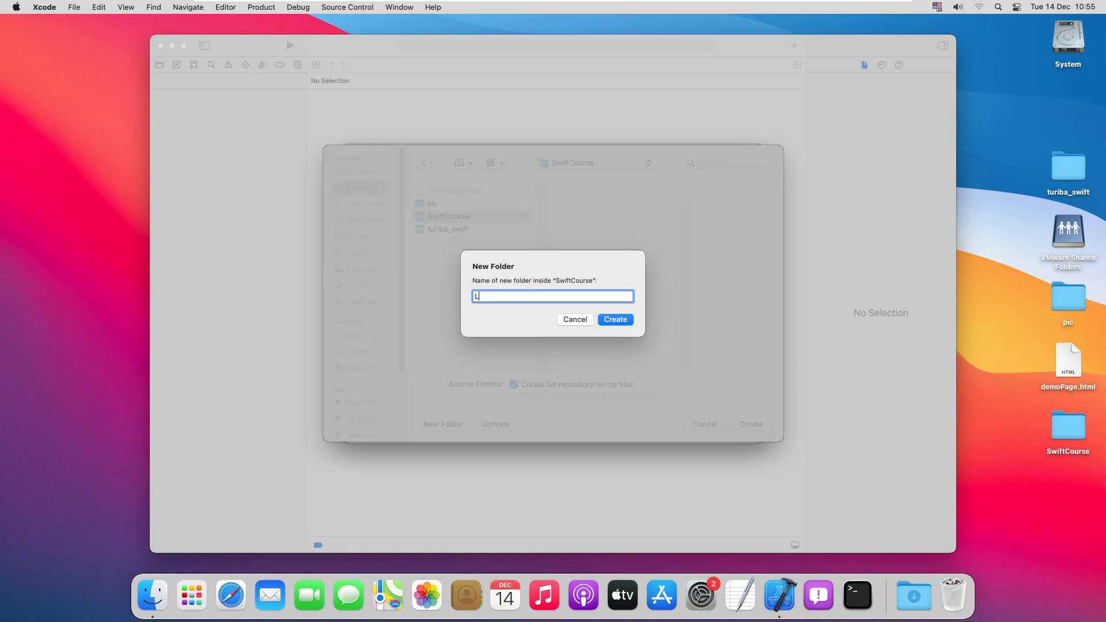
type("esson1")
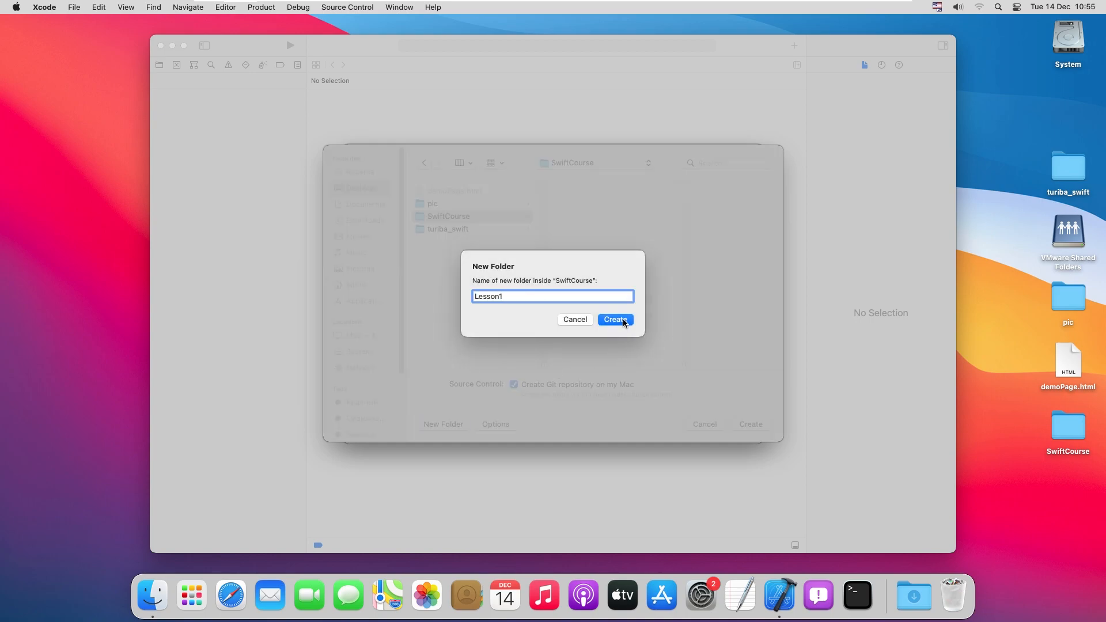
left_click(614, 319)
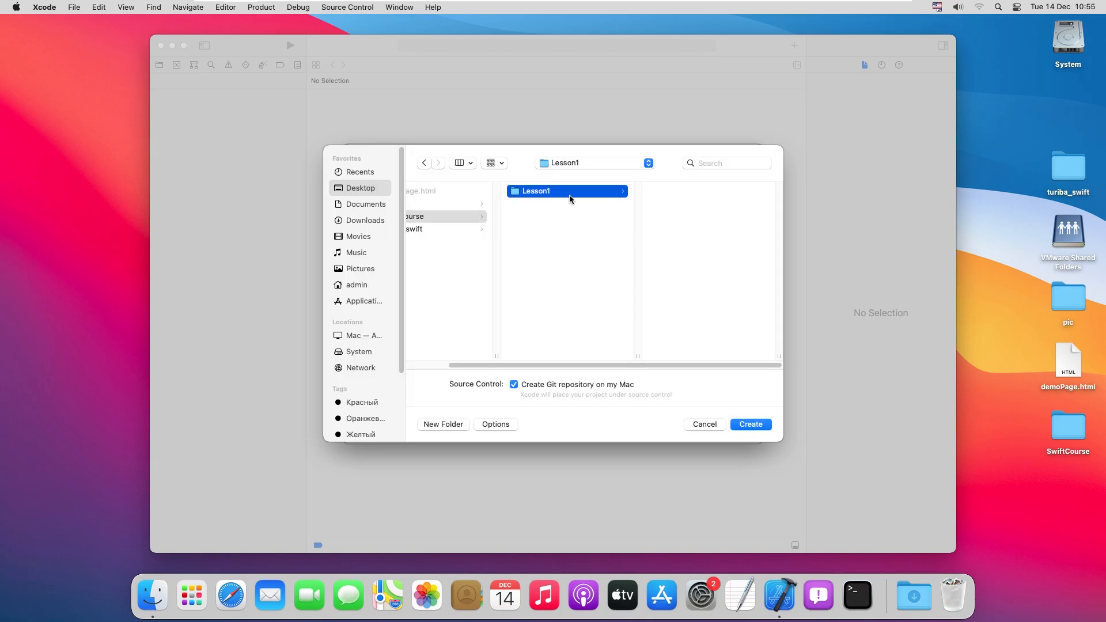
left_click(750, 424)
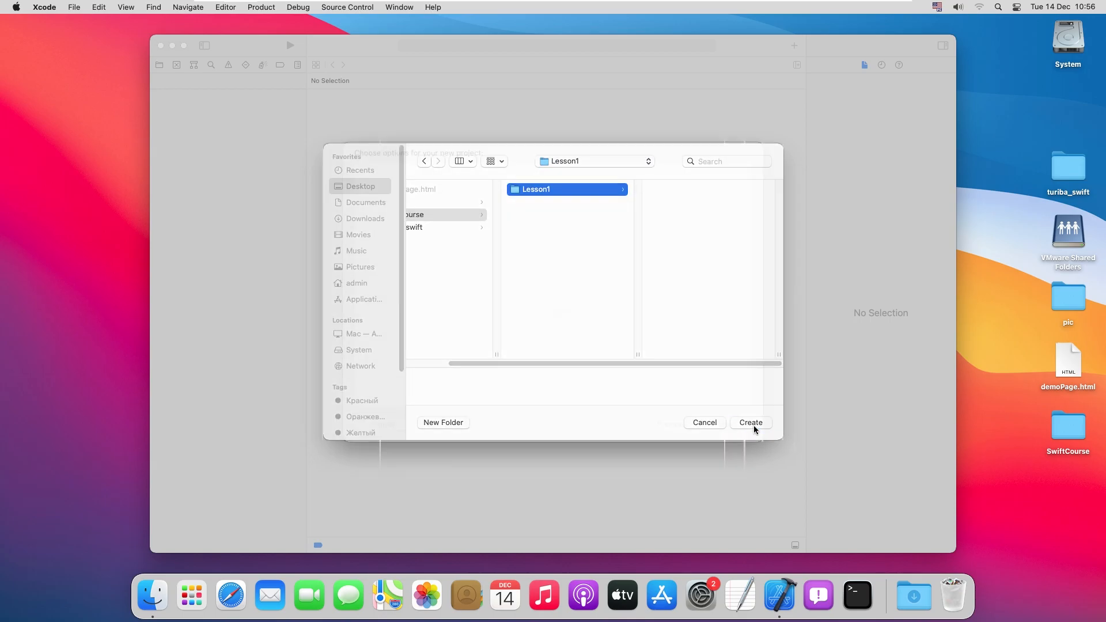
left_click(750, 422)
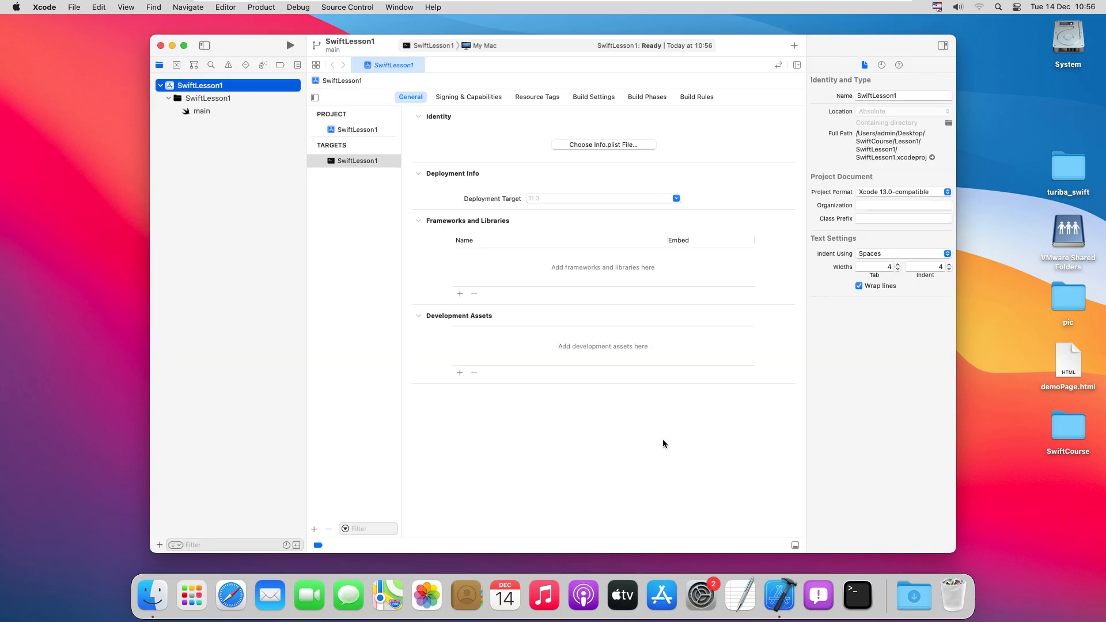
mouse_move(622, 434)
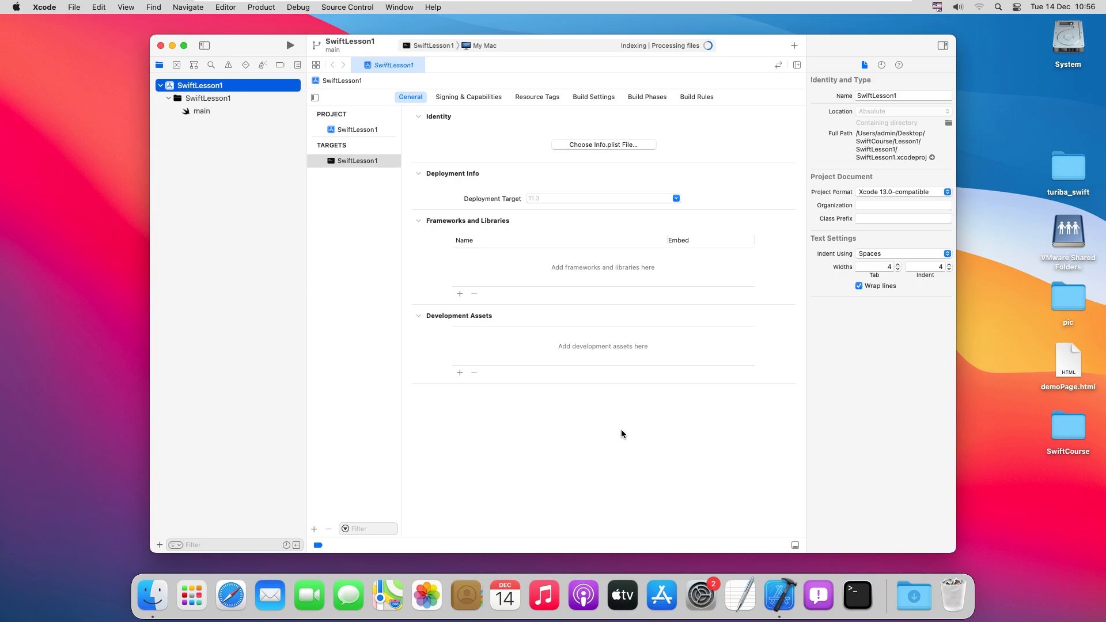
mouse_move(630, 448)
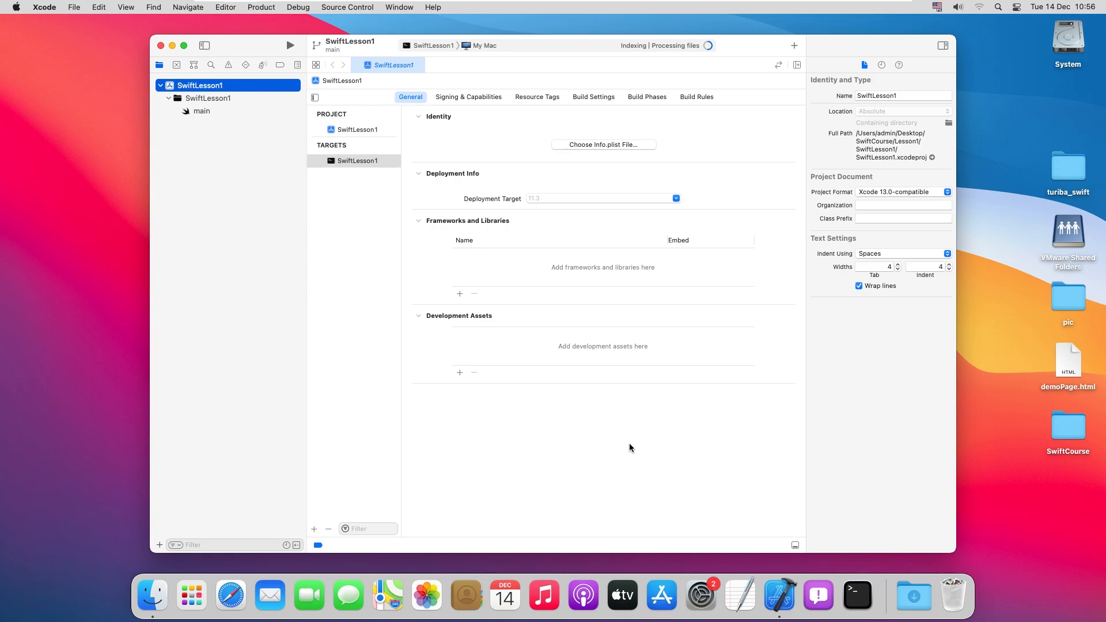
mouse_move(753, 234)
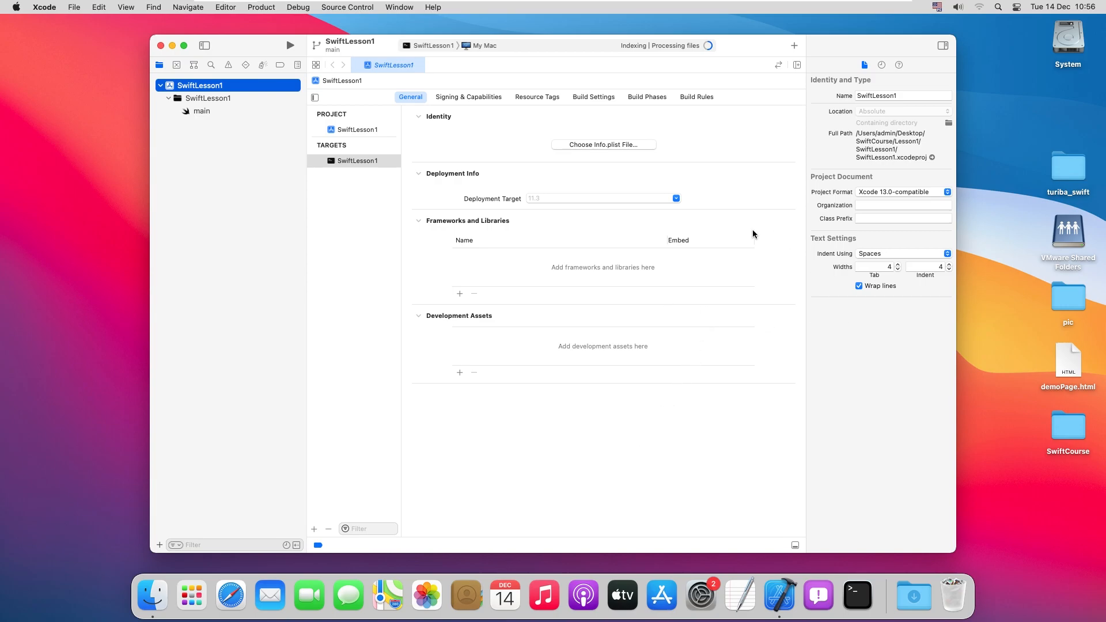
mouse_move(757, 286)
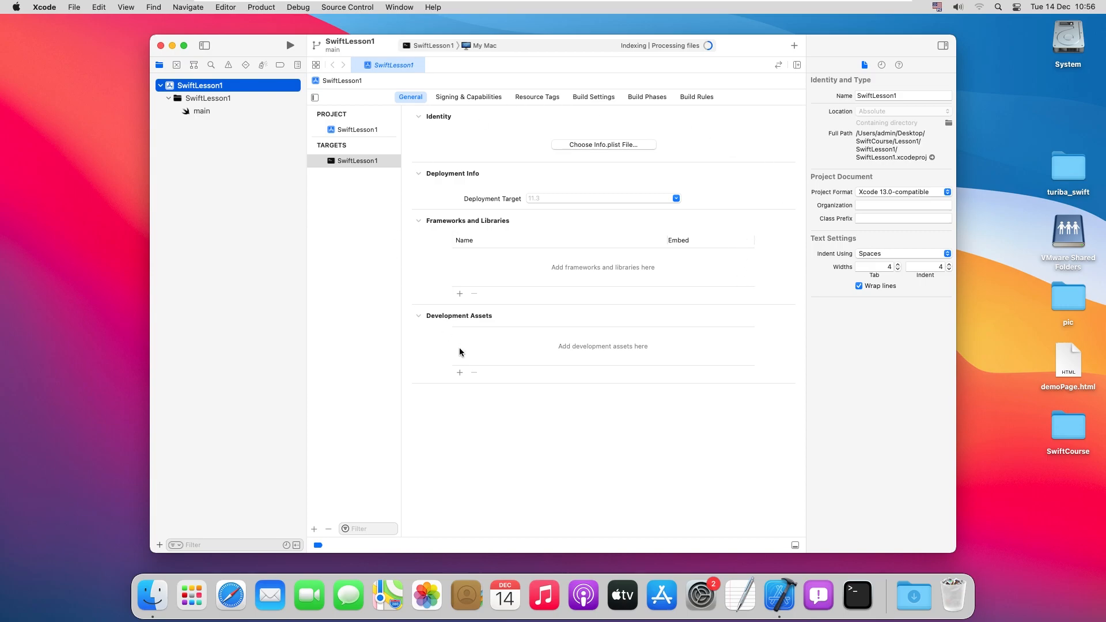
mouse_move(383, 325)
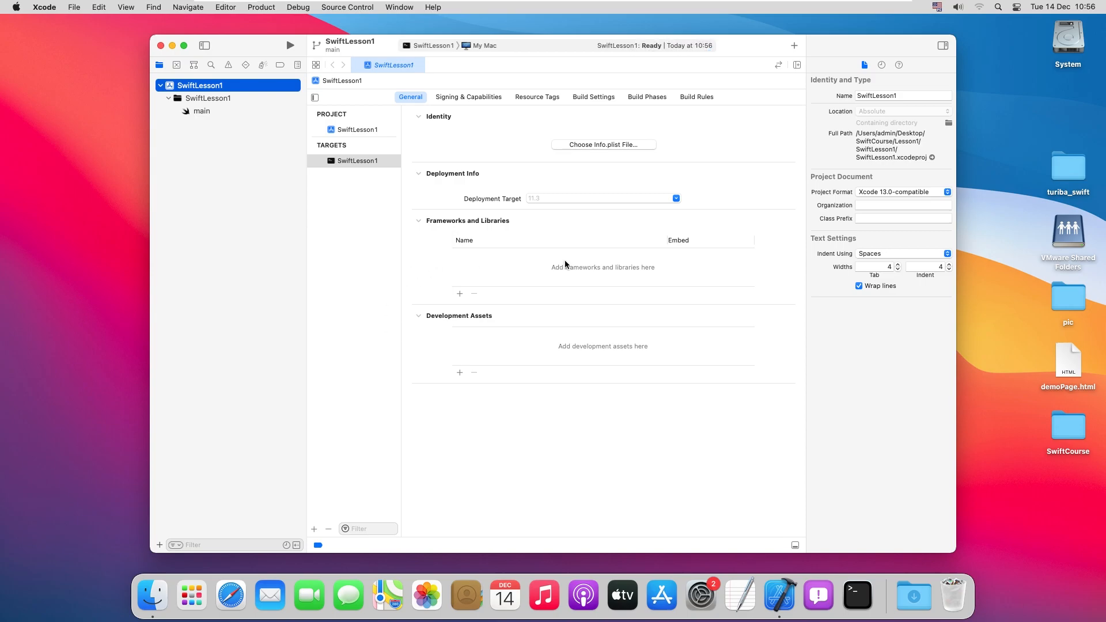
mouse_move(916, 358)
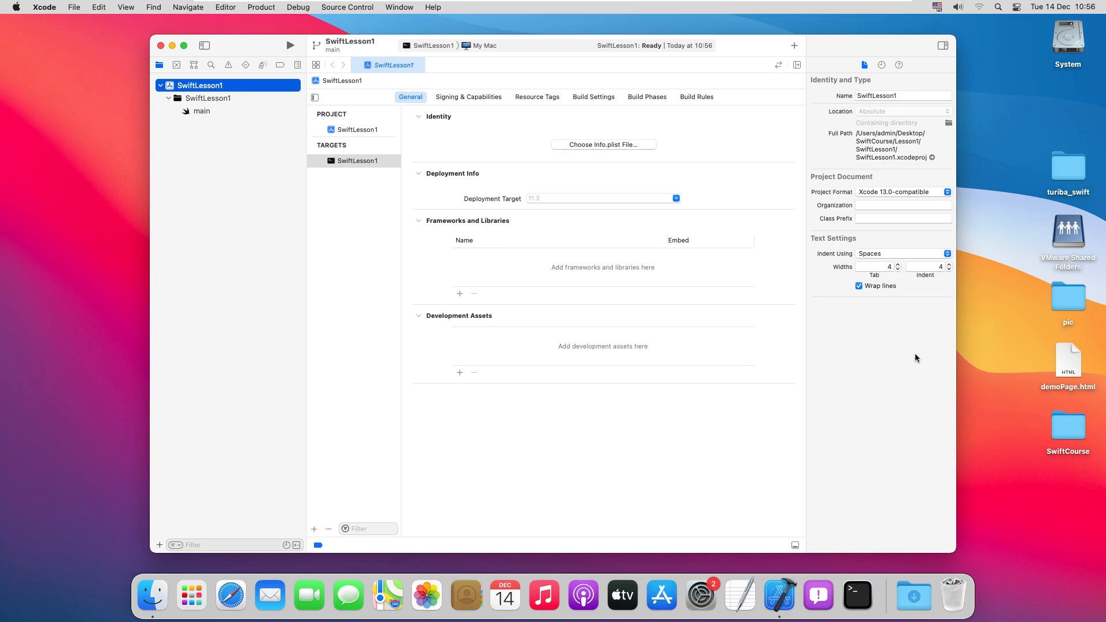
mouse_move(848, 356)
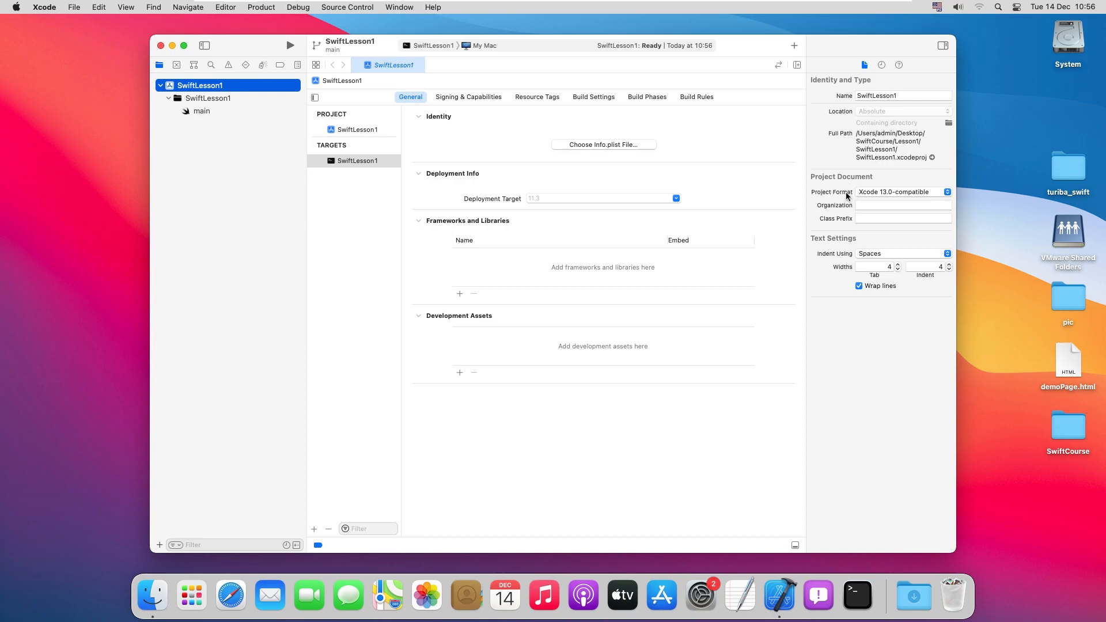
left_click(903, 191)
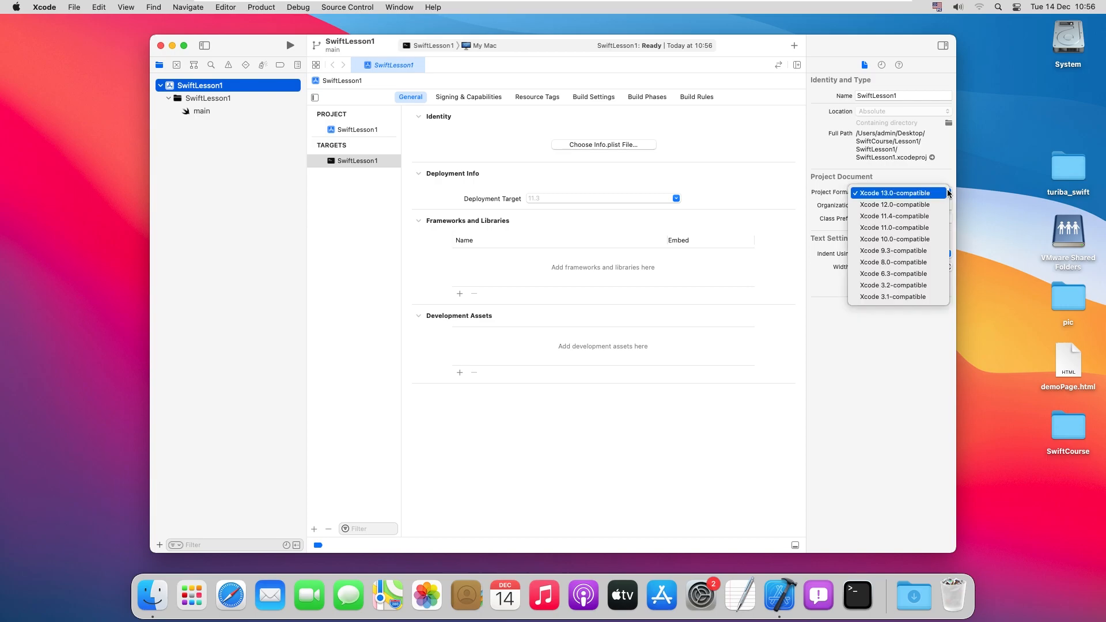
left_click(895, 192)
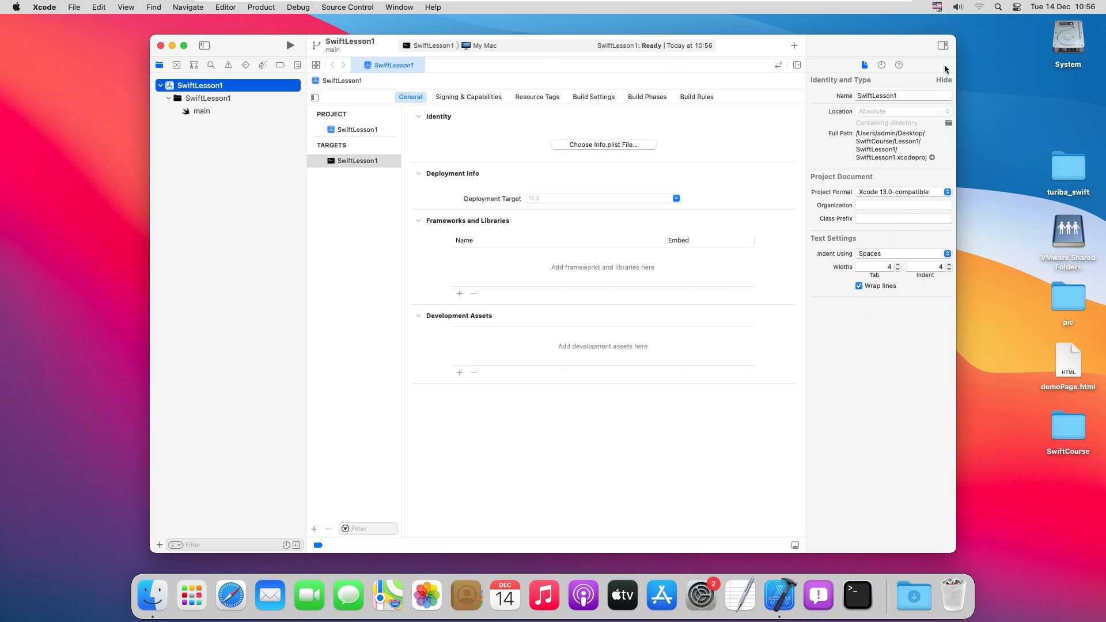
mouse_move(943, 46)
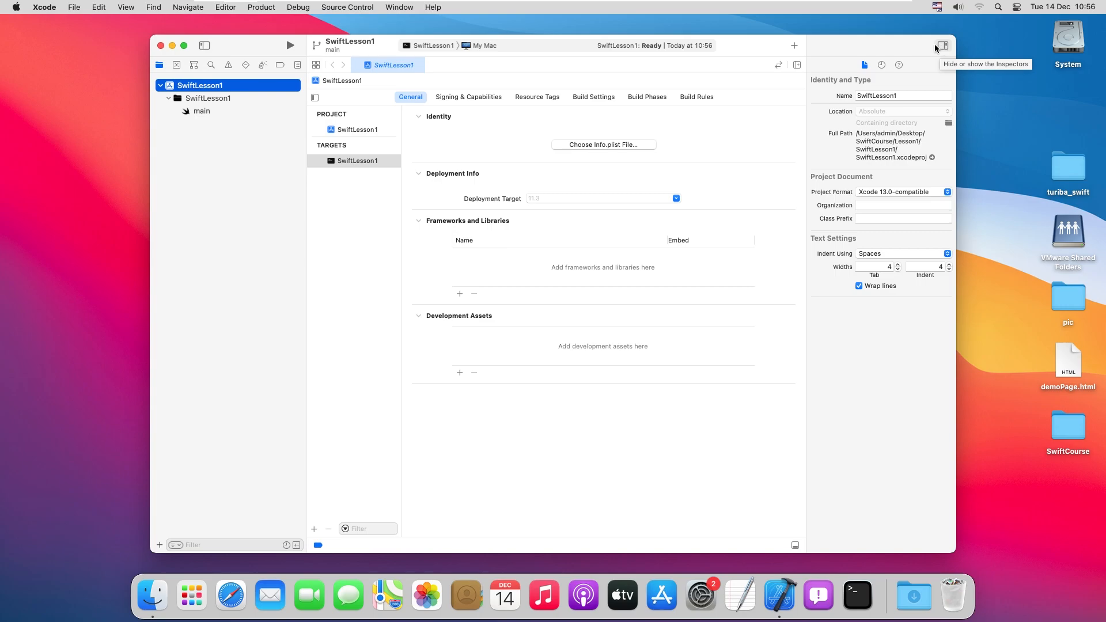
mouse_move(943, 58)
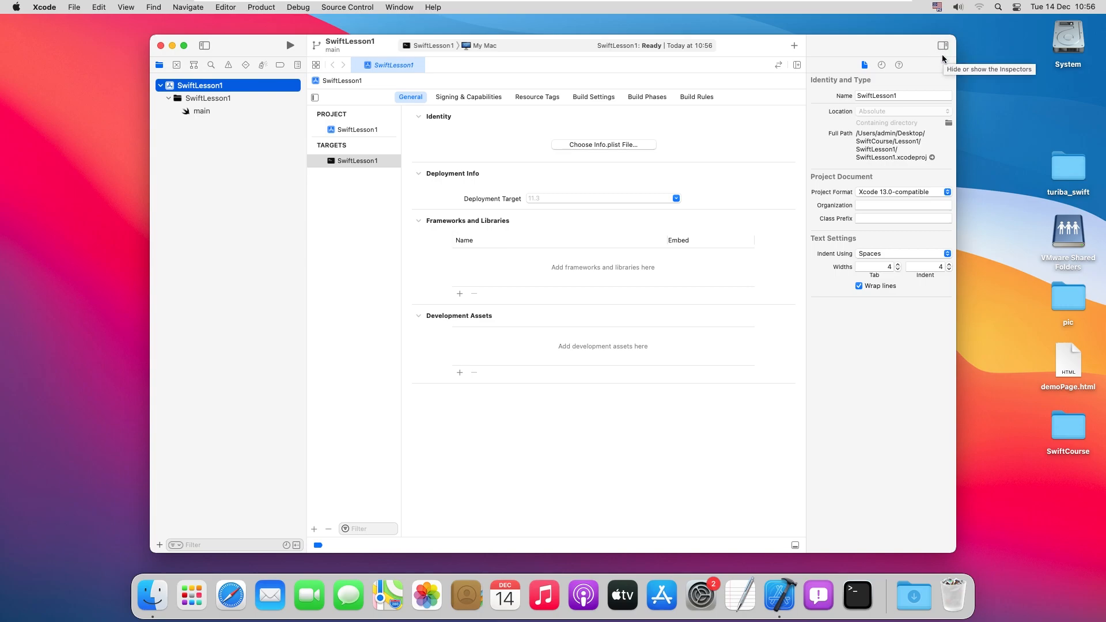
Hide the inspectors and open main.swift from the Project navigator
left_click(943, 45)
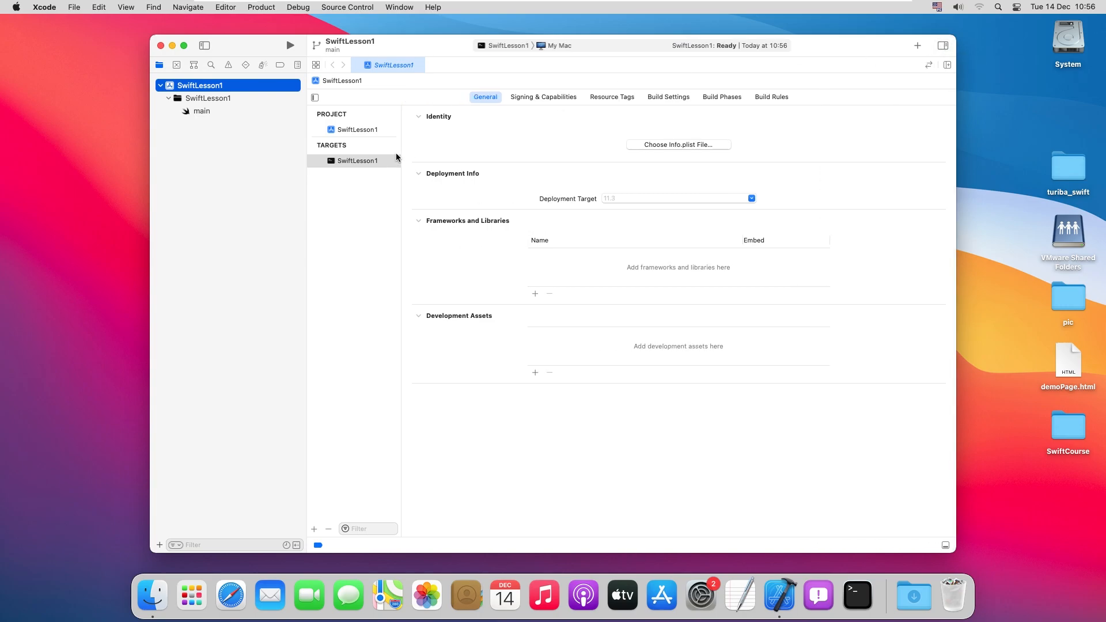
mouse_move(225, 243)
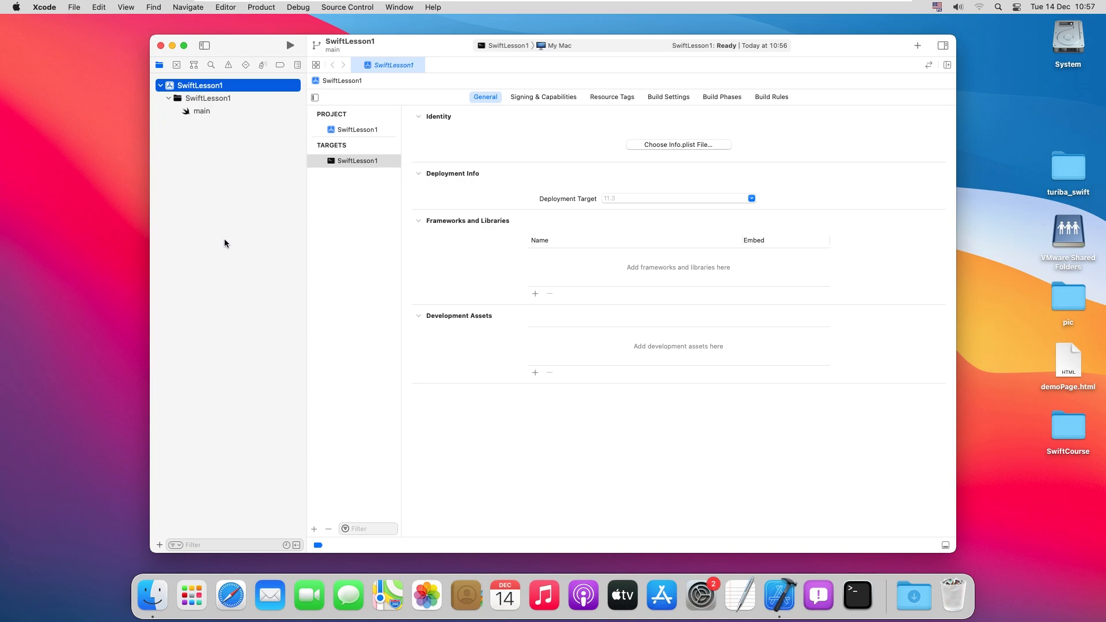
mouse_move(211, 114)
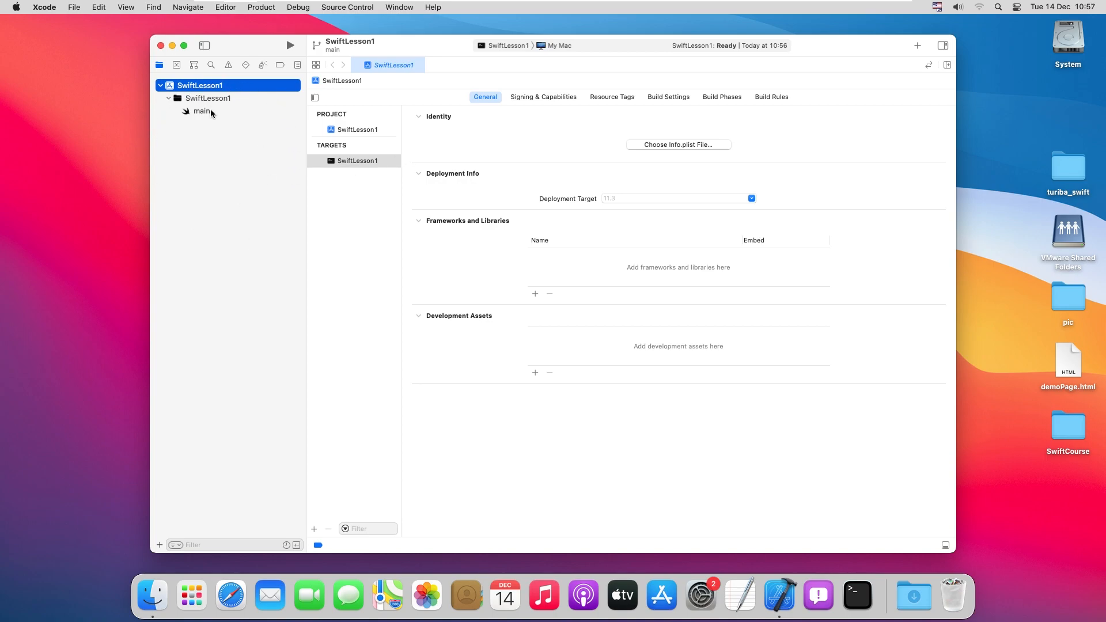
mouse_move(176, 113)
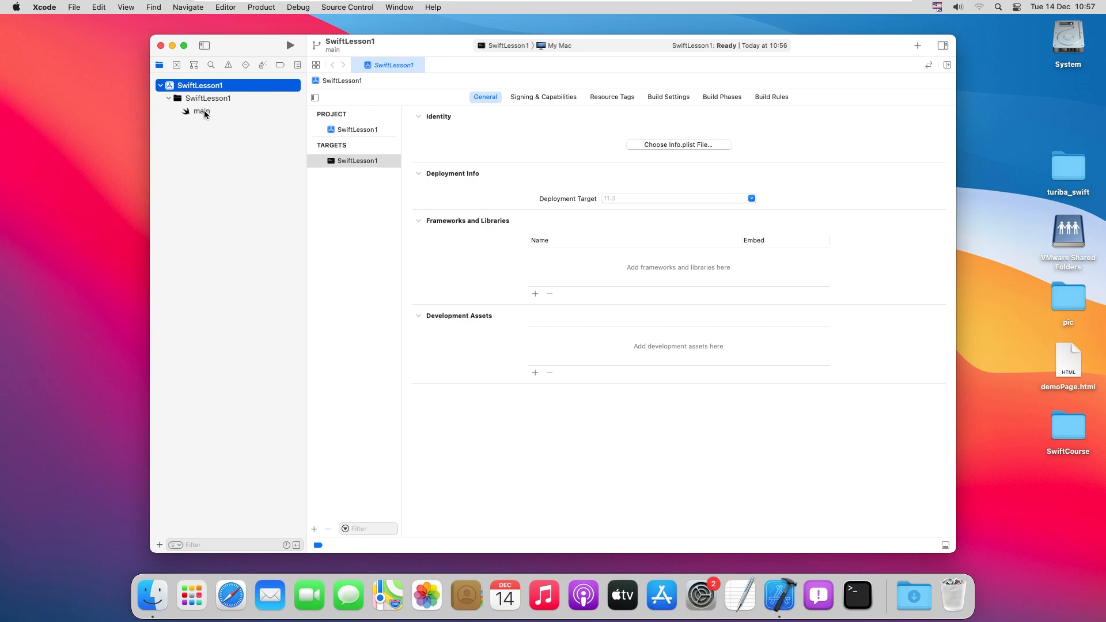
left_click(201, 110)
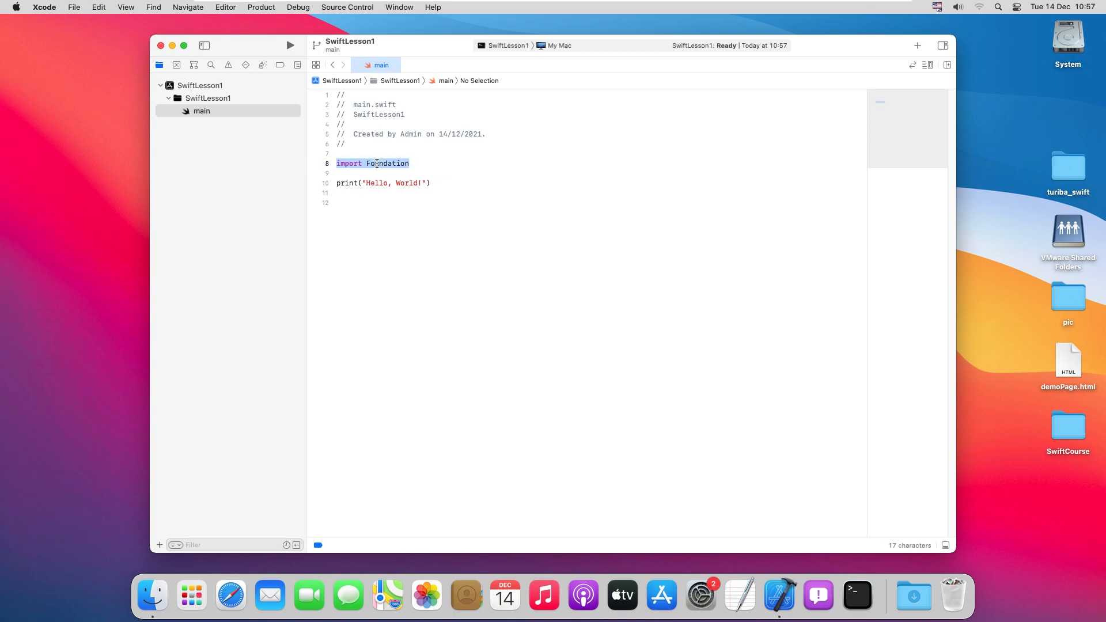
double_click(387, 163)
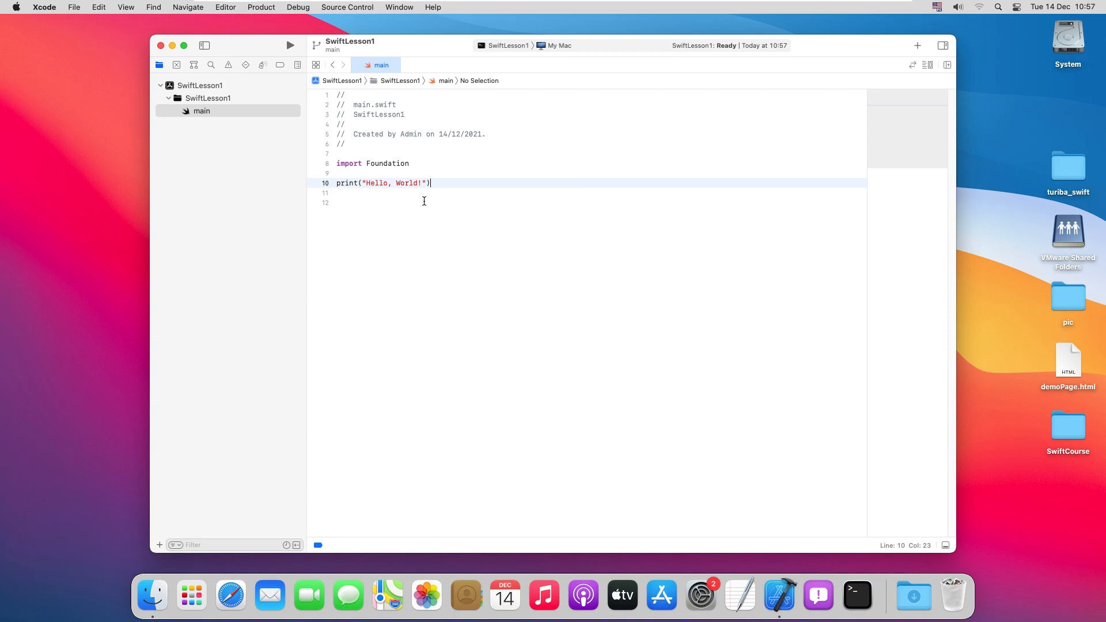
key("enter")
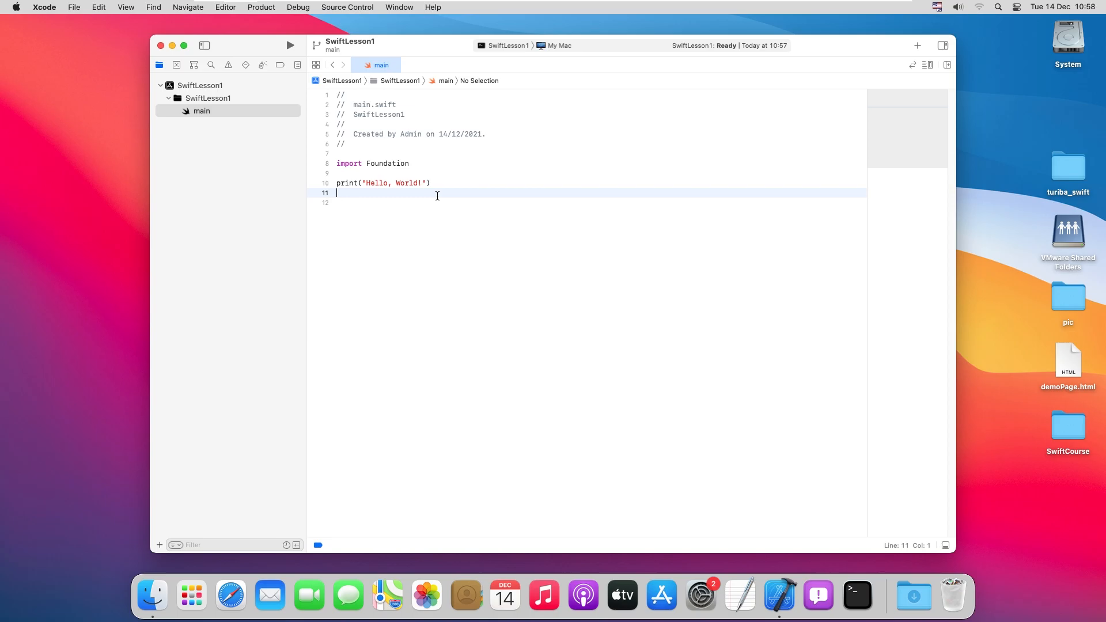
left_click(289, 45)
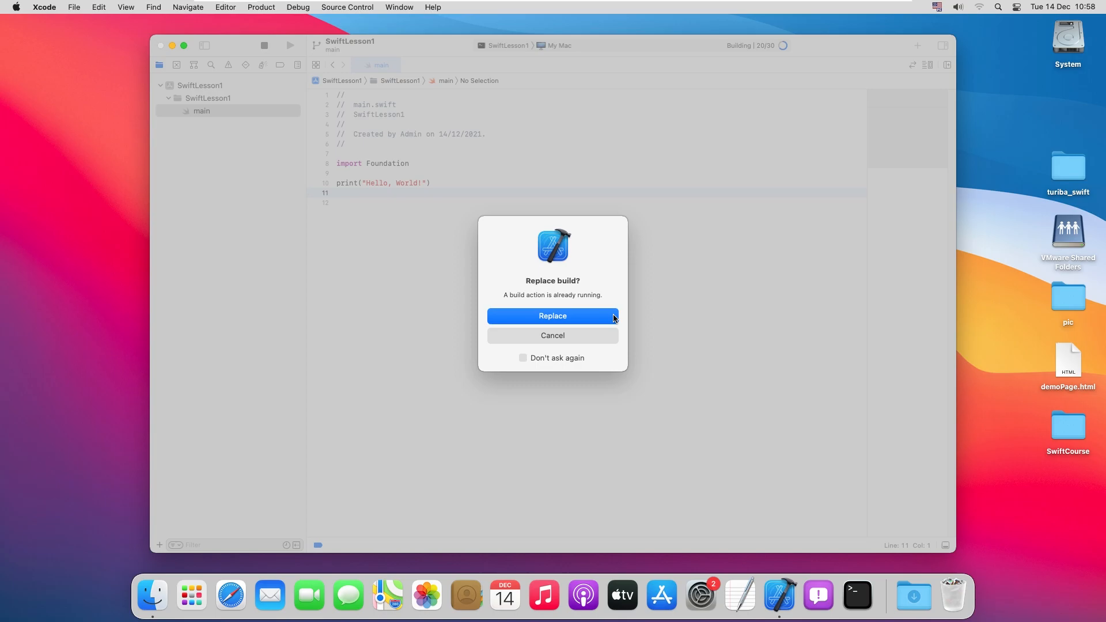
Replace the in-progress build so SwiftLesson1 reports Build Succeeded
left_click(552, 315)
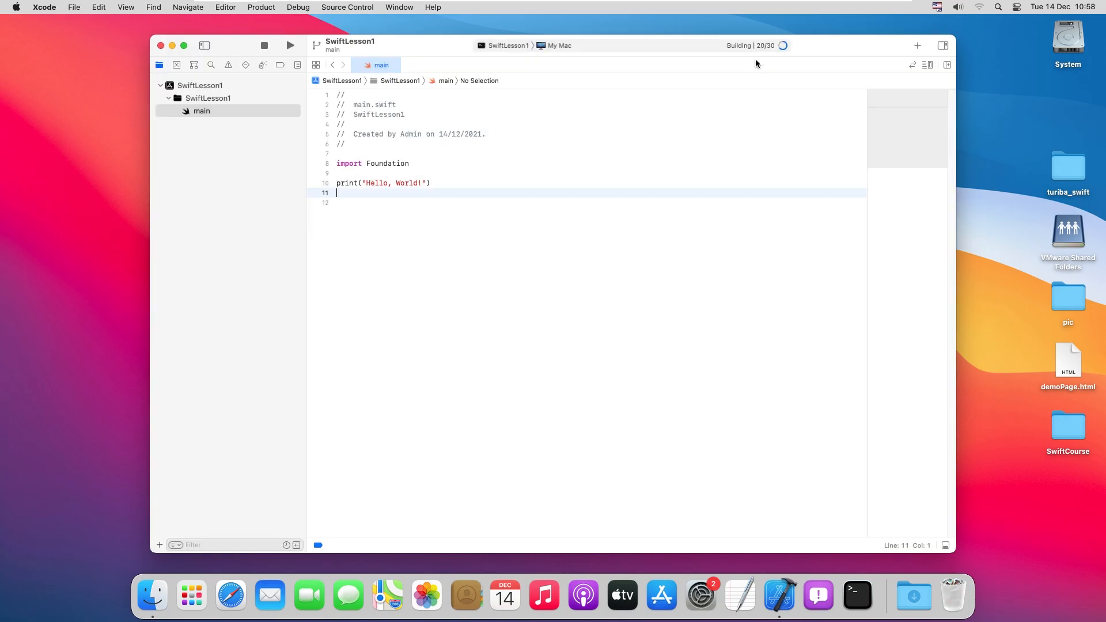
mouse_move(725, 34)
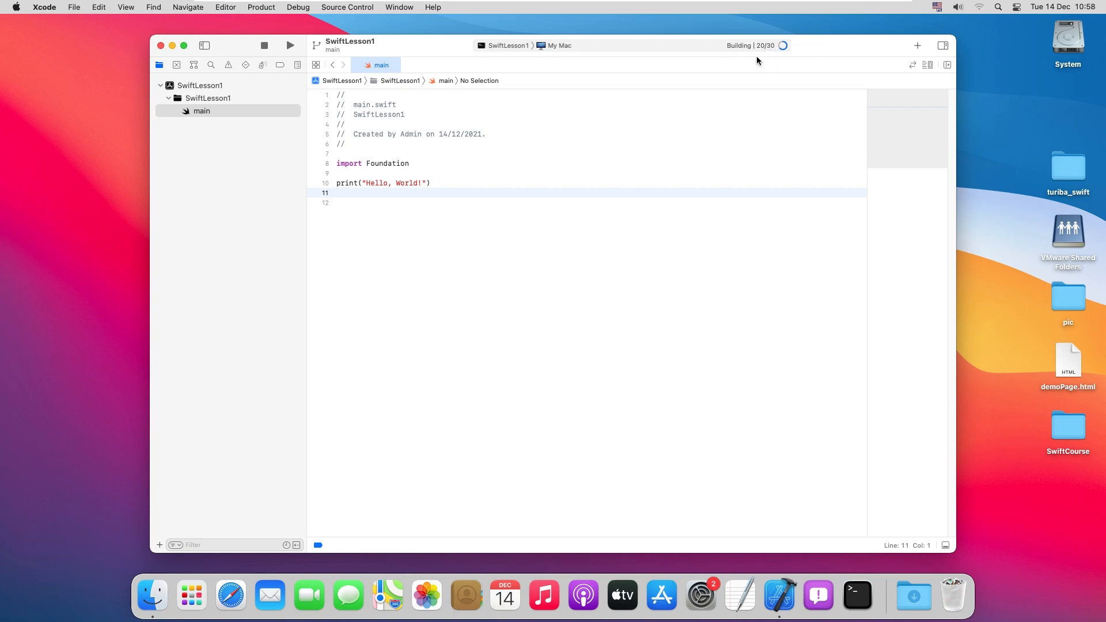
mouse_move(759, 60)
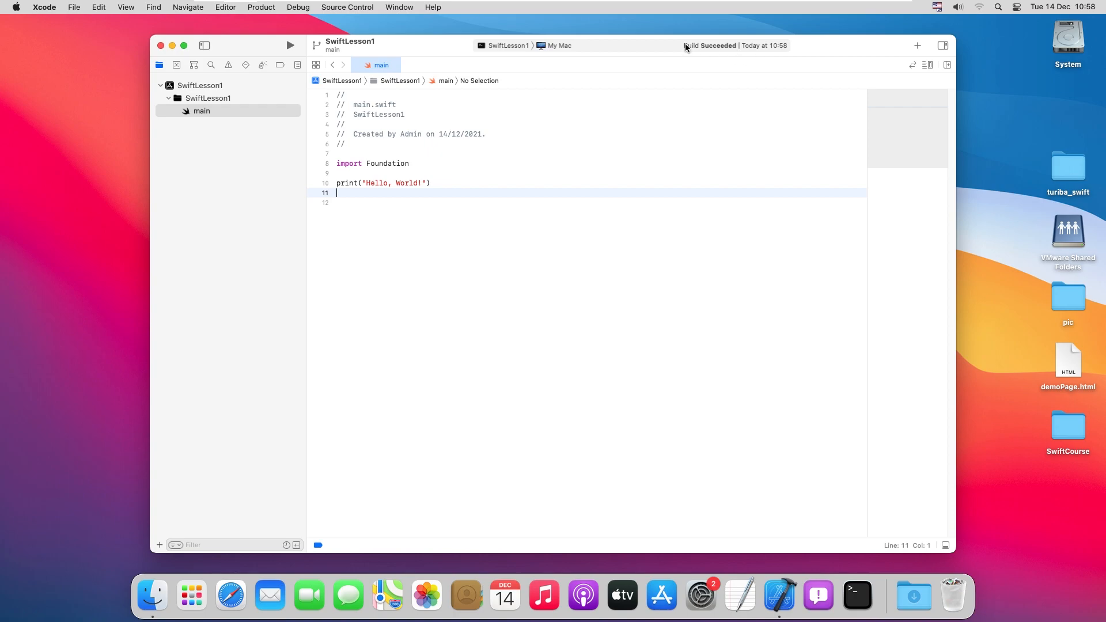
mouse_move(738, 54)
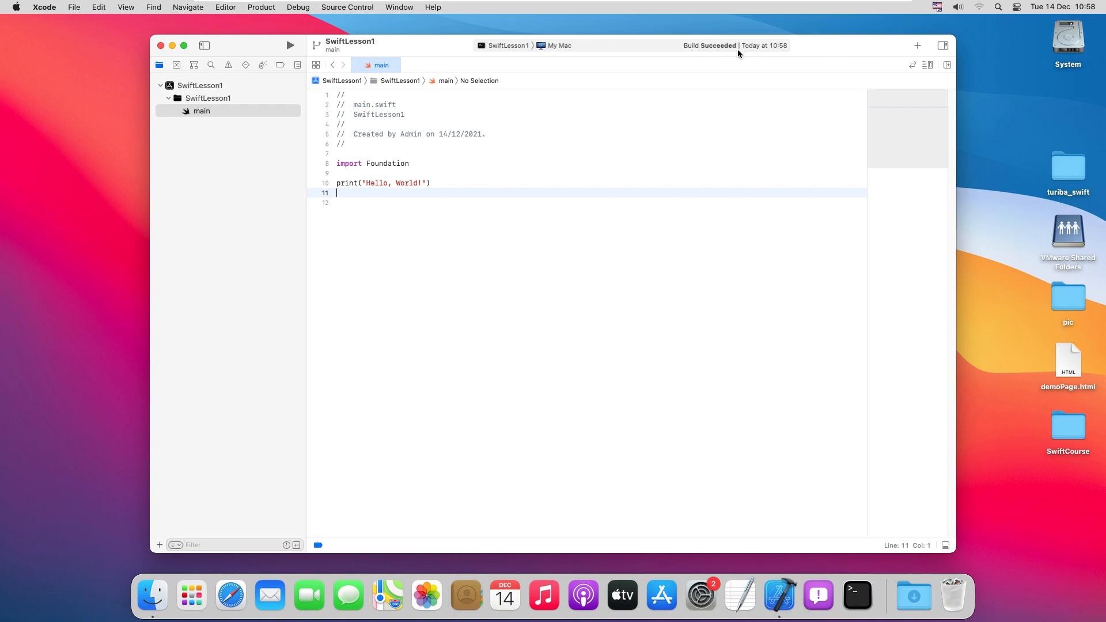
key("Return")
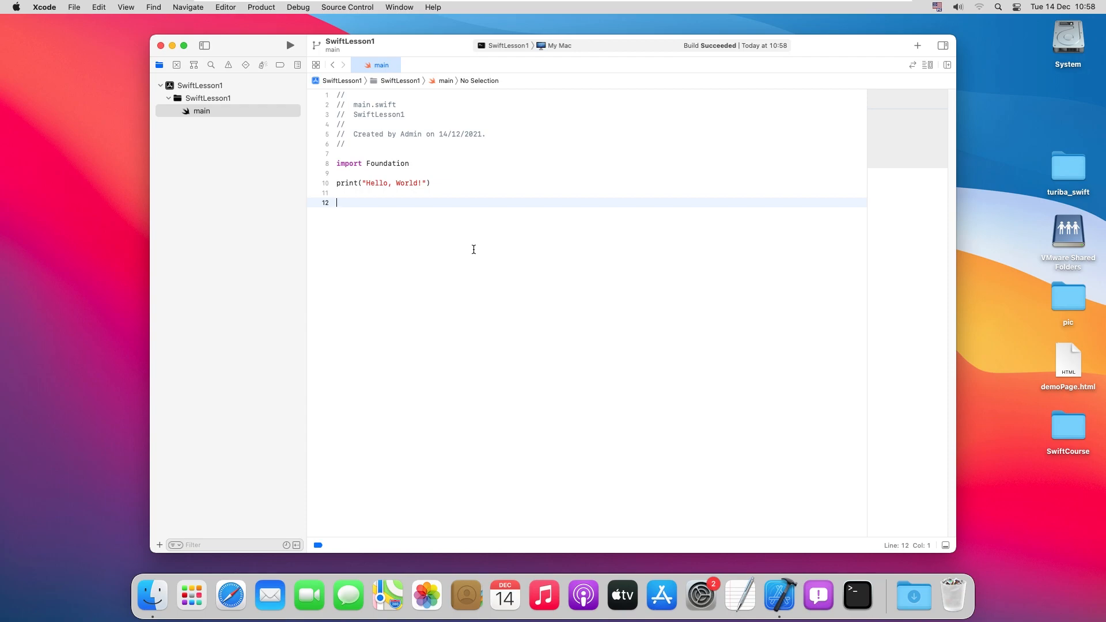
Run SwiftLesson1 again so the console prints Hello, World! with exit code 0
left_click(290, 45)
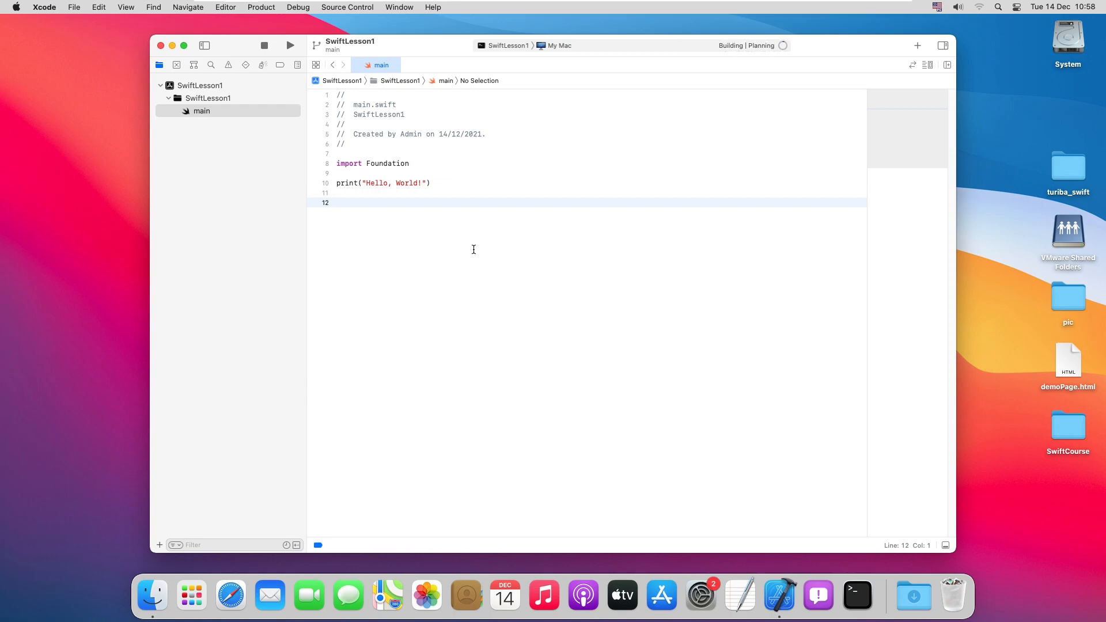
left_click(290, 45)
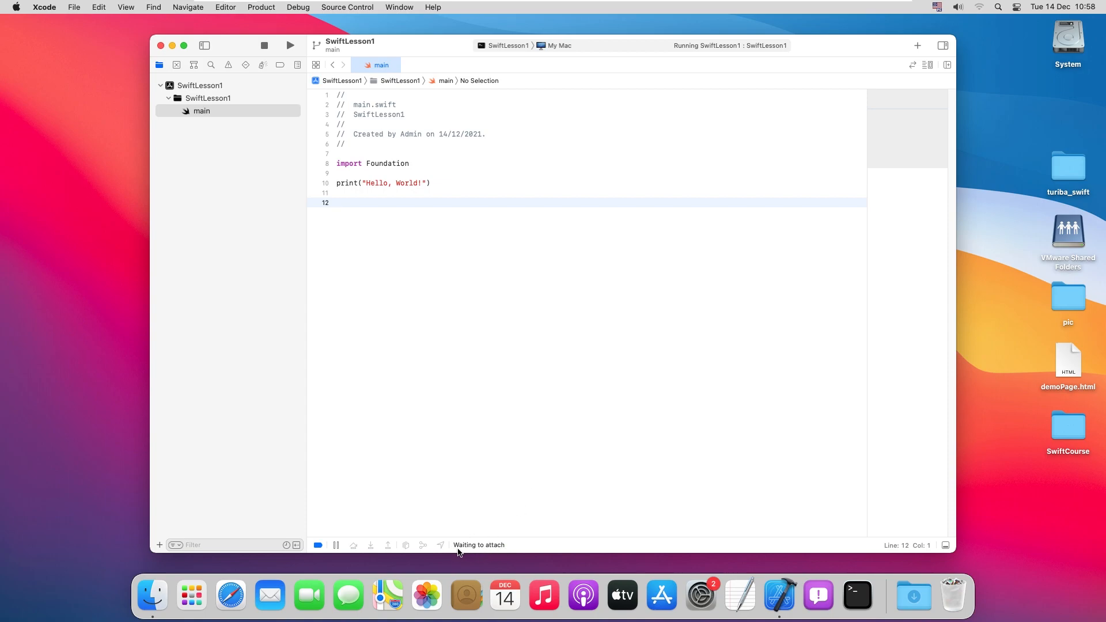
mouse_move(506, 549)
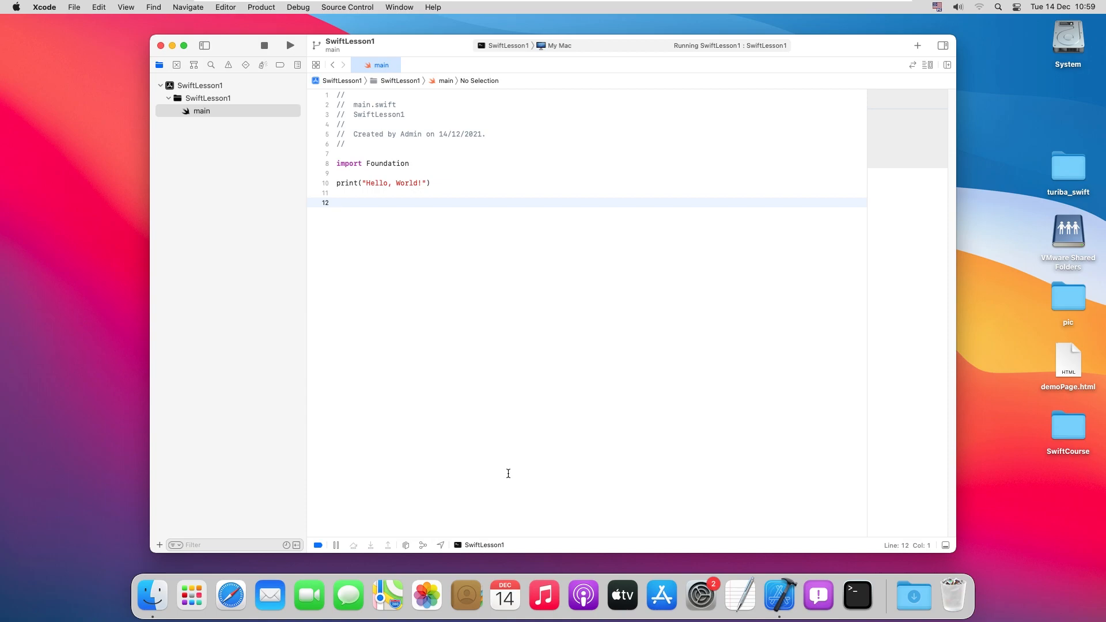
left_click(290, 45)
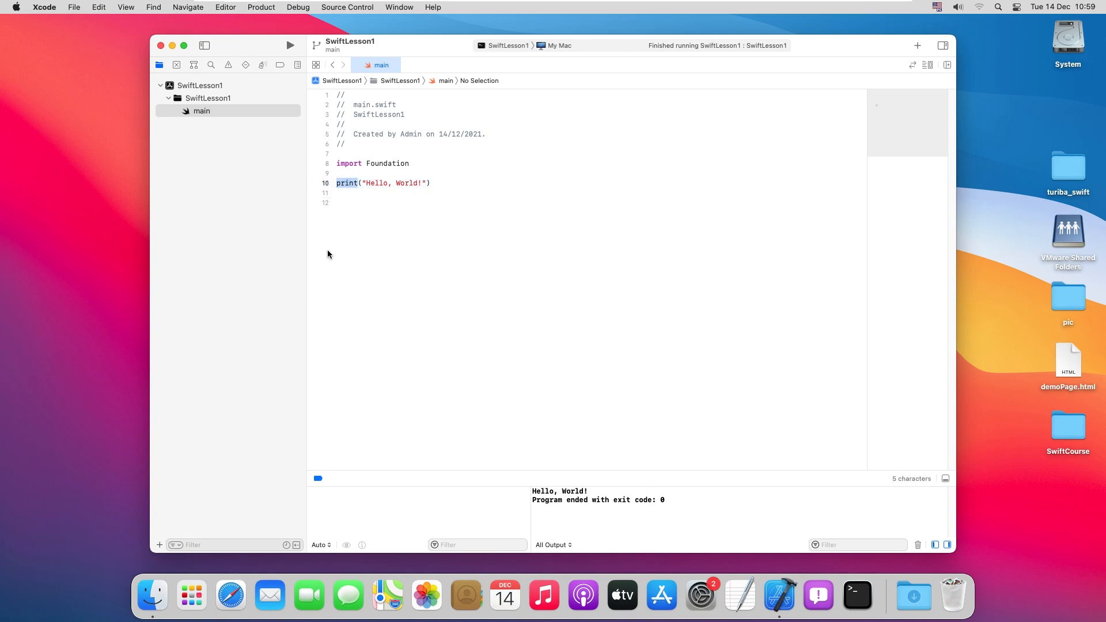
mouse_move(346, 258)
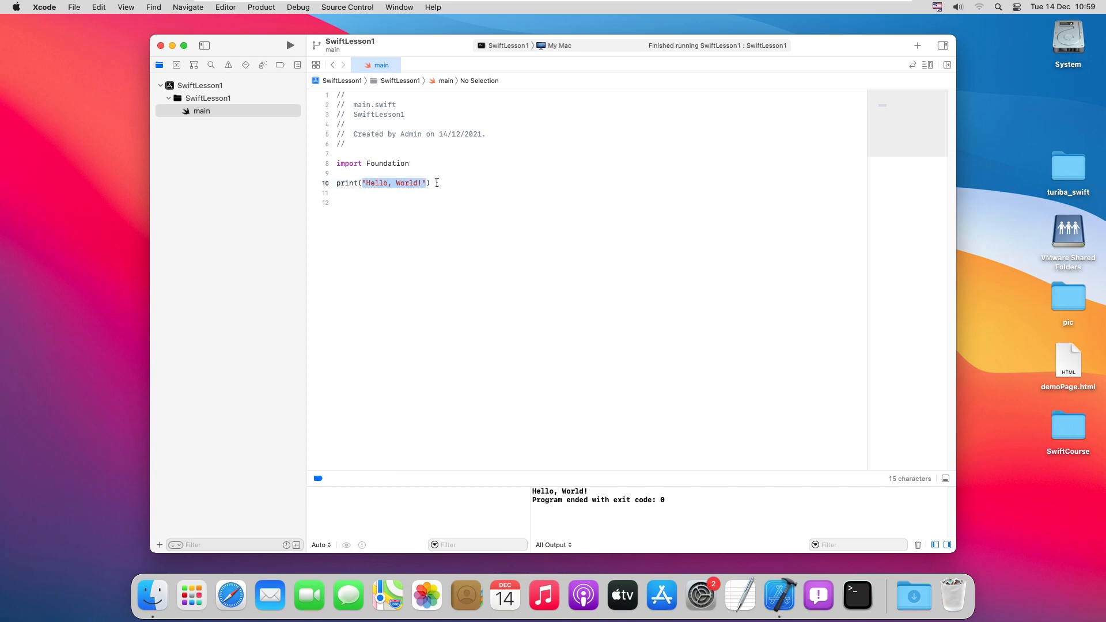
Change the greeting to 'Hello, my name is Dmitrijs' and run the program
left_click(434, 183)
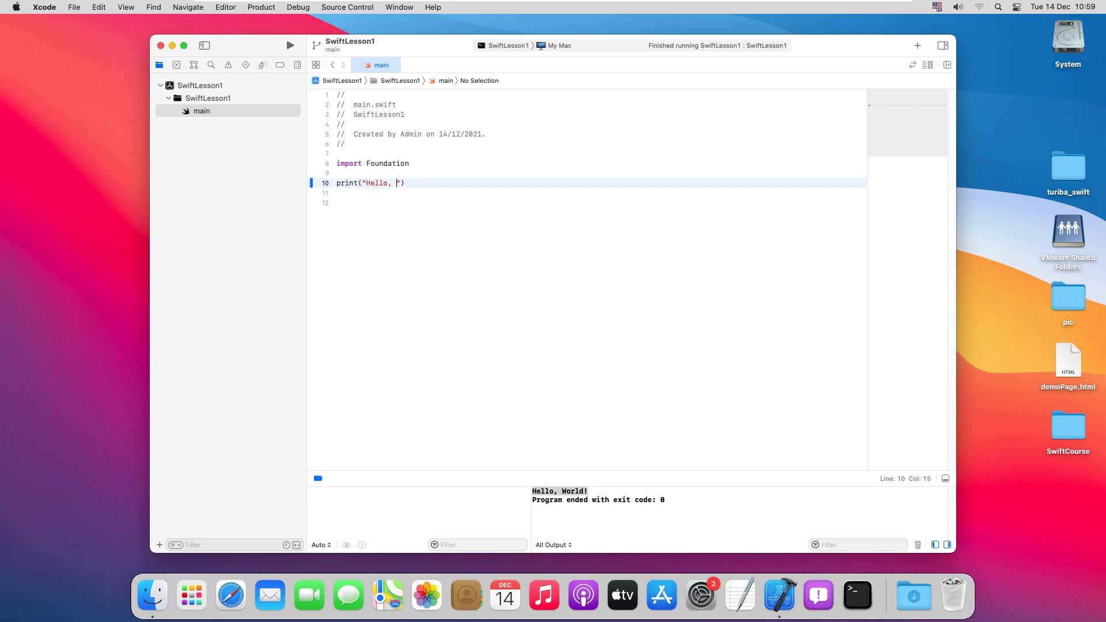
type("my name is")
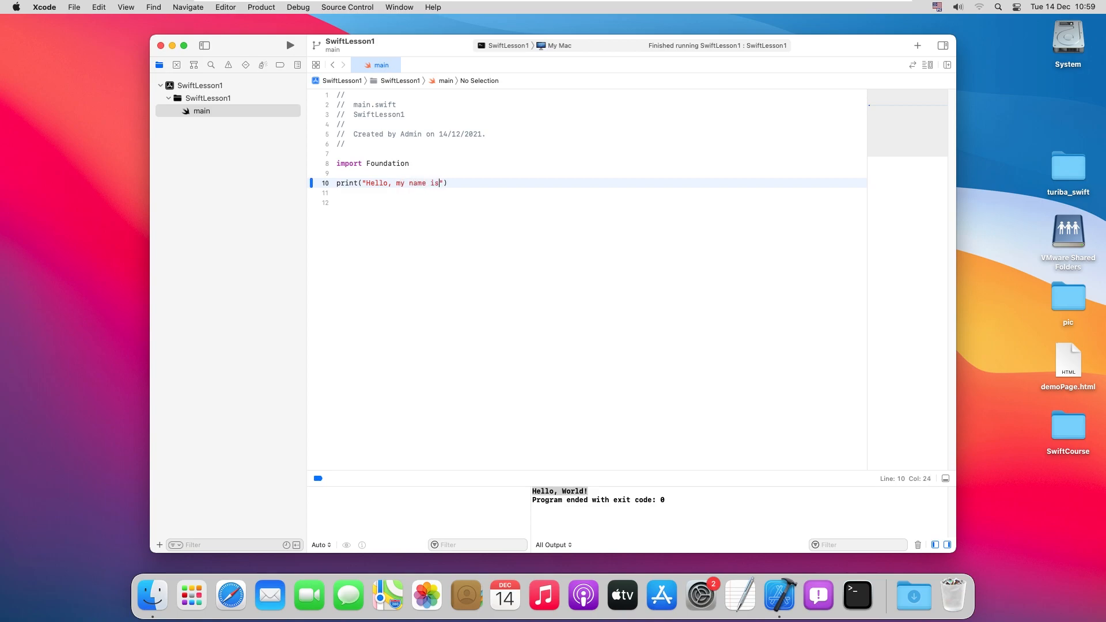
type("Dmitrijs")
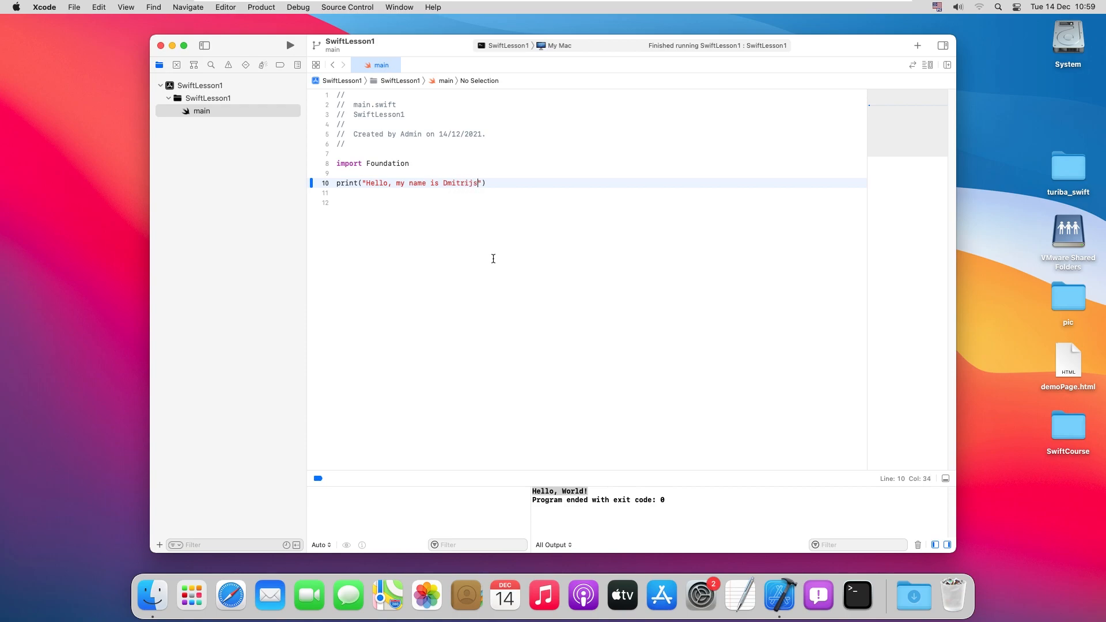
mouse_move(491, 198)
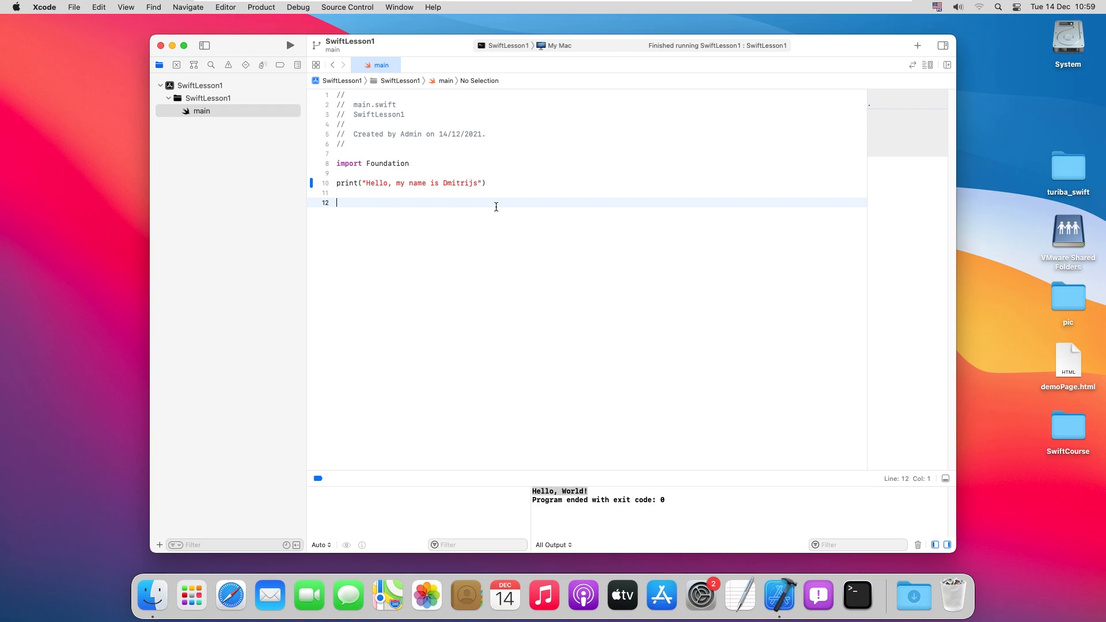
left_click(289, 45)
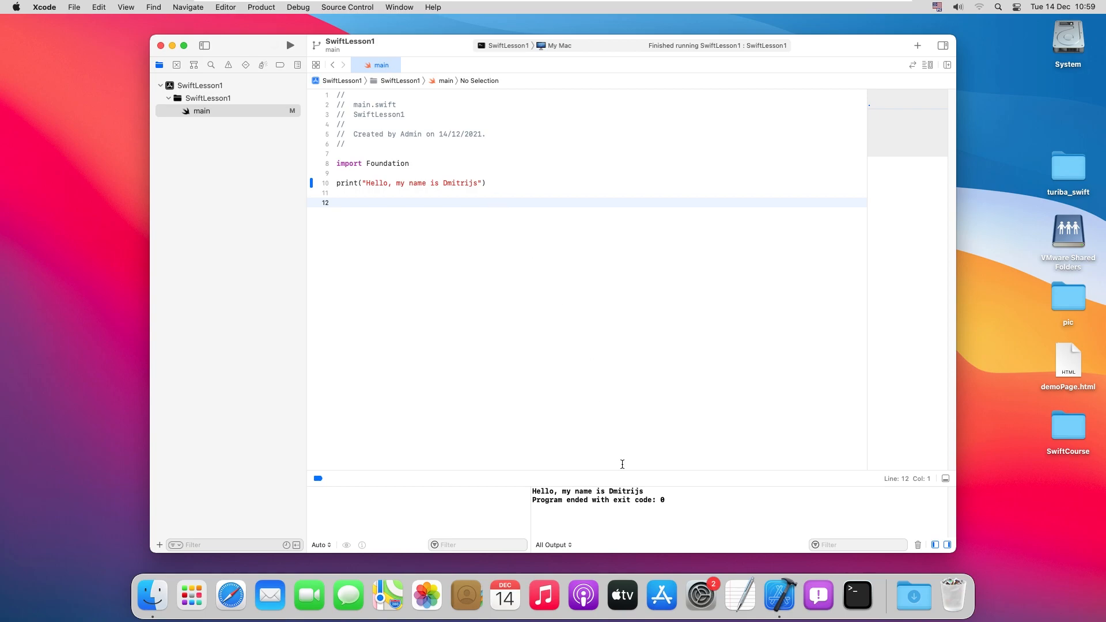
Select the new greeting in the console output, then add empty lines above print
double_click(587, 491)
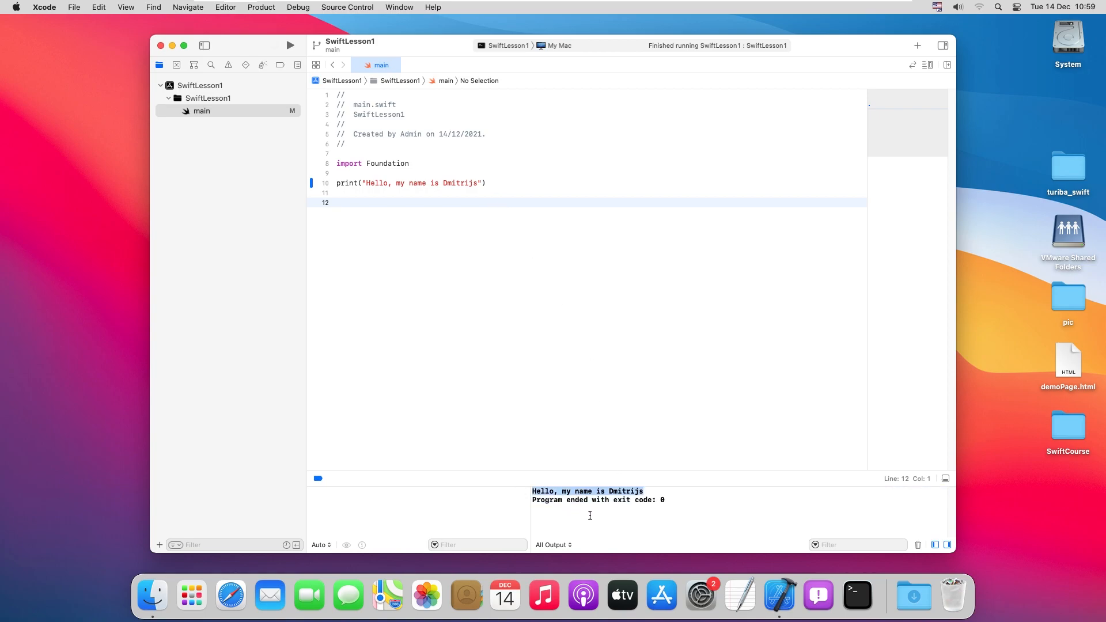
left_click(337, 202)
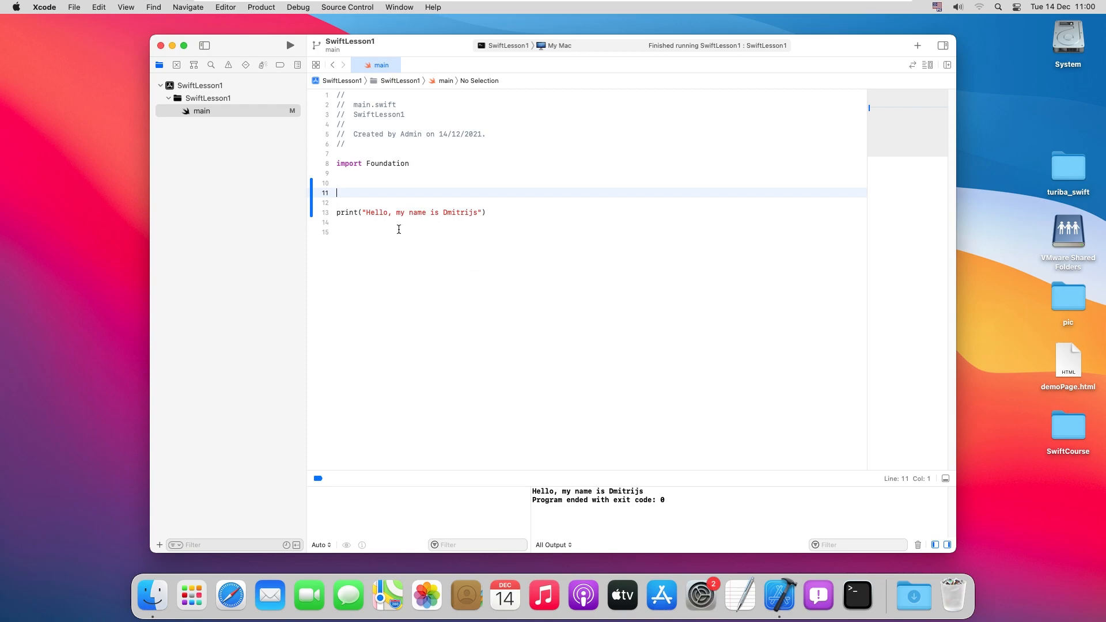
double_click(420, 212)
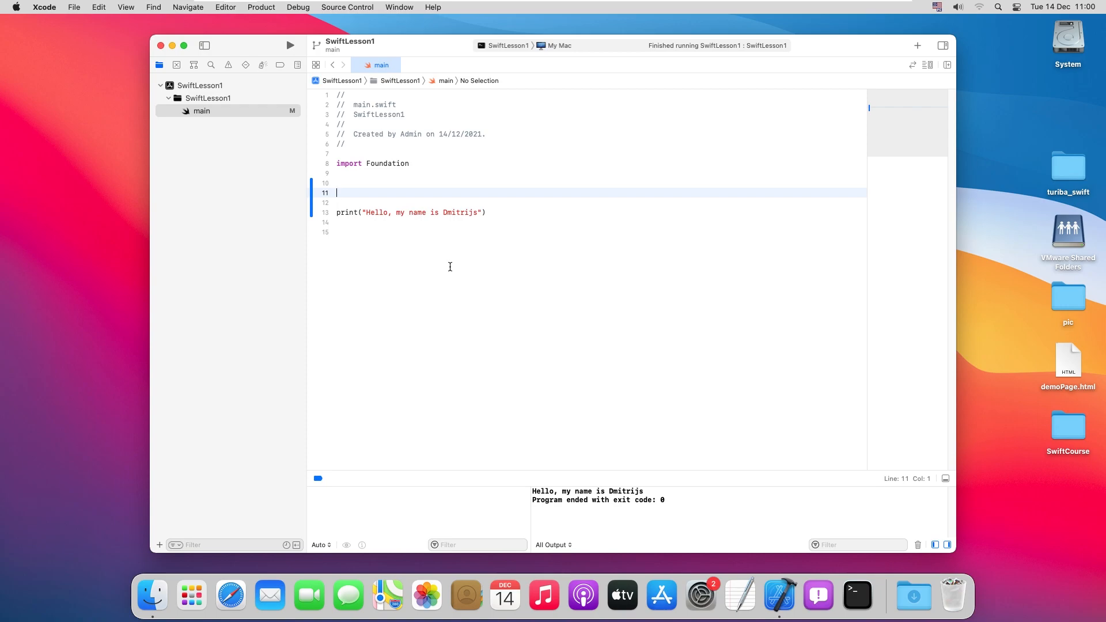
mouse_move(488, 302)
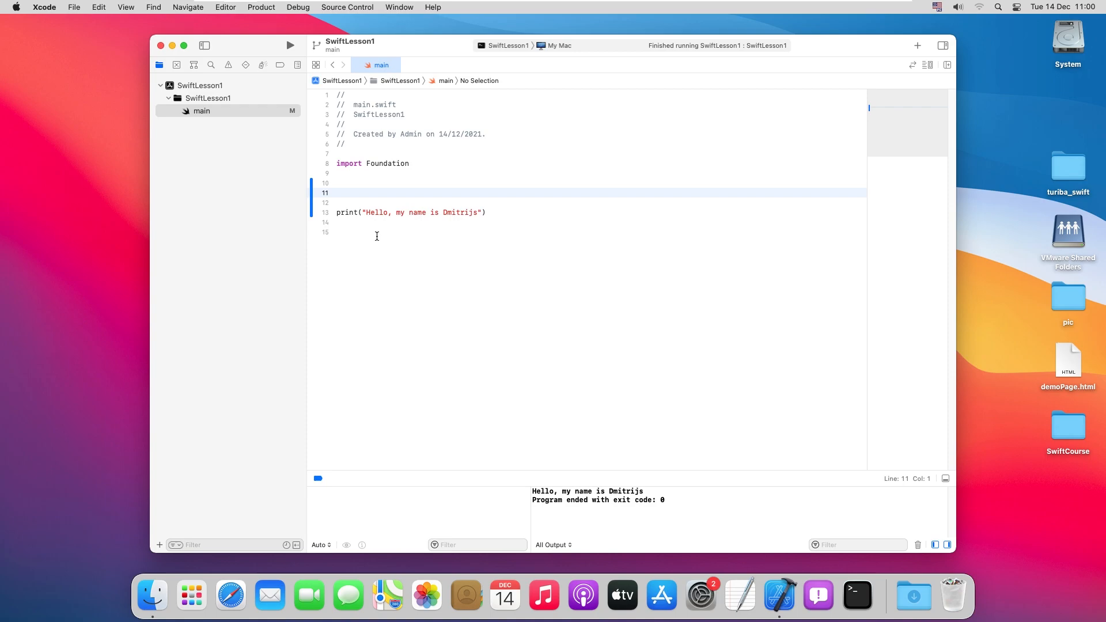
double_click(421, 212)
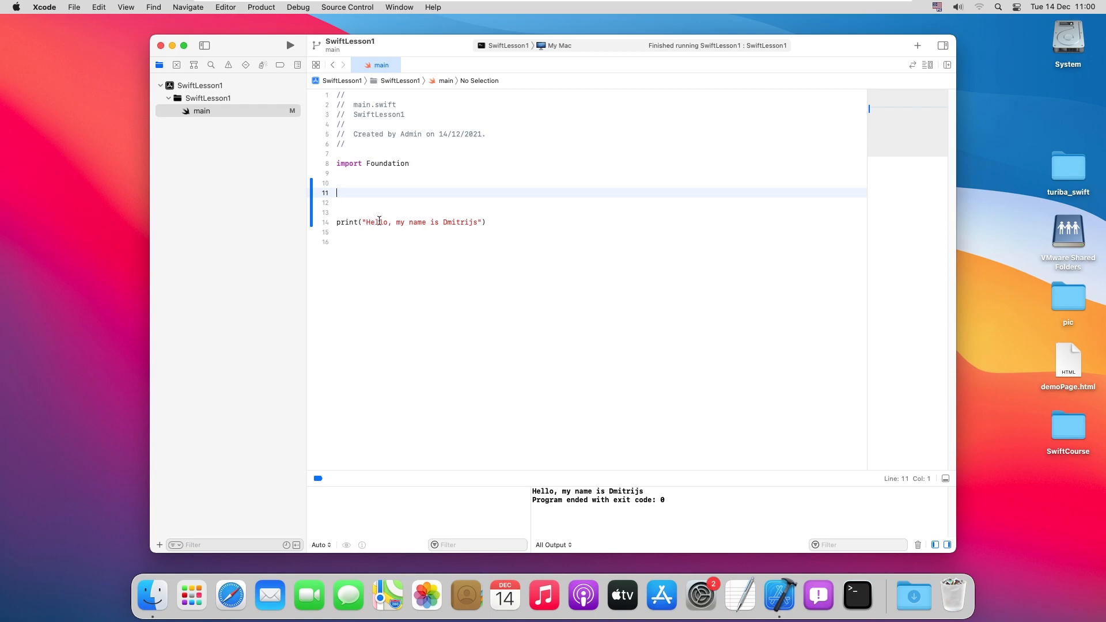
mouse_move(408, 194)
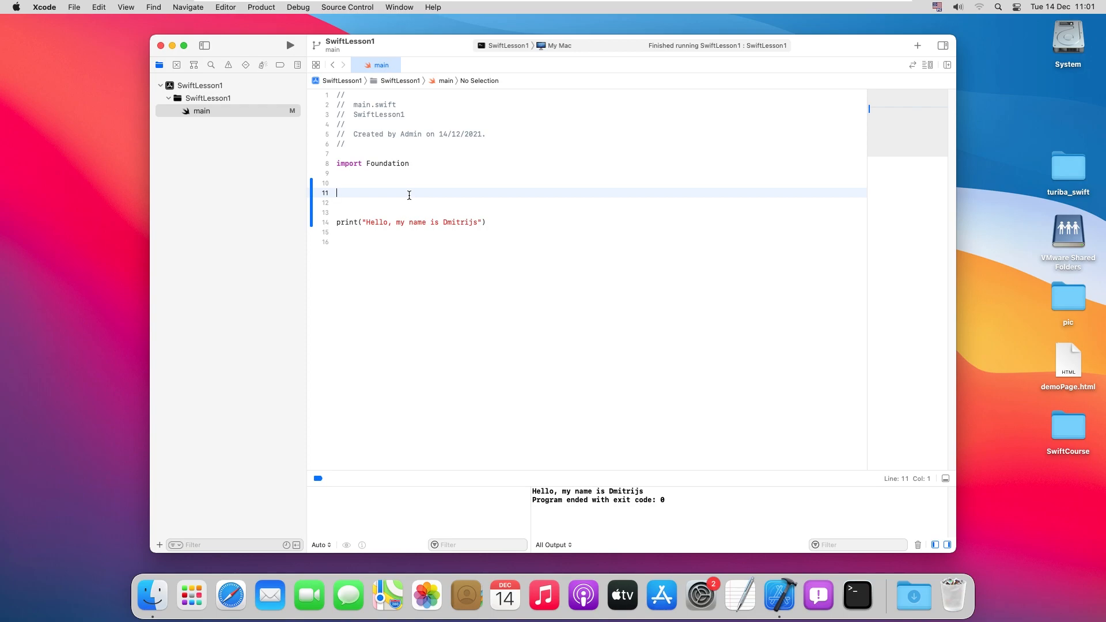
Declare let myVariable = "Hello, my name is Dmitrijs" in main.swift
type("let")
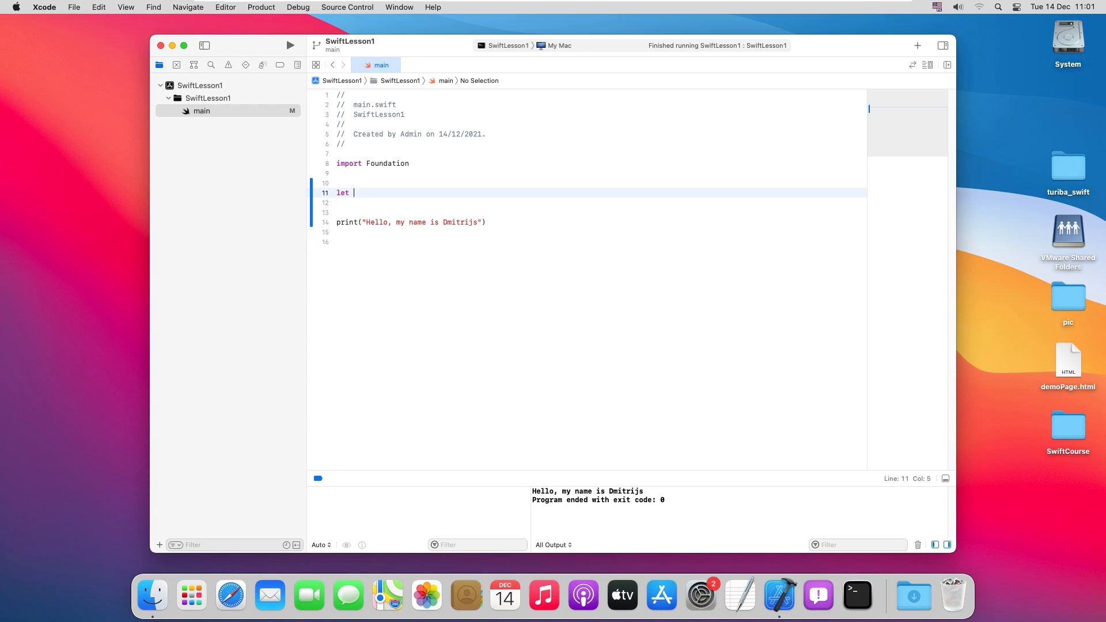
type("my")
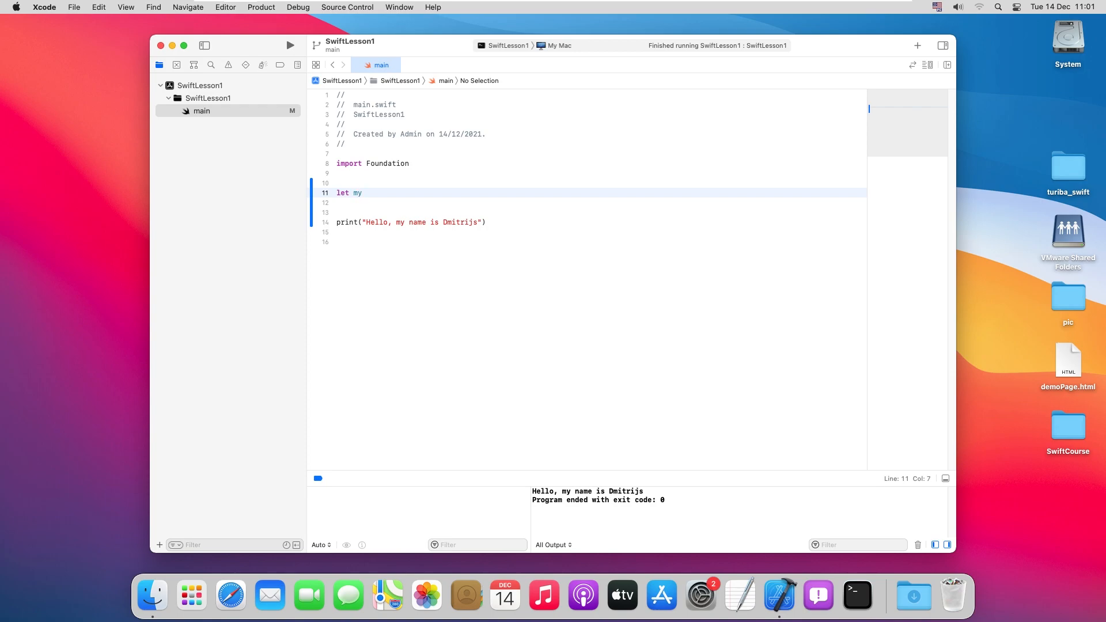
type("Variable")
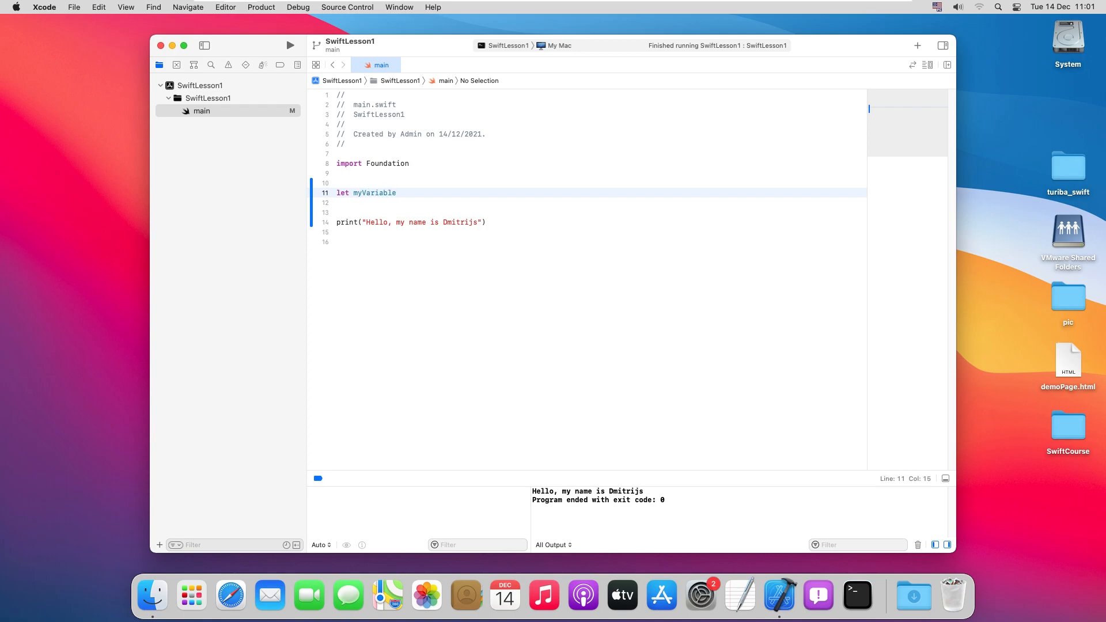
double_click(356, 193)
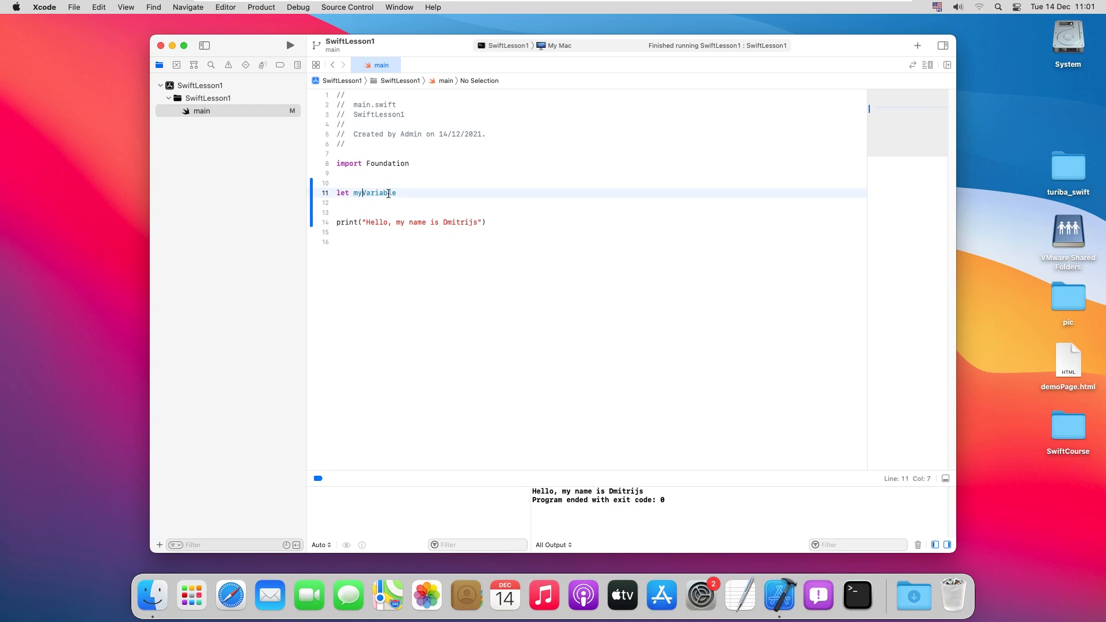
double_click(375, 192)
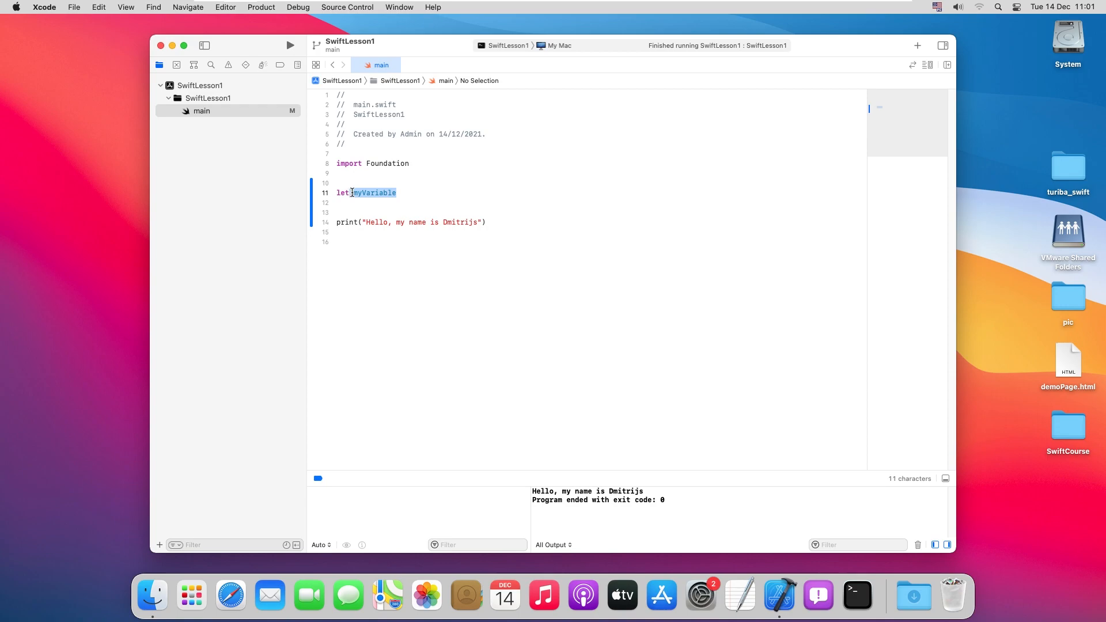
left_click(399, 192)
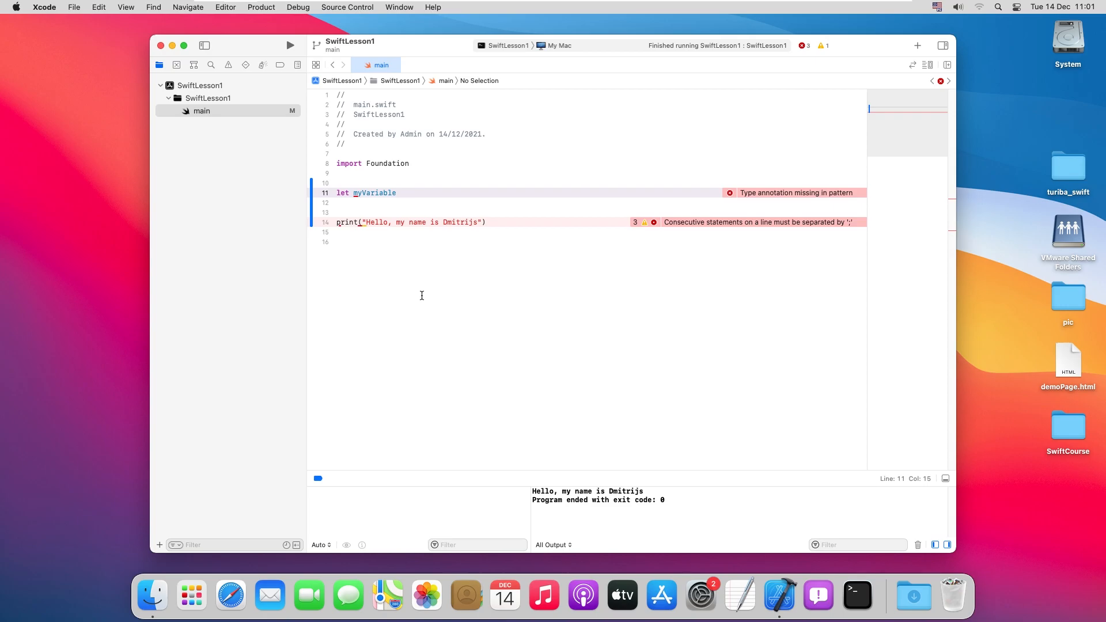
left_click(397, 192)
type(" =")
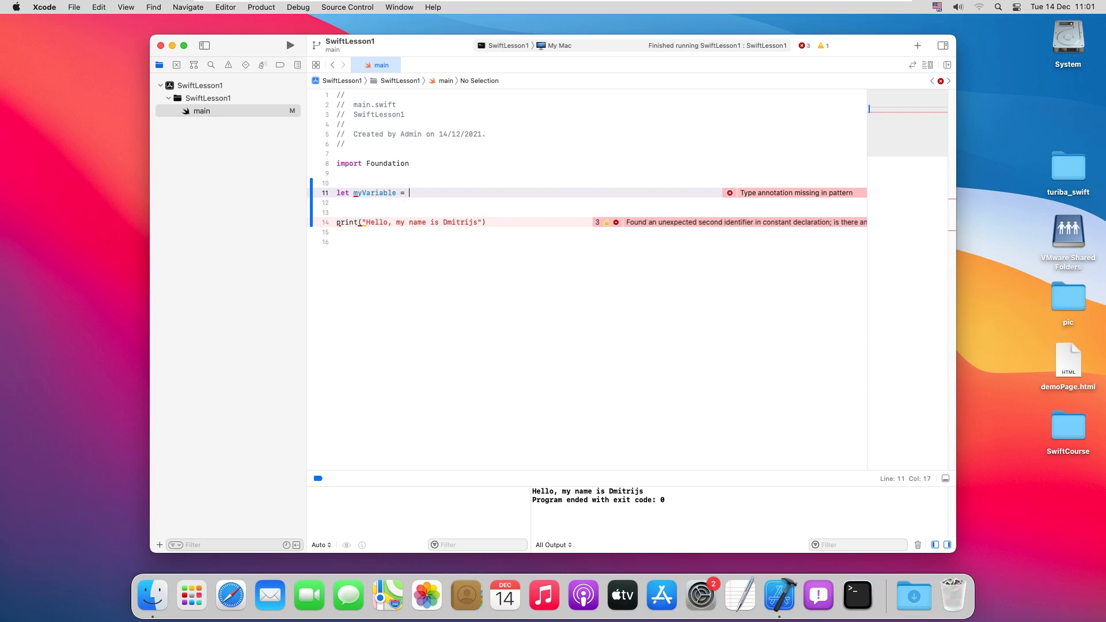
type("\"")
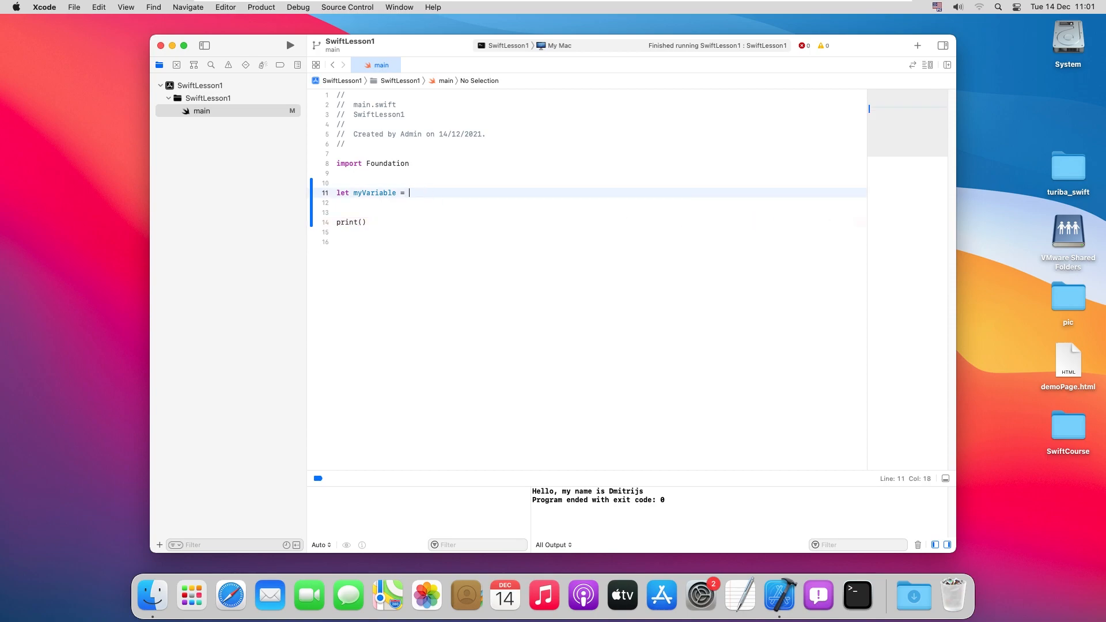
type("\"Hello, my name is Dmitrijs\"")
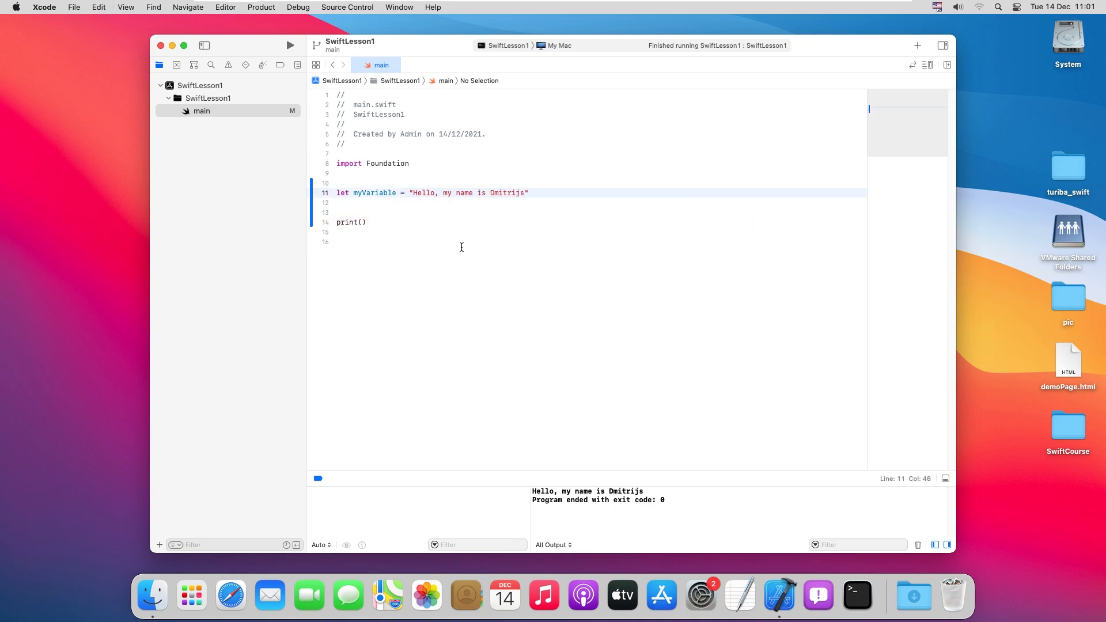
Make the print statement print(myVariable) using autocompletion
left_click(341, 193)
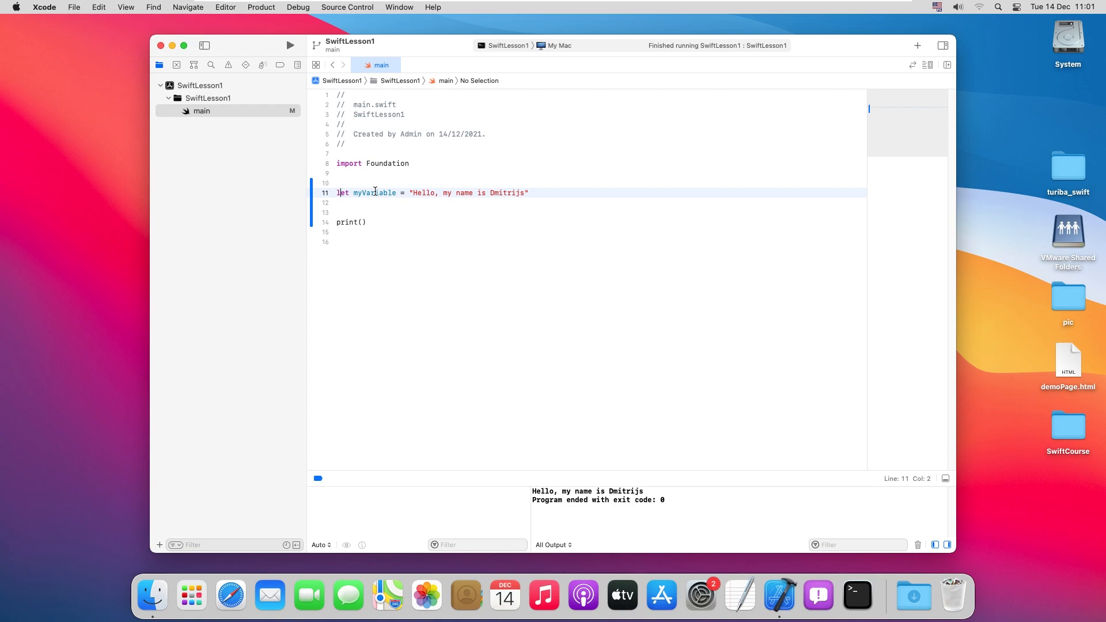
double_click(374, 192)
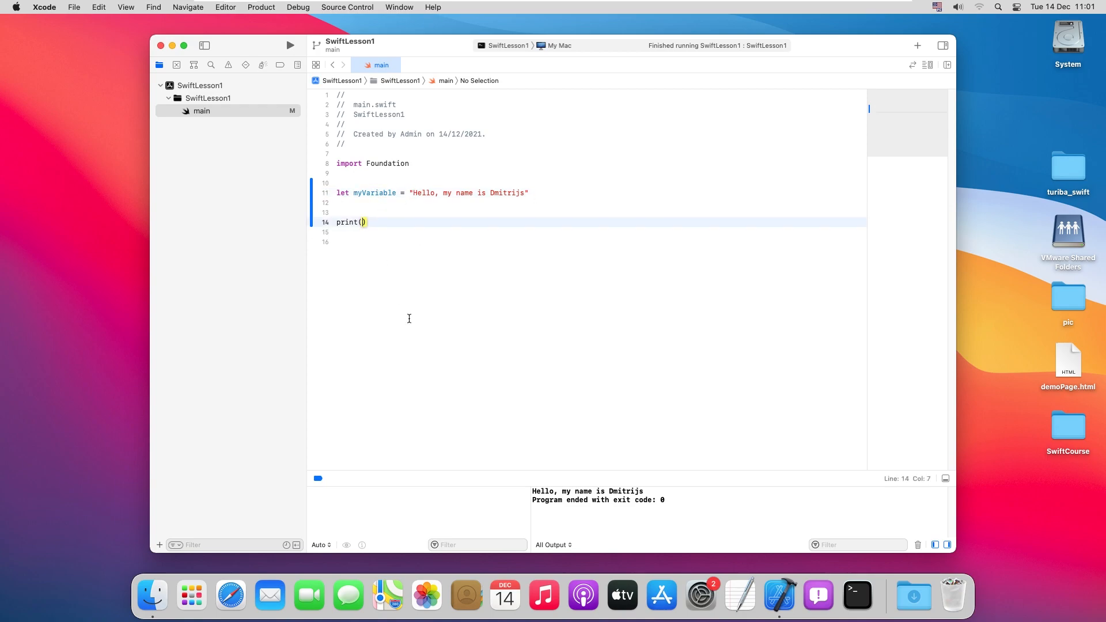
type("my")
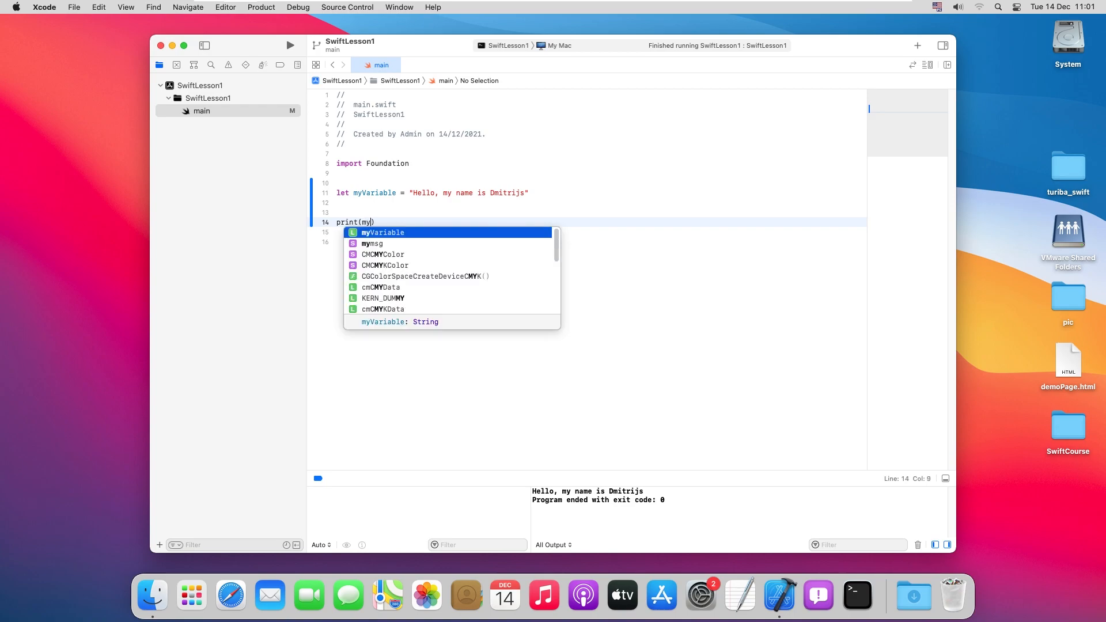
key("Return")
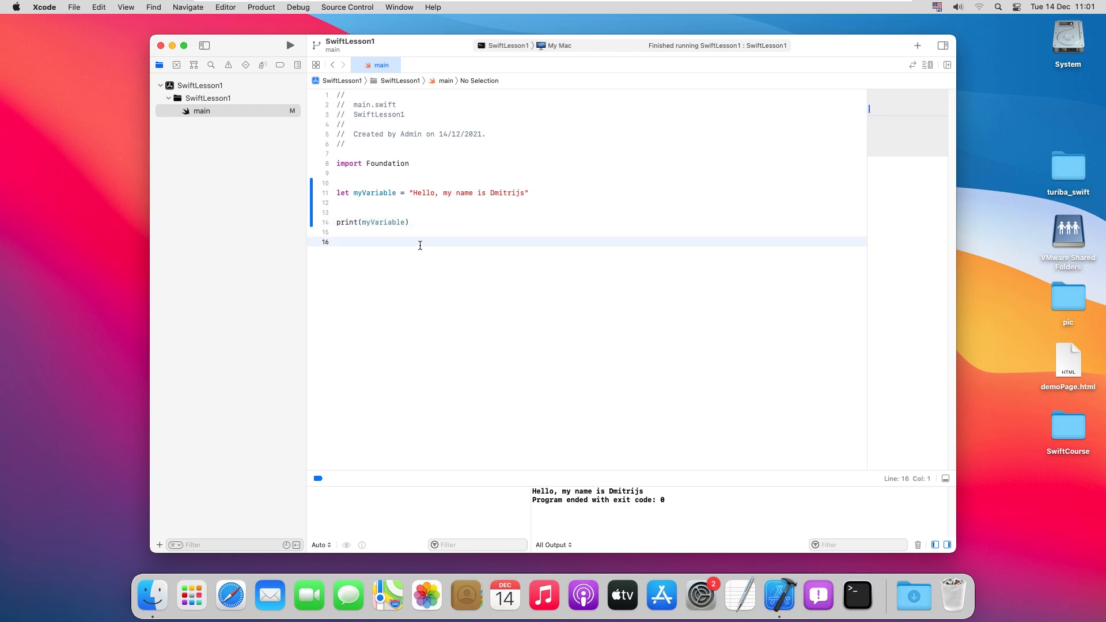
Reassign myVariable to "Hello, my name is Borya!" on a new line
left_click(290, 44)
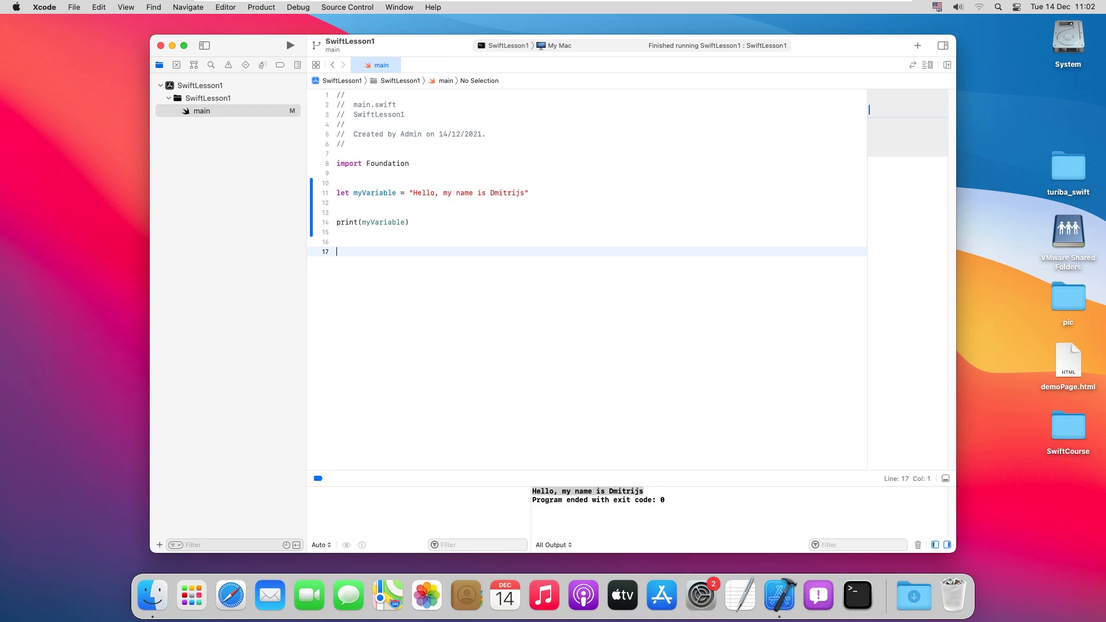
type("myVariable")
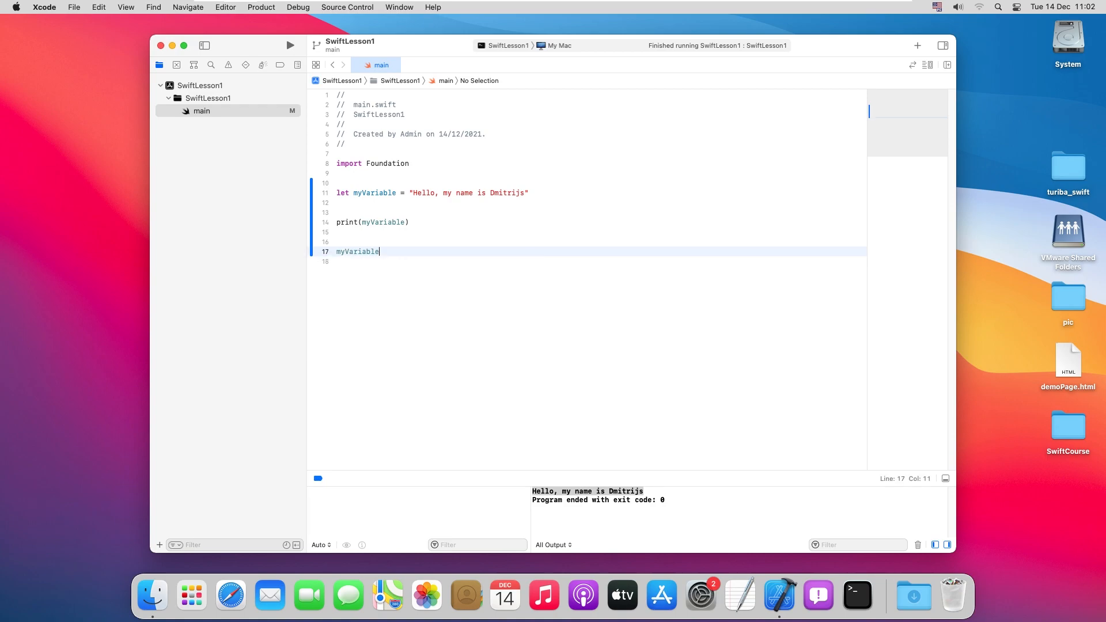
type("= \"\"")
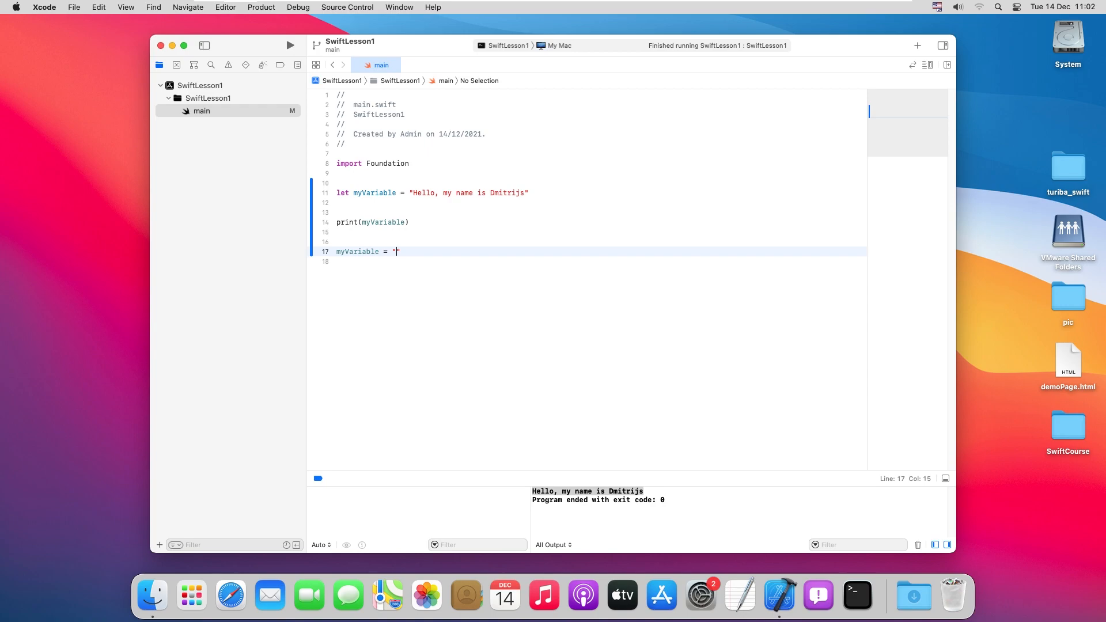
type("Hello.,")
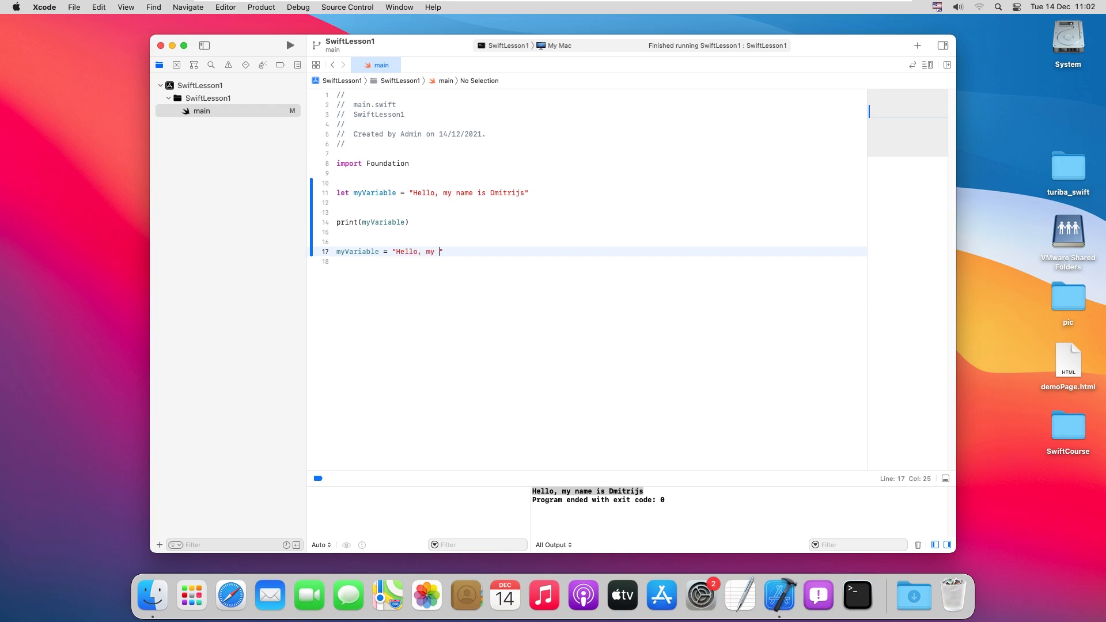
type("name is")
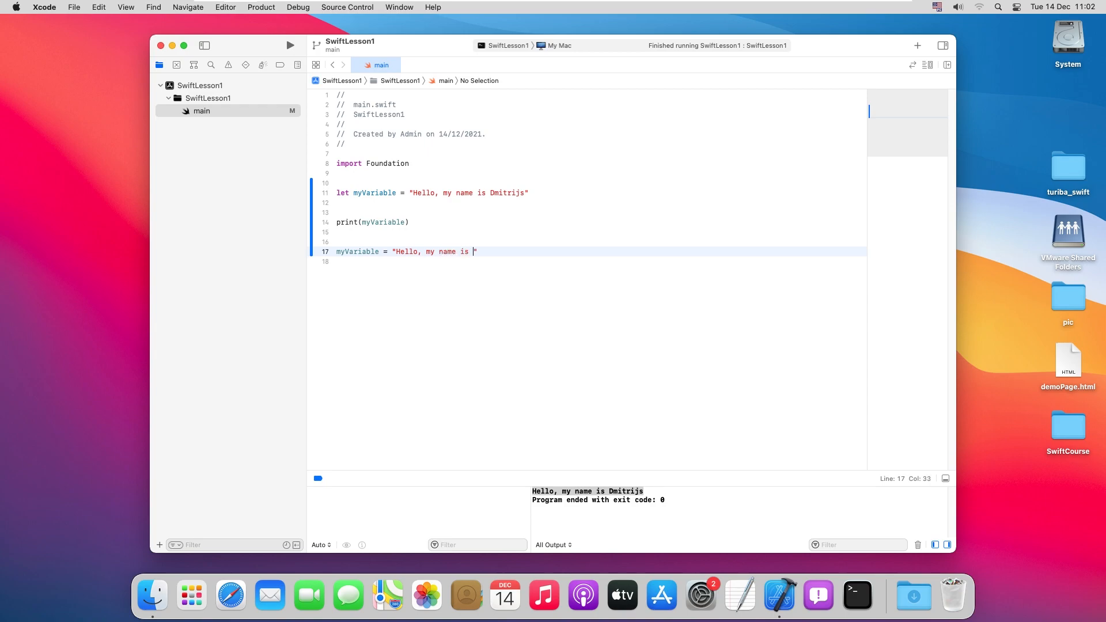
type("Borya")
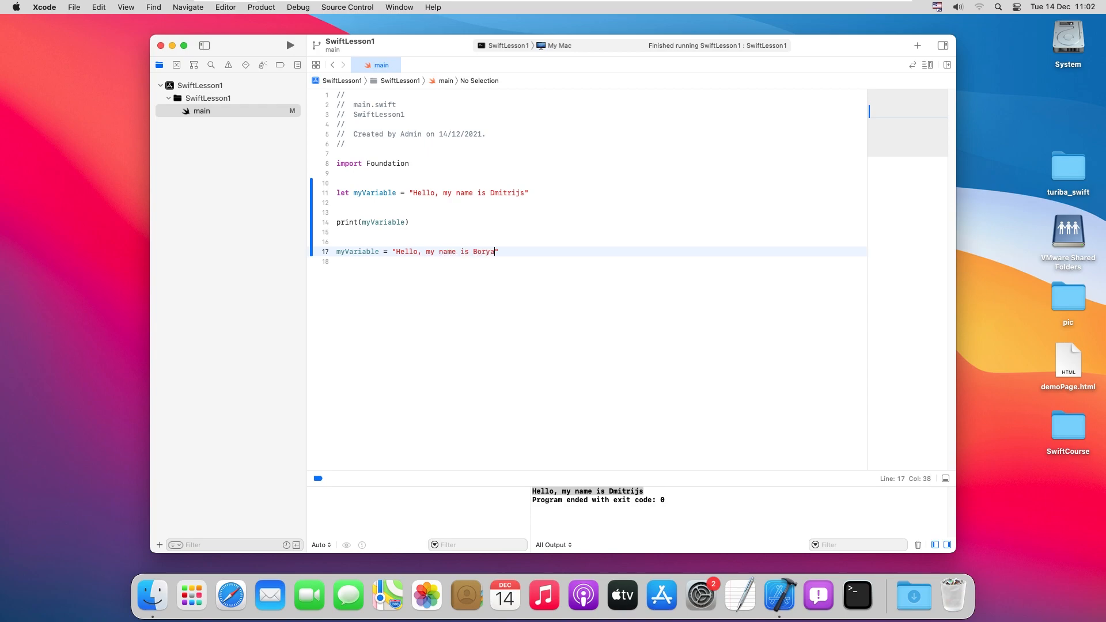
type("!")
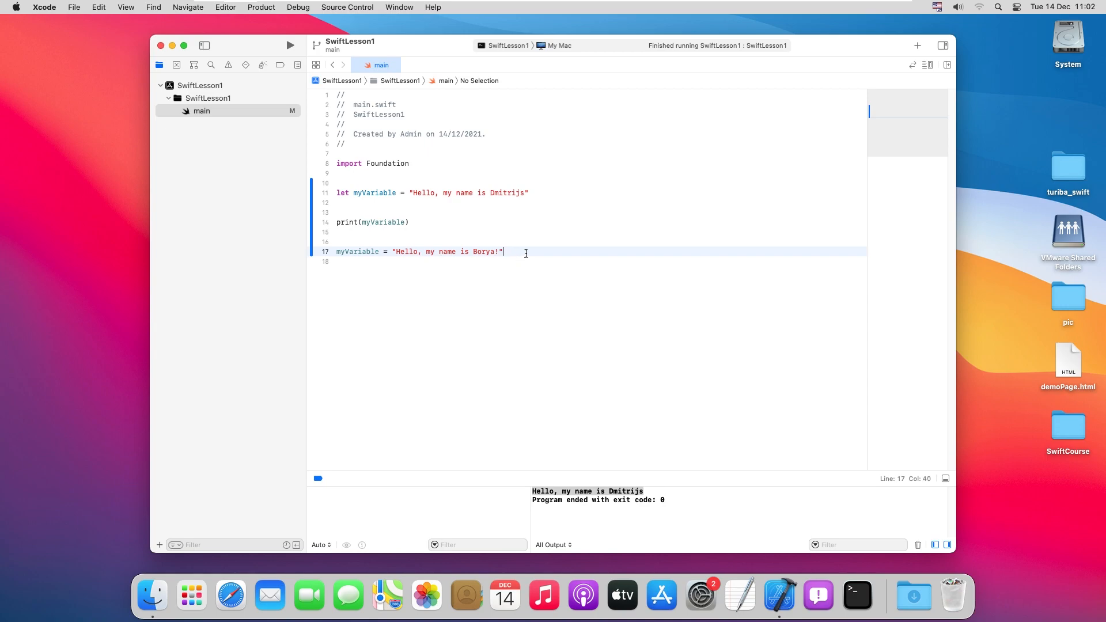
Add print(myVariable) below the reassignment via autocompletion
type("pri")
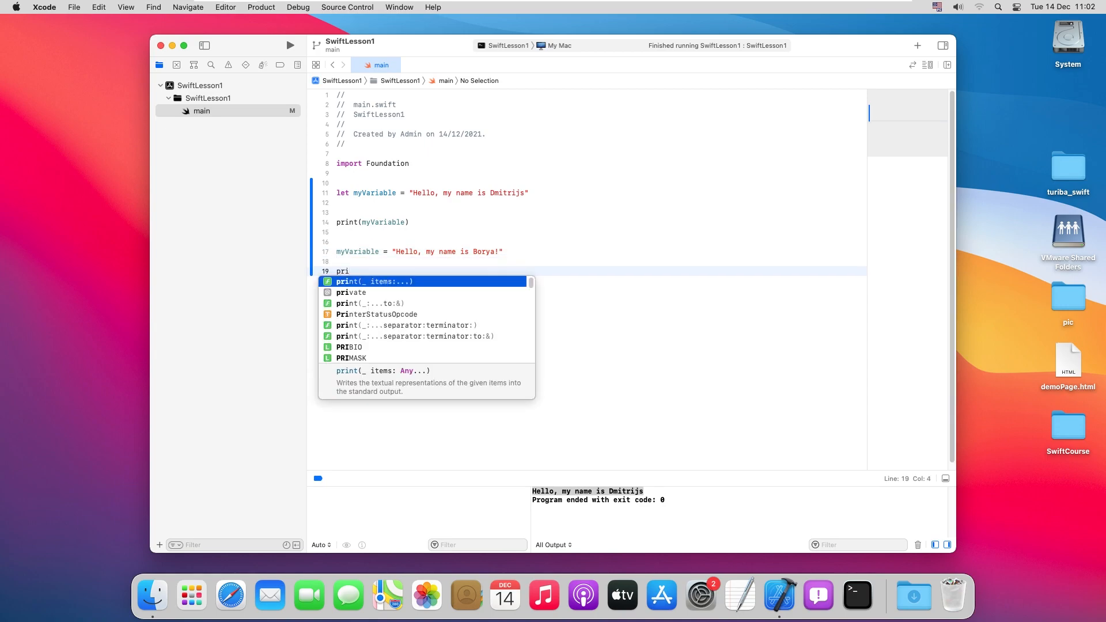
type("nt(my")
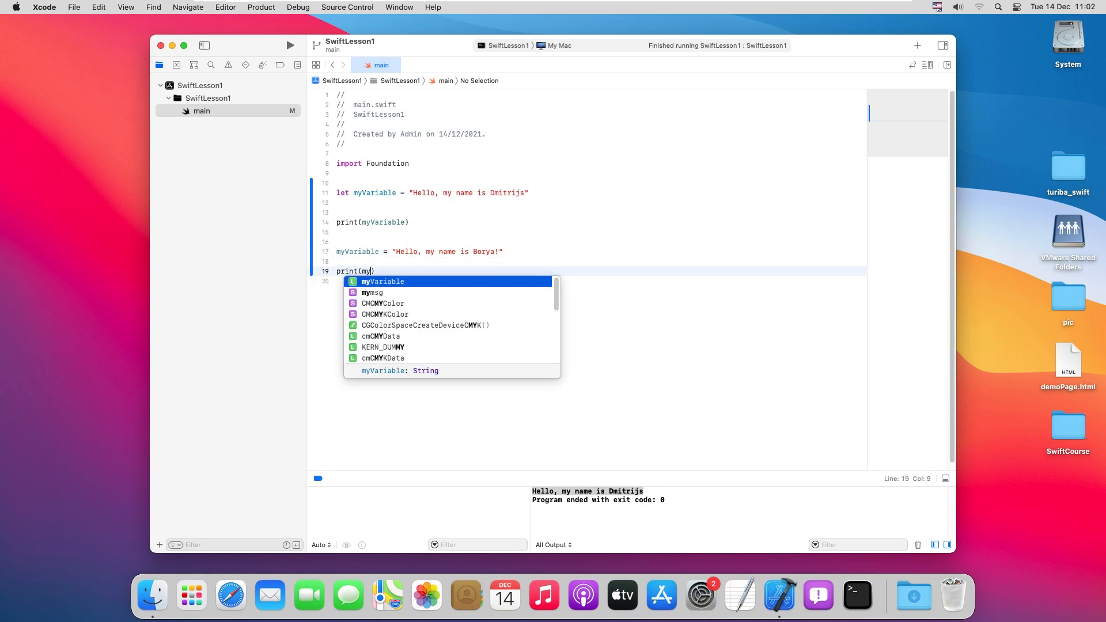
key("Return")
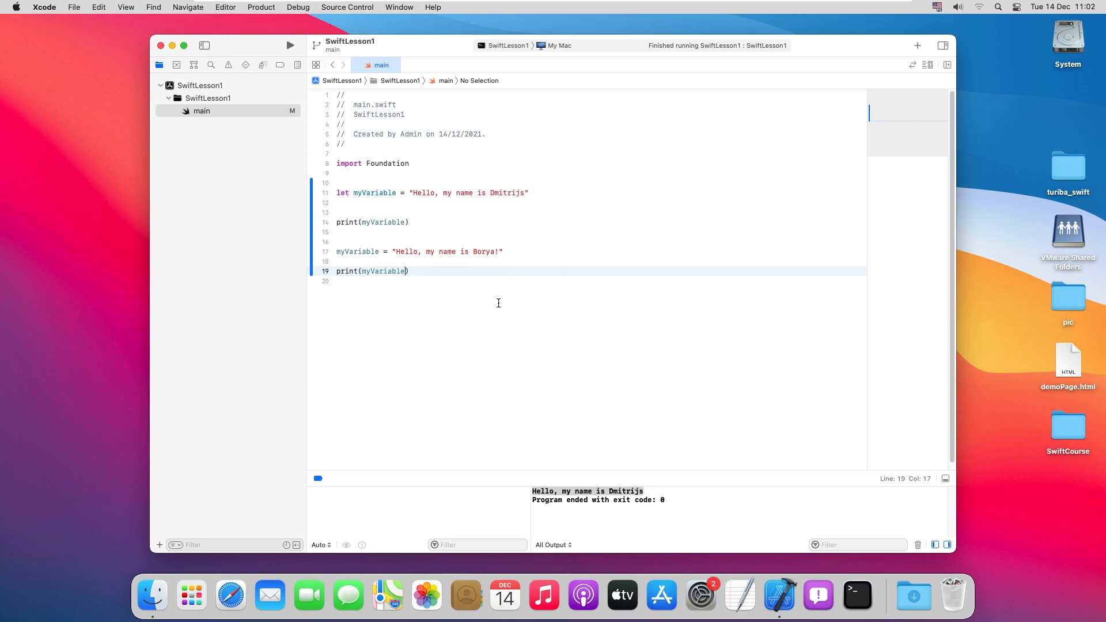
Run, read the let-constant reassignment error, and change let to var on line 11
left_click(289, 44)
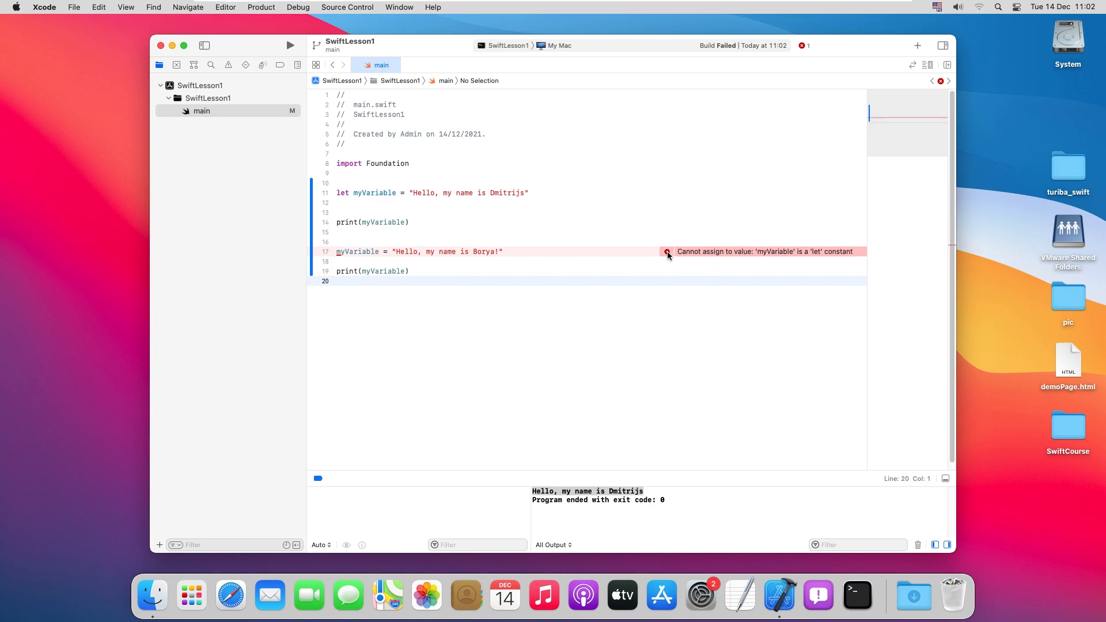
left_click(667, 251)
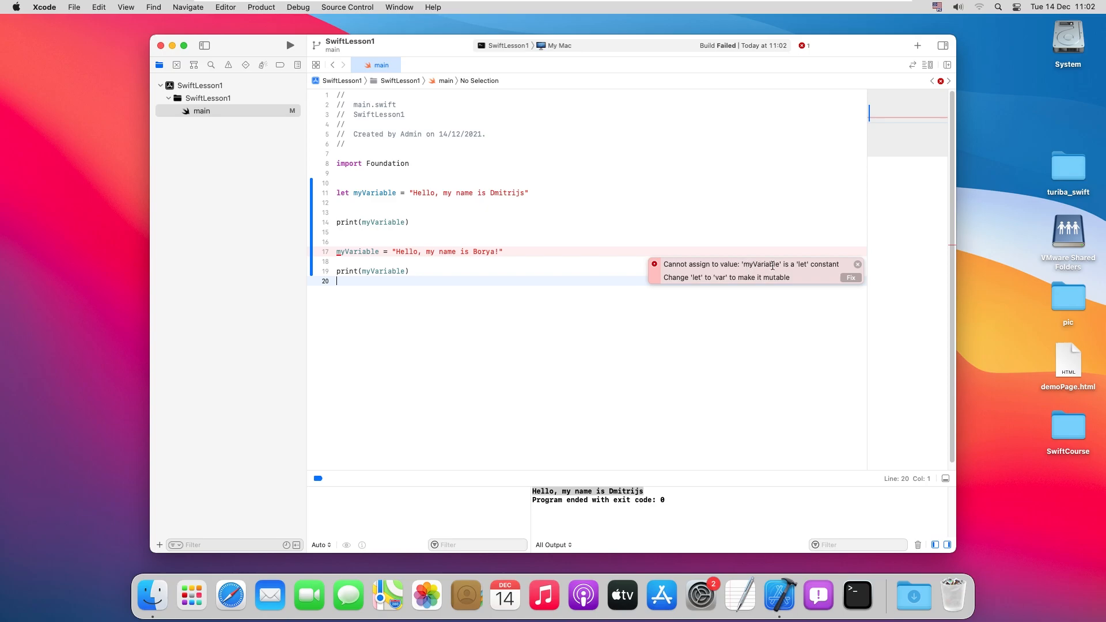
mouse_move(777, 266)
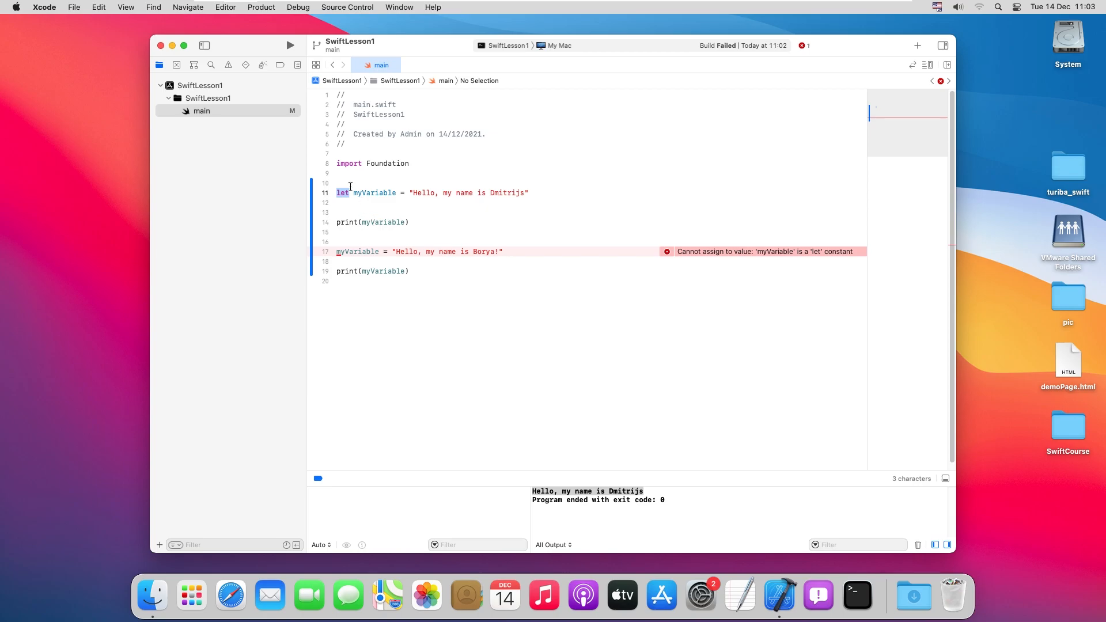
double_click(374, 193)
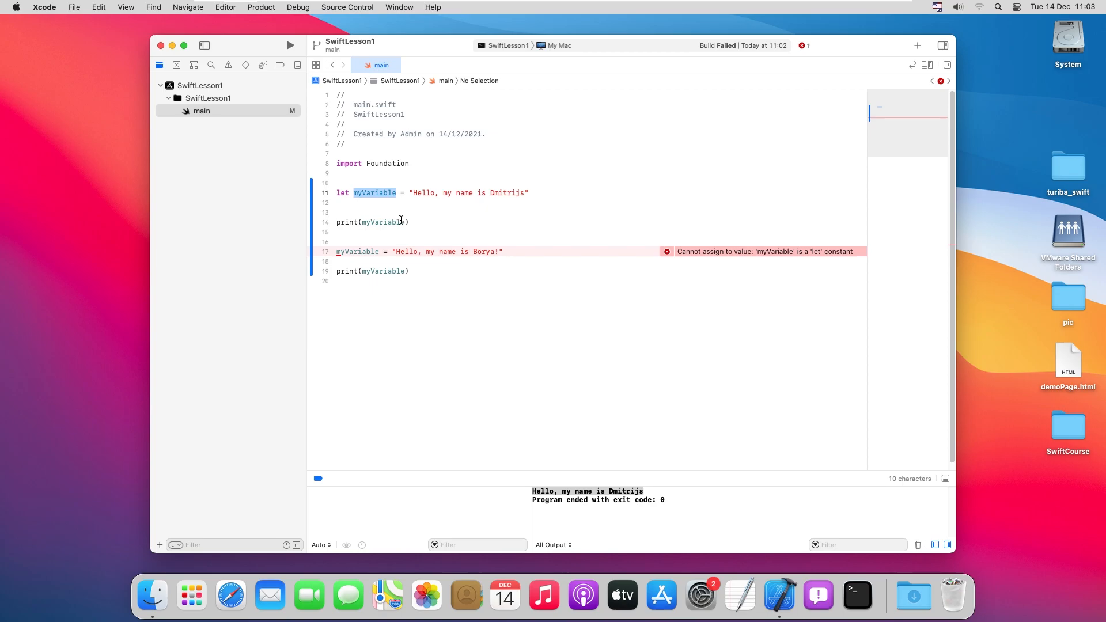
left_click(377, 192)
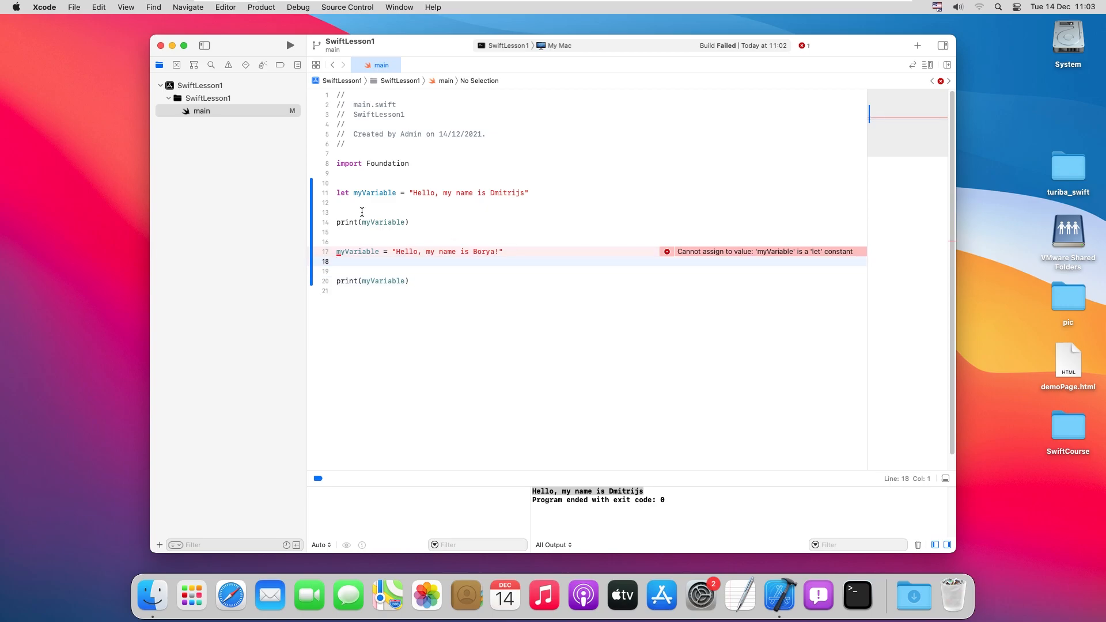
double_click(342, 193)
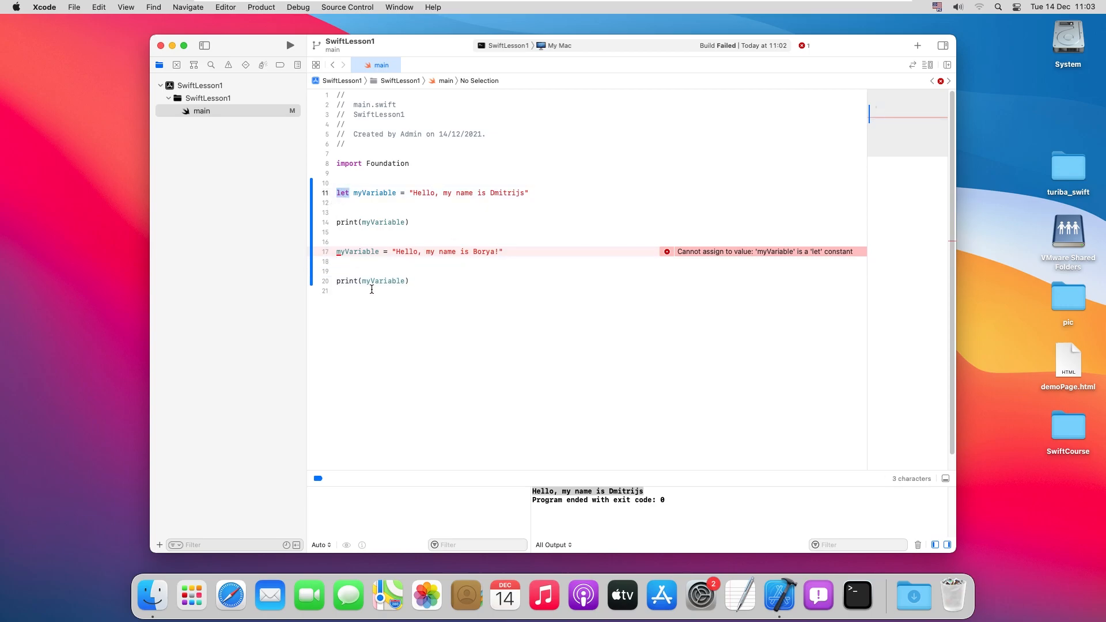
type("var")
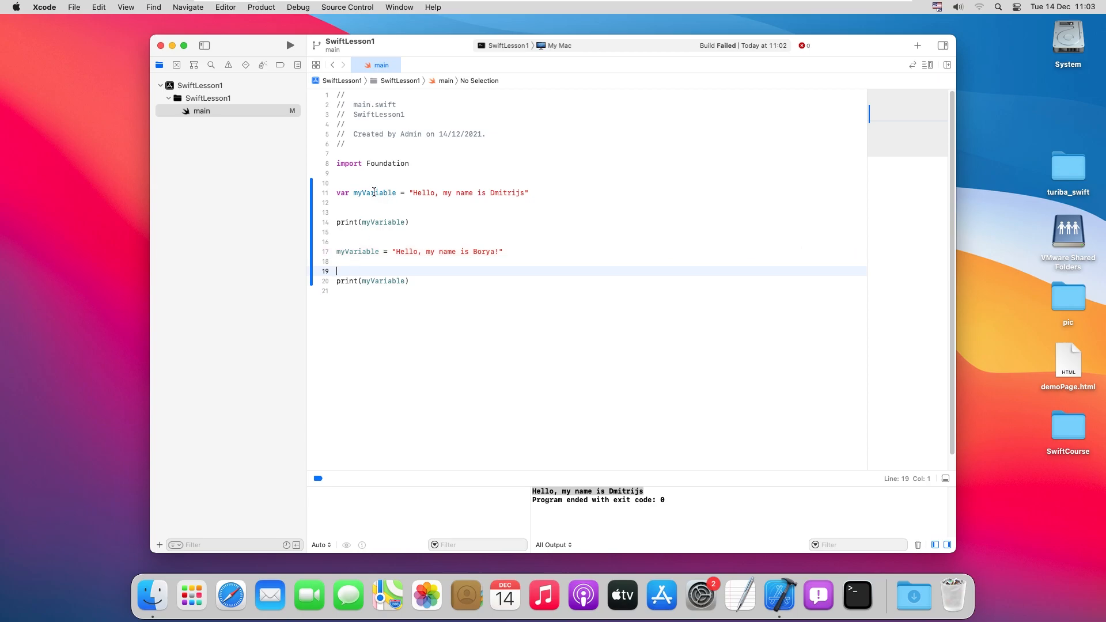
mouse_move(490, 308)
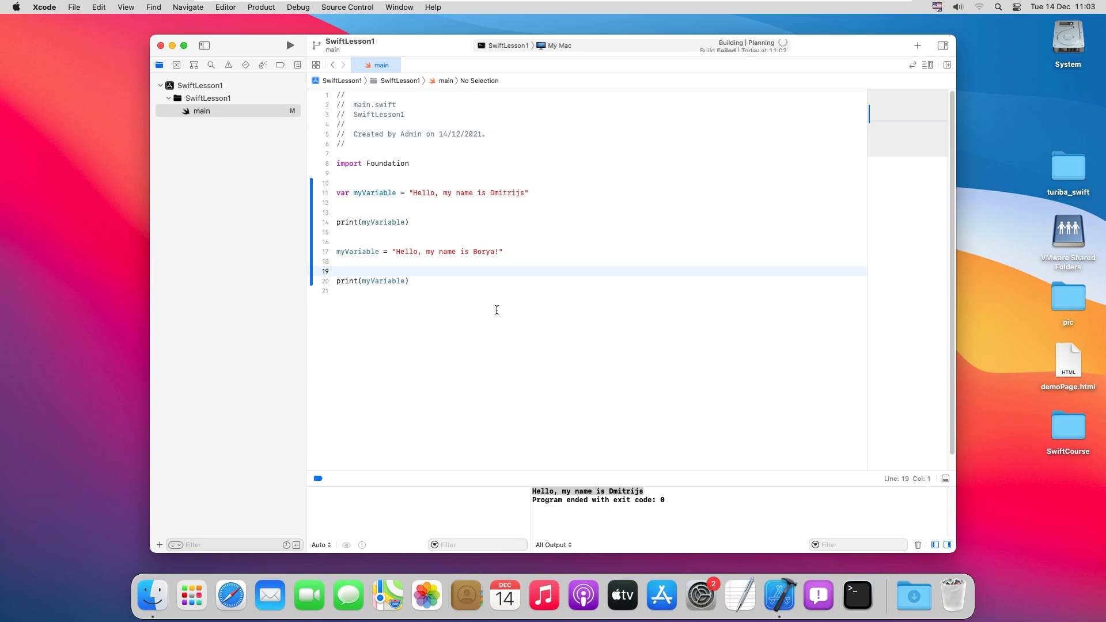
Run SwiftLesson1 and check the console shows the Dmitrijs and Borya! greetings
left_click(289, 45)
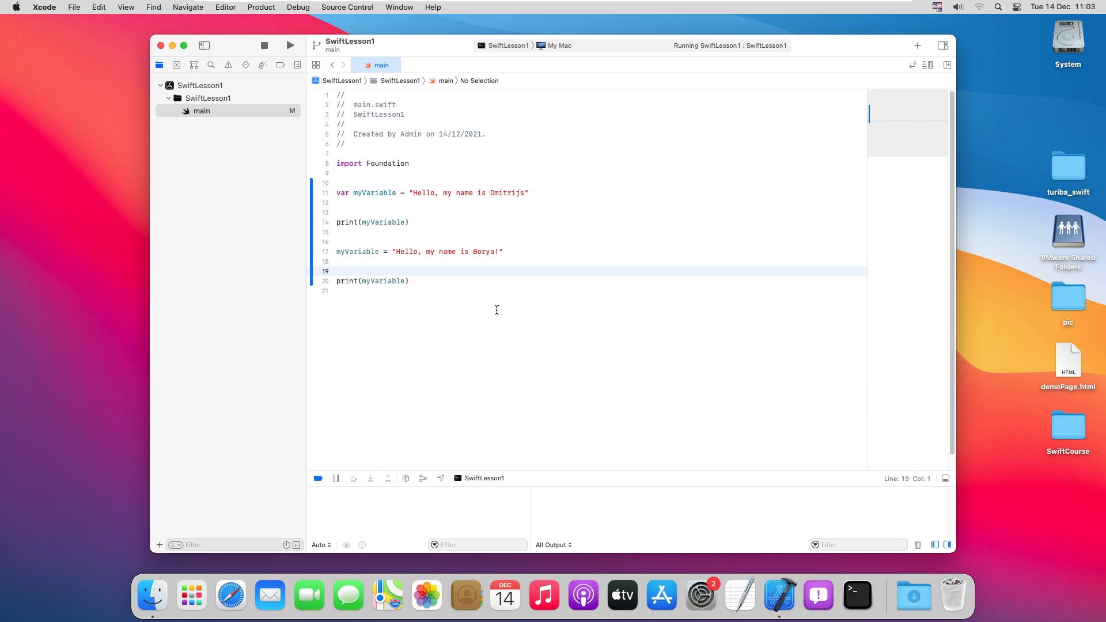
left_click(289, 45)
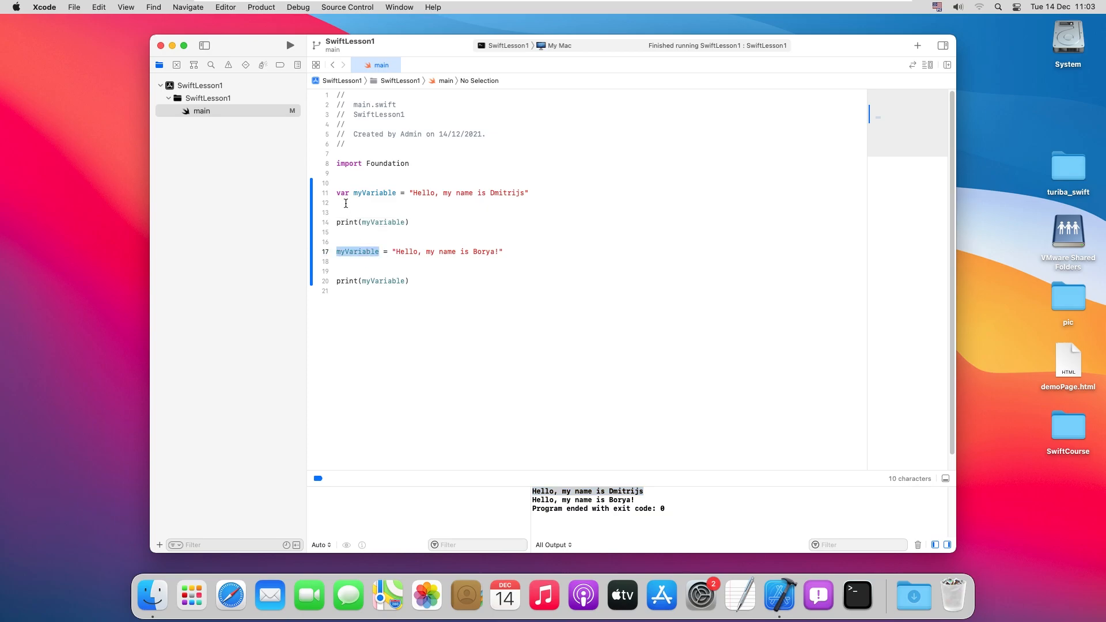
left_click(344, 192)
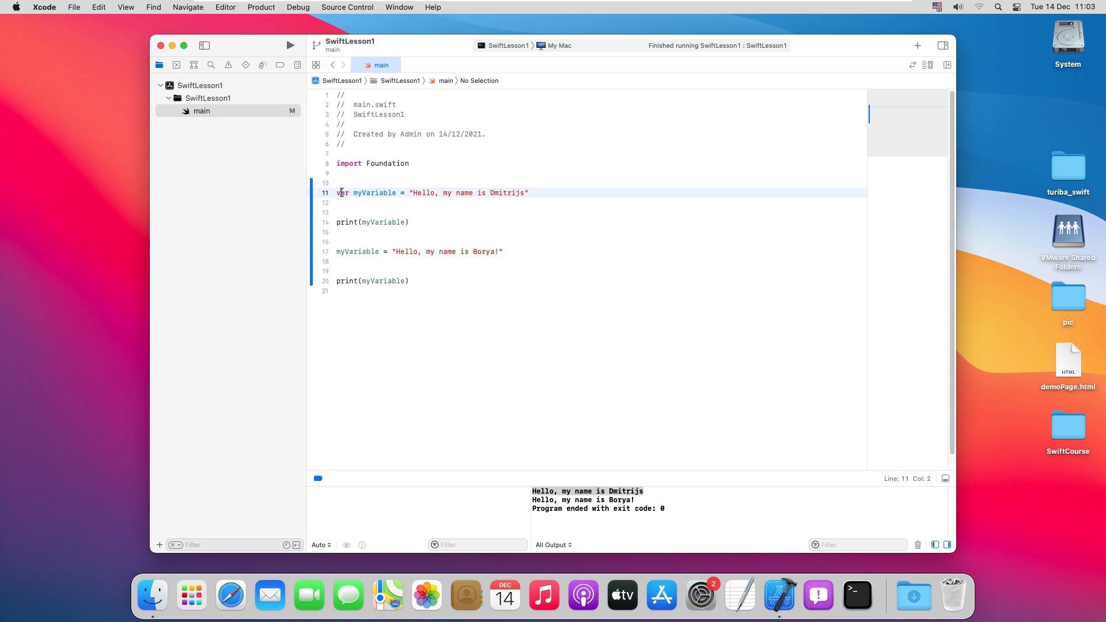
double_click(342, 192)
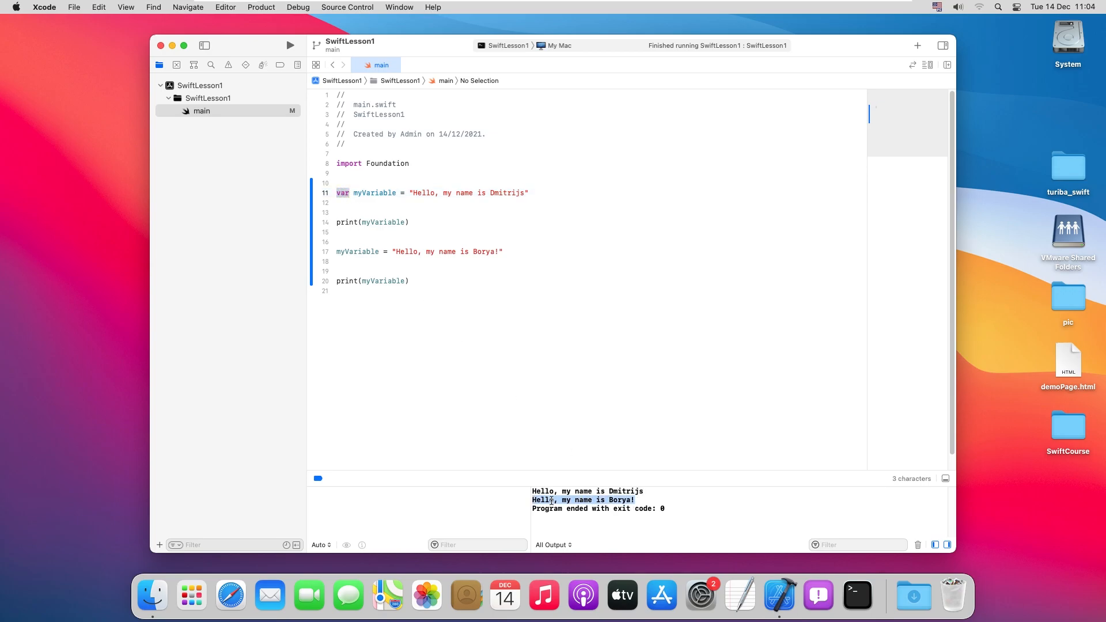
left_click(525, 290)
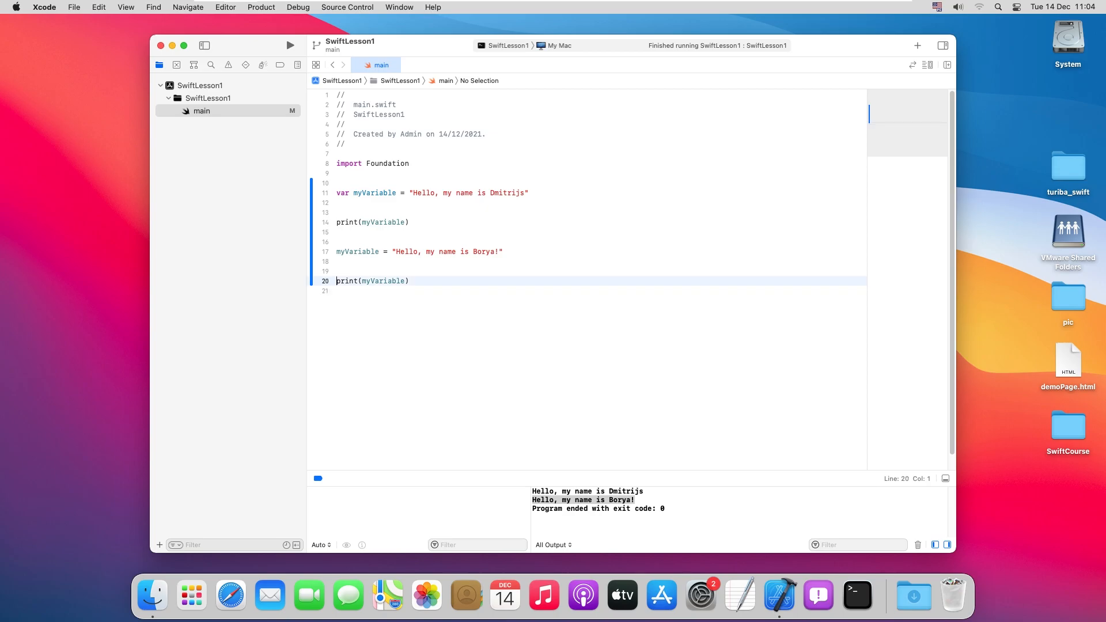
Insert a blank line so the second print(myVariable) moves to line 21
key("Return")
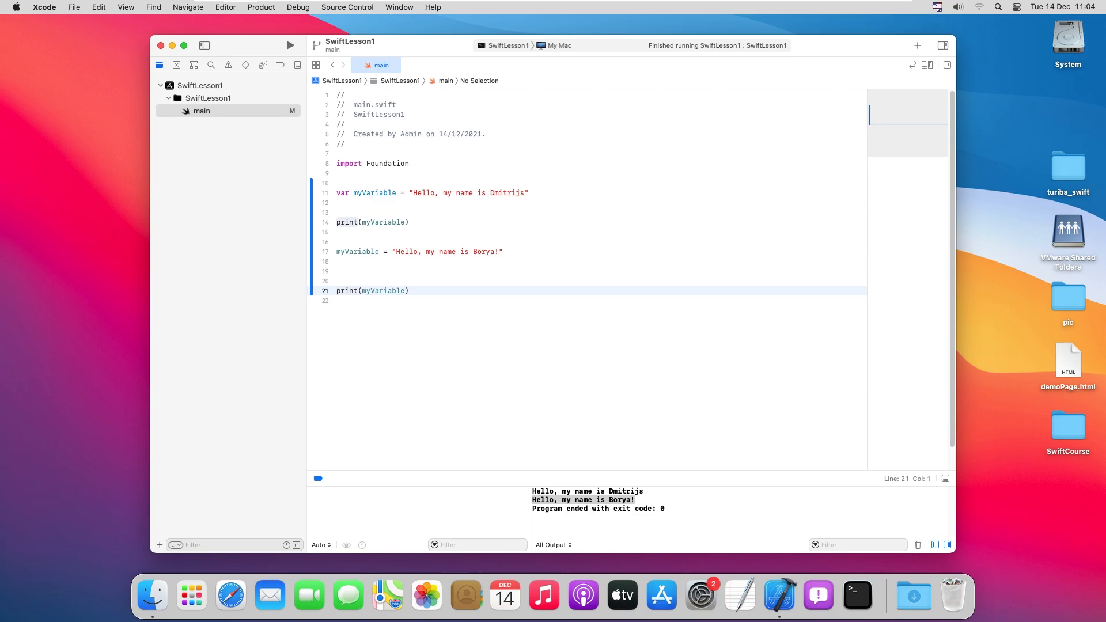
left_click(337, 290)
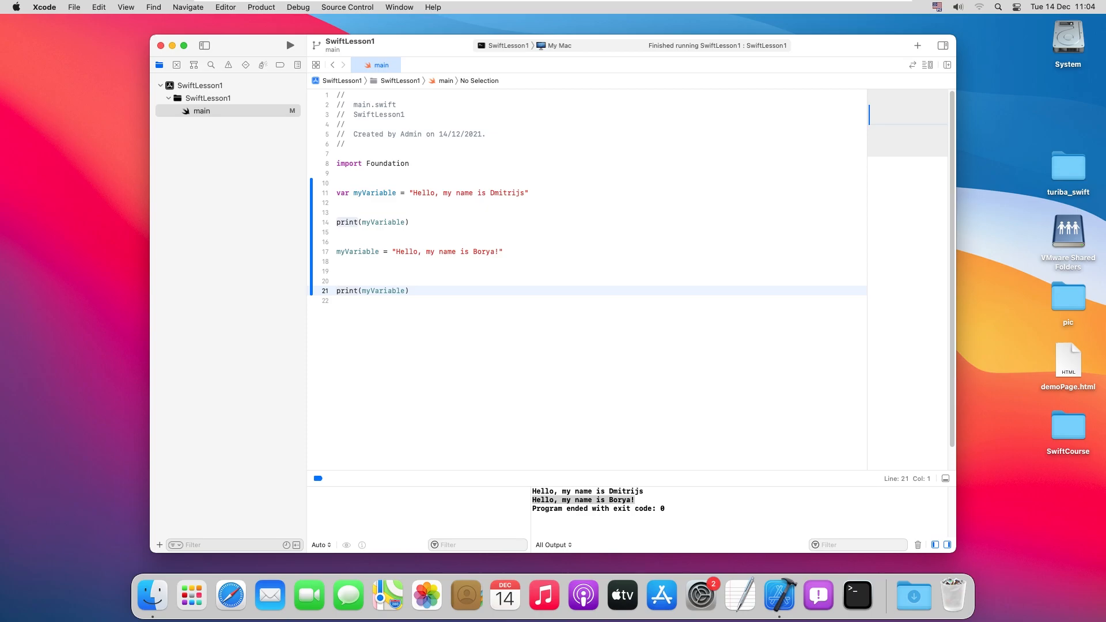
left_click(337, 290)
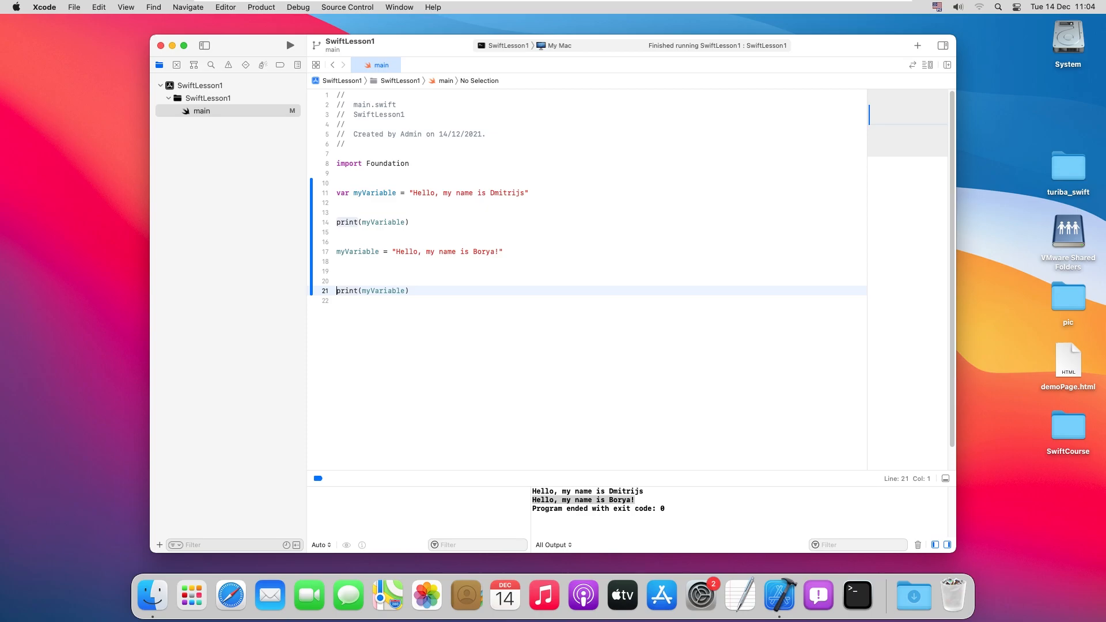